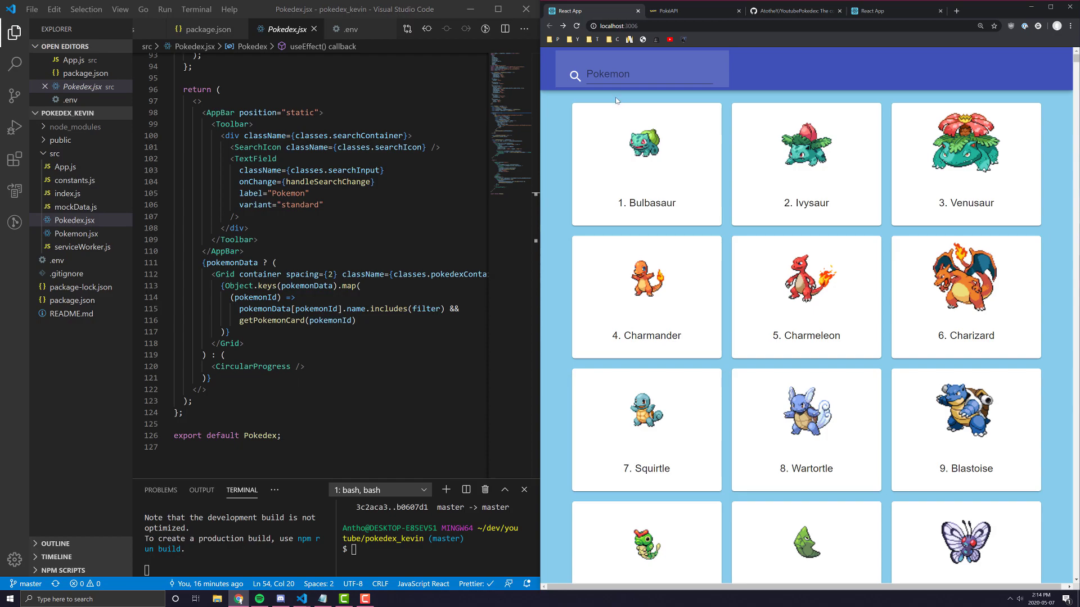
mouse_move(623, 96)
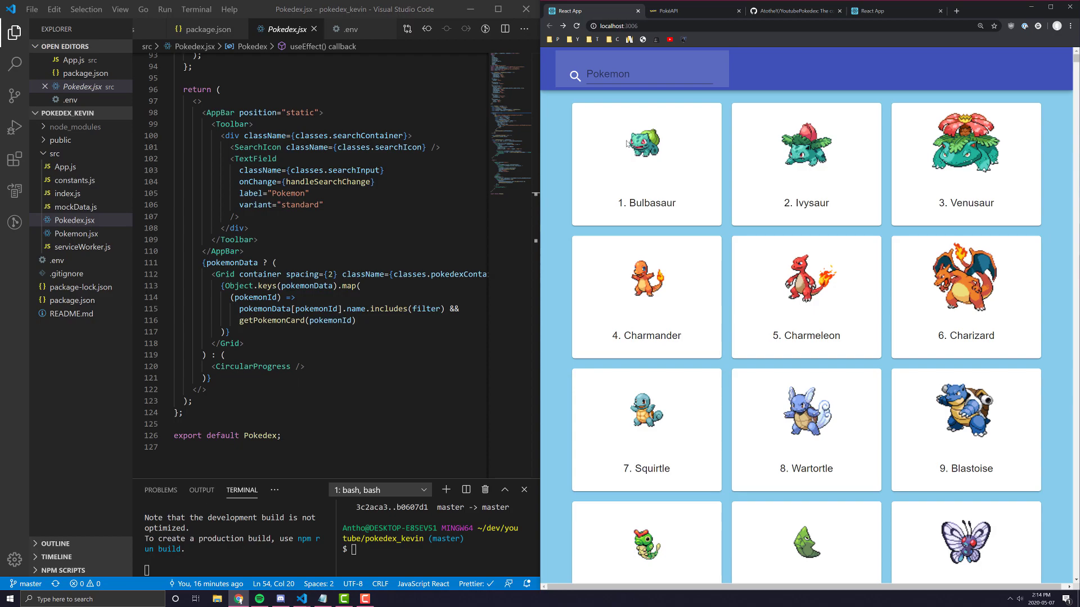
Step: Filter the finished Pokedex grid with 'cha' and open the Charmander card's details
scroll("down", 3)
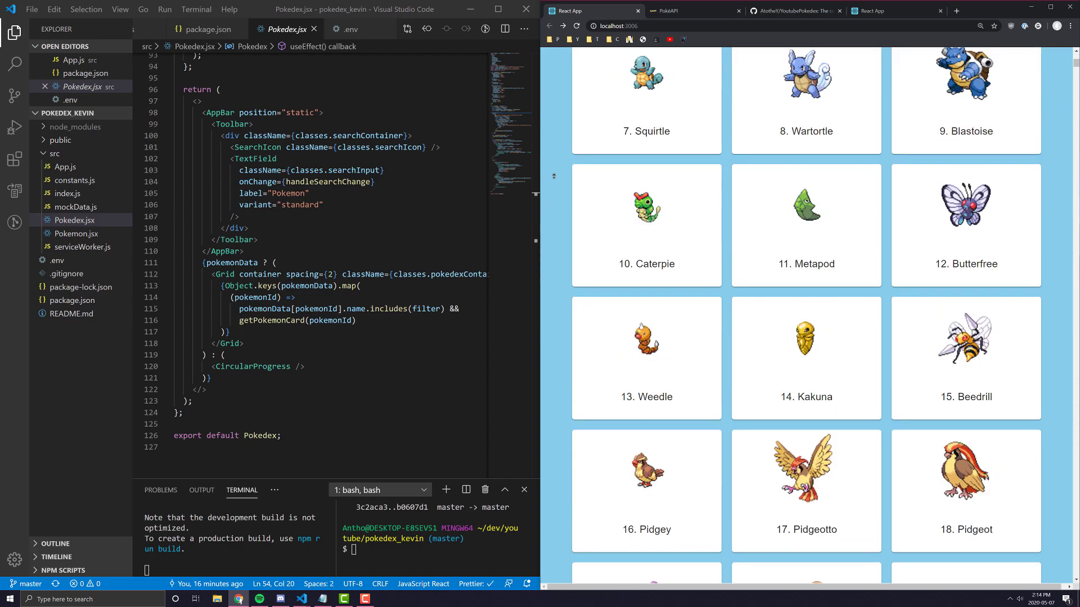
scroll("up", 3)
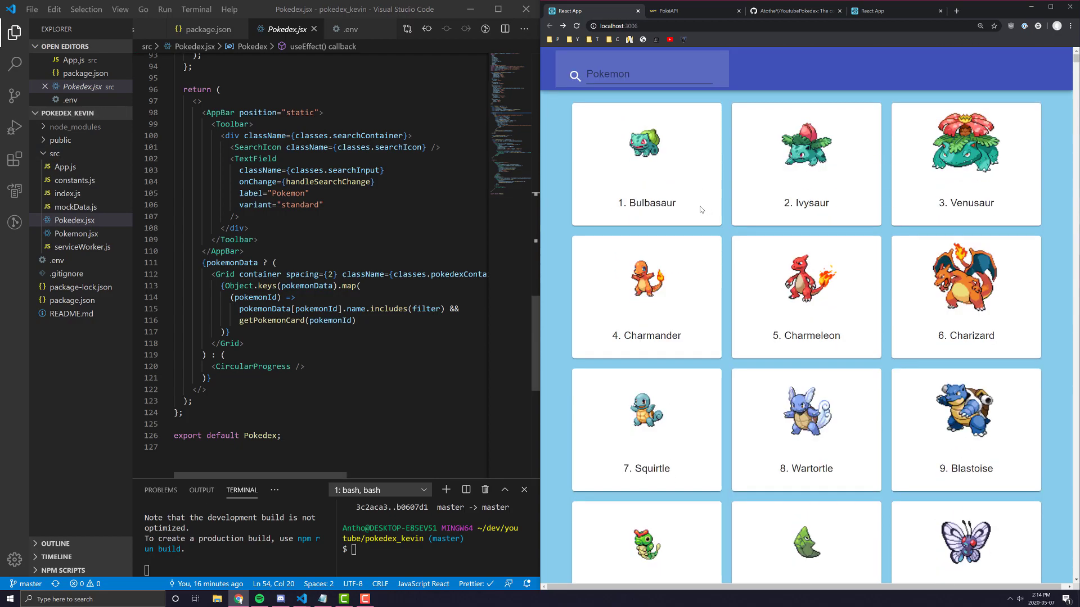
left_click(640, 73)
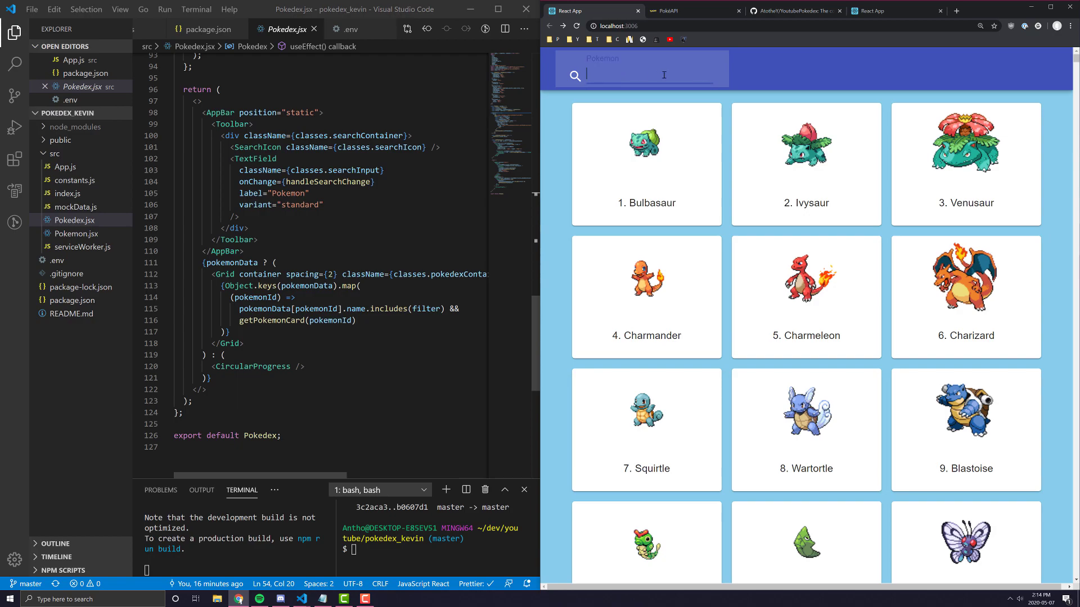
type("cha")
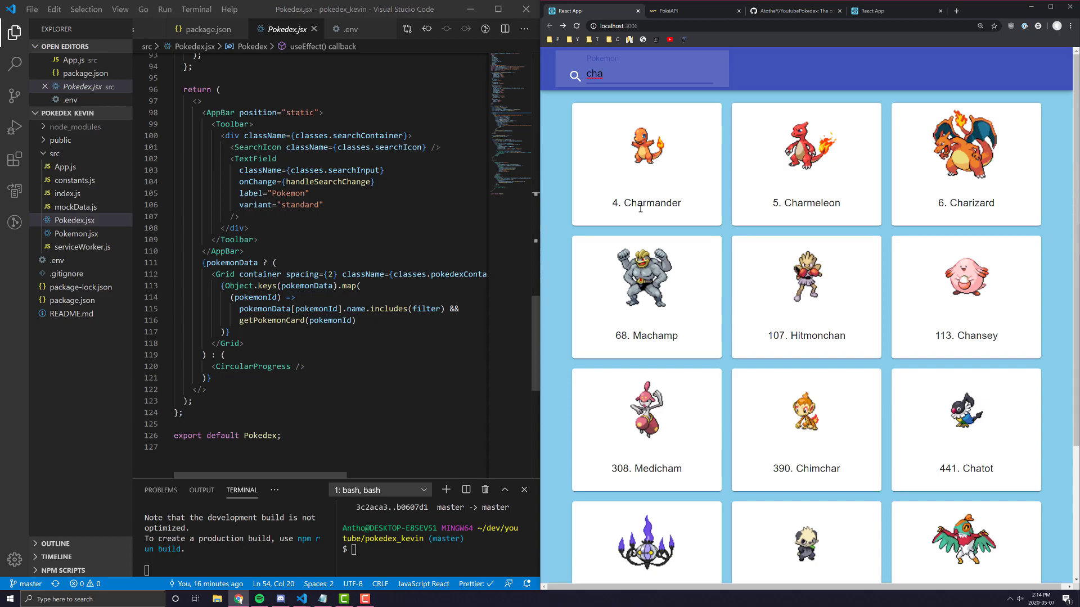
mouse_move(652, 163)
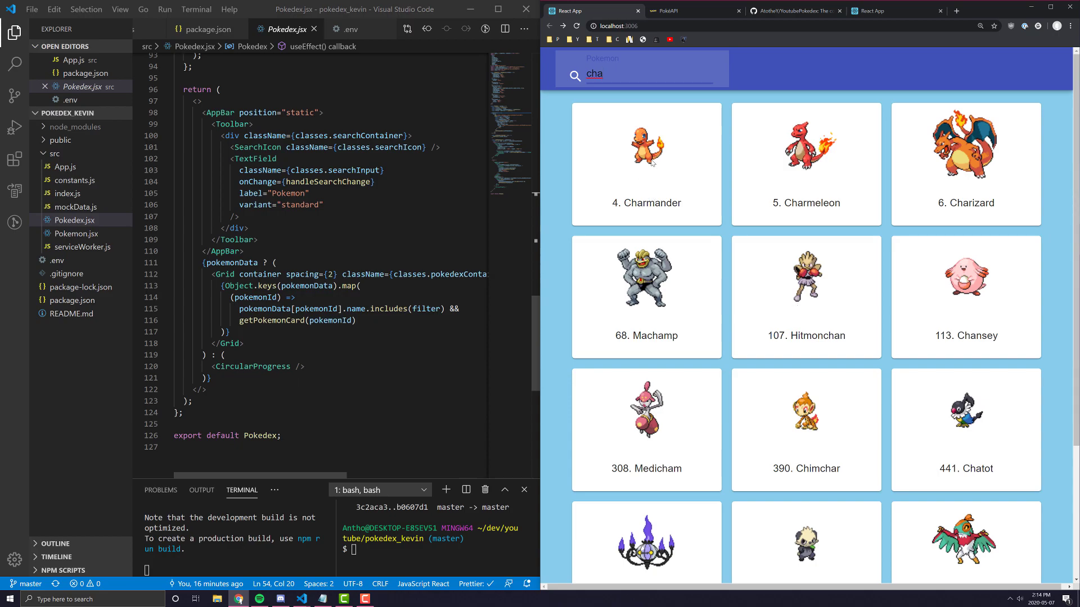
left_click(645, 163)
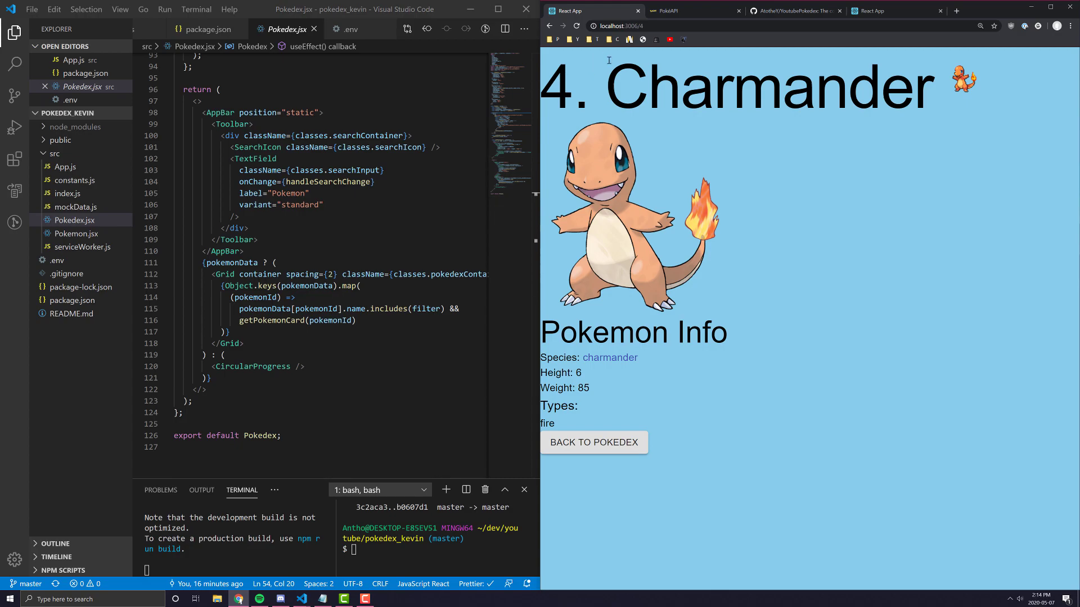
mouse_move(620, 88)
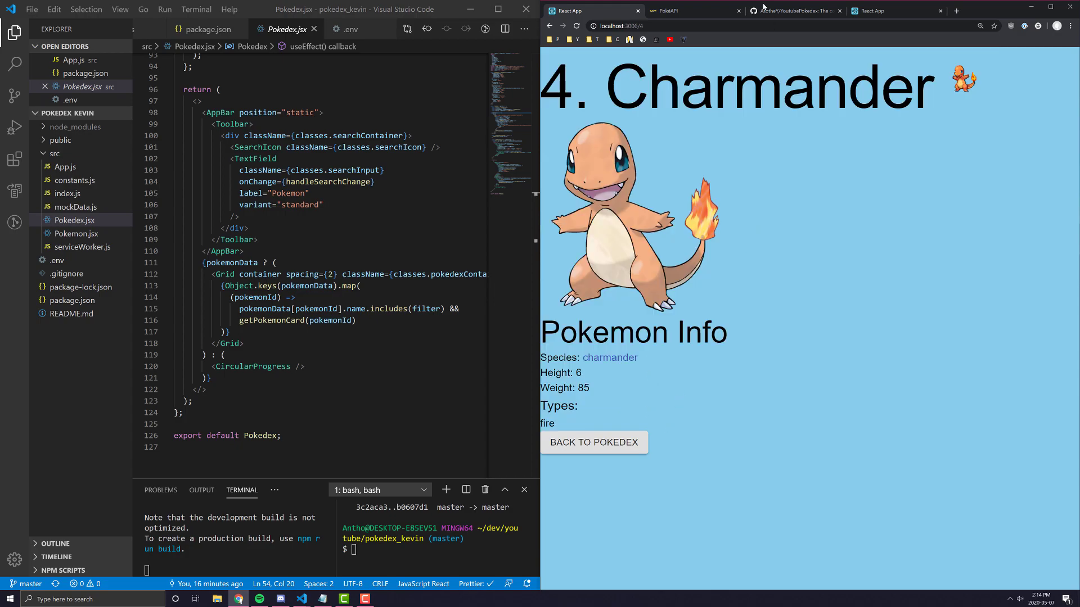
Step: View the YoutubePokedex GitHub repository, then the PokeAPI site with its ditto sample
left_click(791, 10)
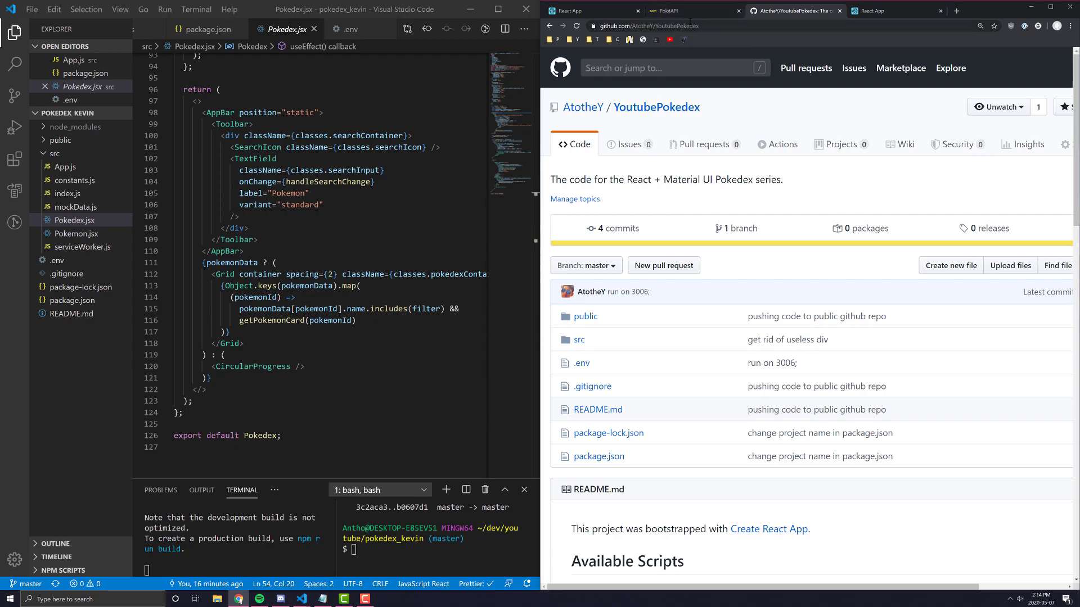
left_click(685, 10)
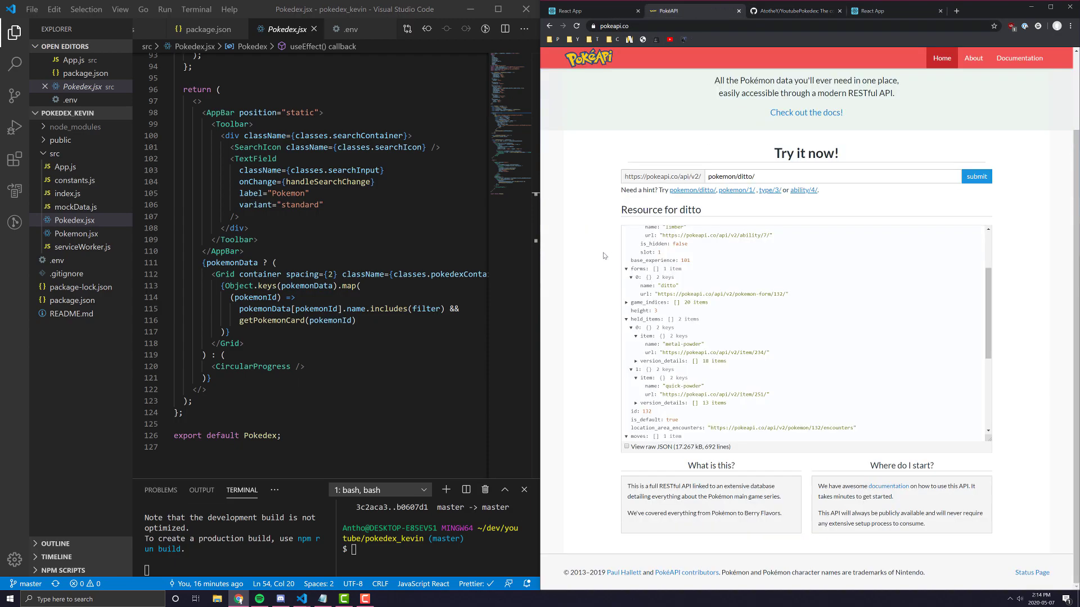
mouse_move(578, 26)
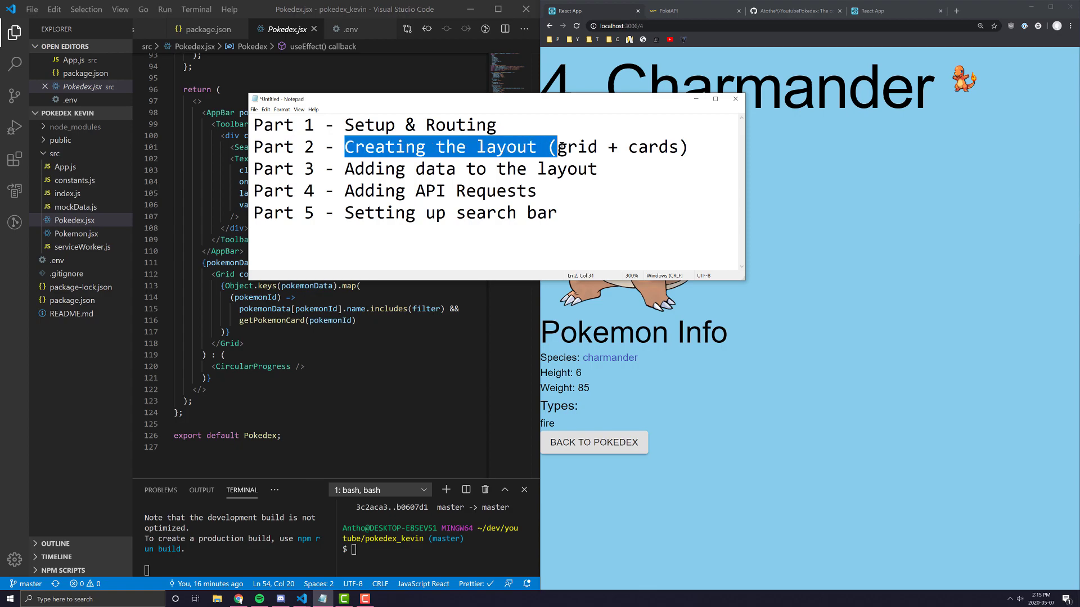
Step: Read through the five-part tutorial outline lines in Notepad
left_click(340, 174)
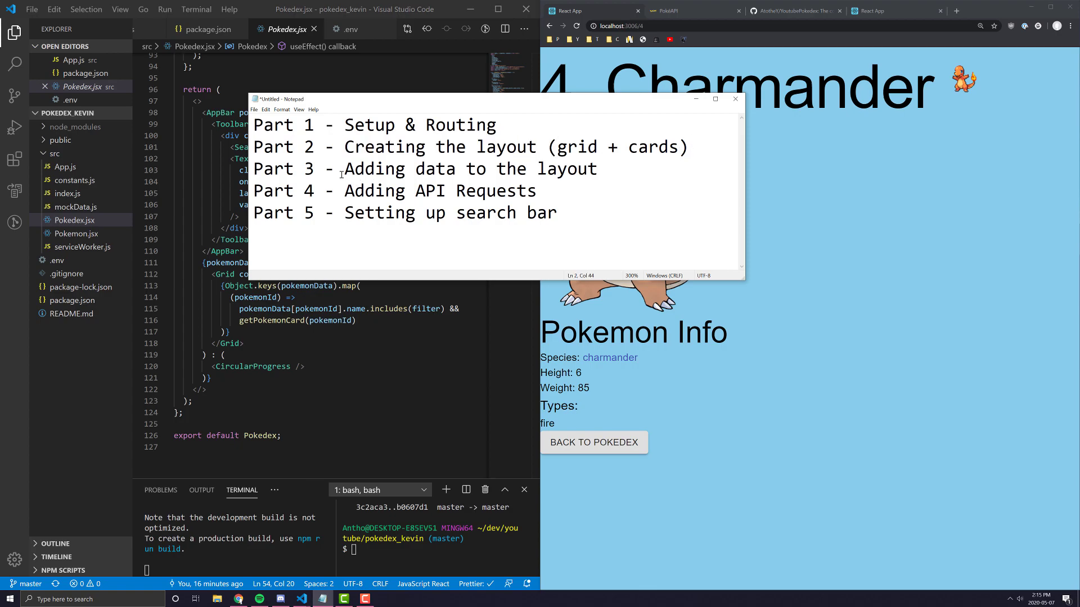
left_click(592, 168)
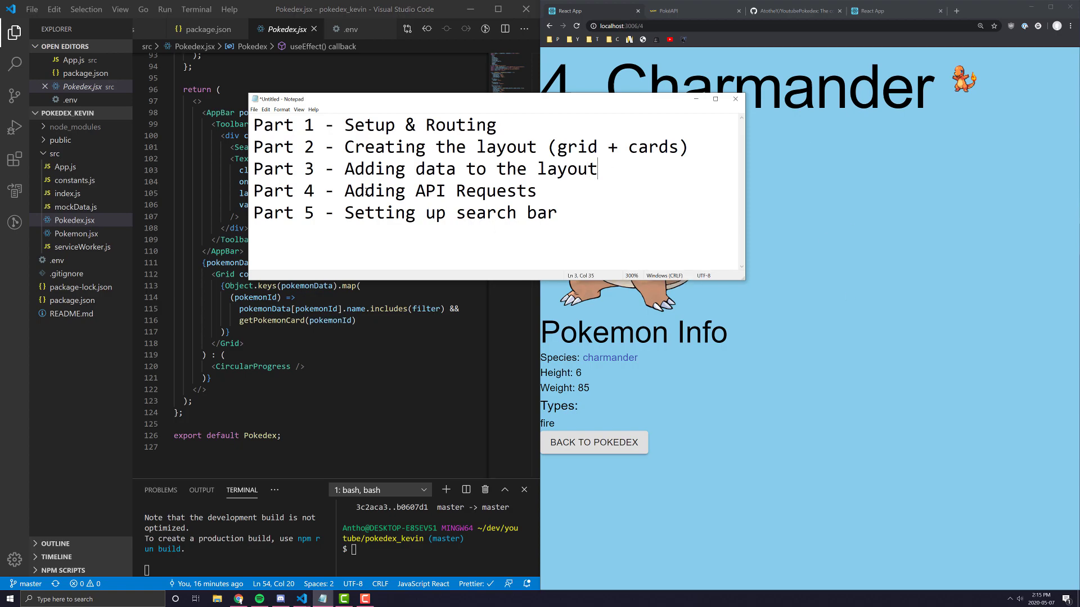
right_click(343, 190)
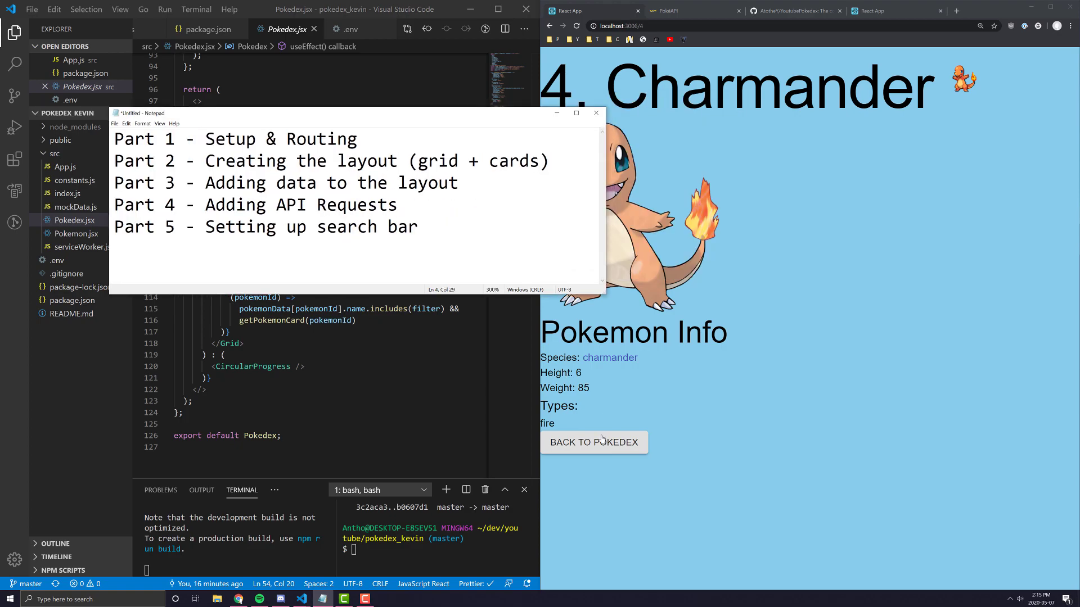
Step: Return the Pokedex to its full list, search 'wa', and tuck away the notes
left_click(593, 442)
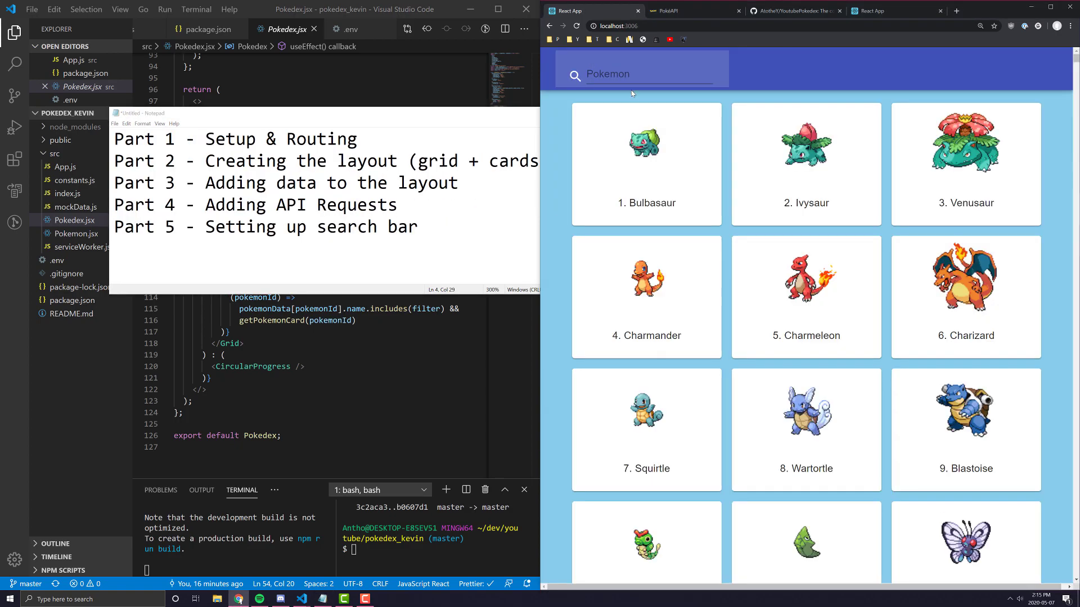
left_click(628, 73)
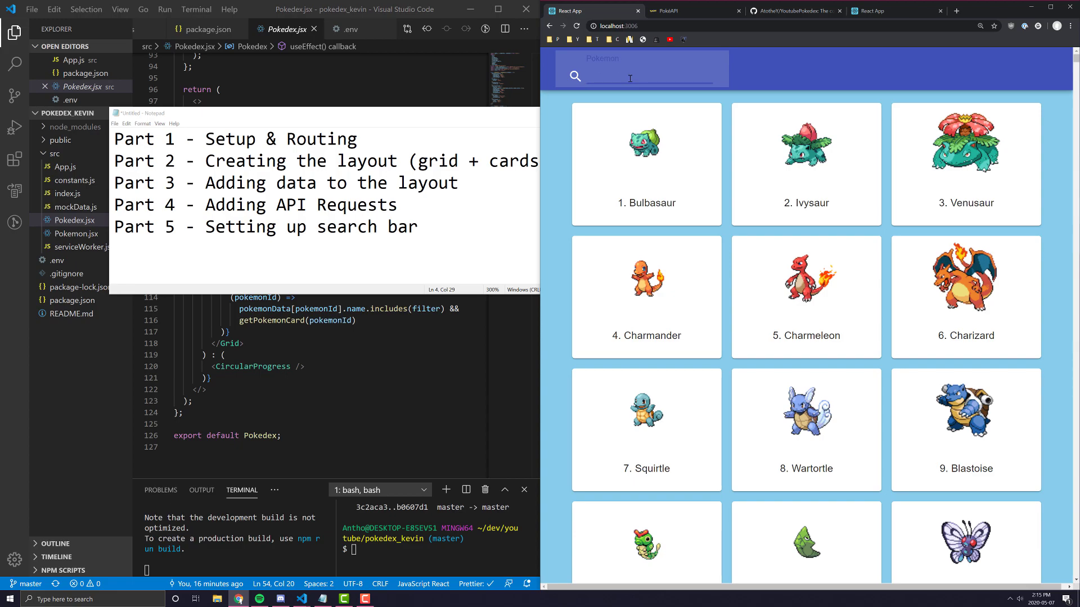
type("wa")
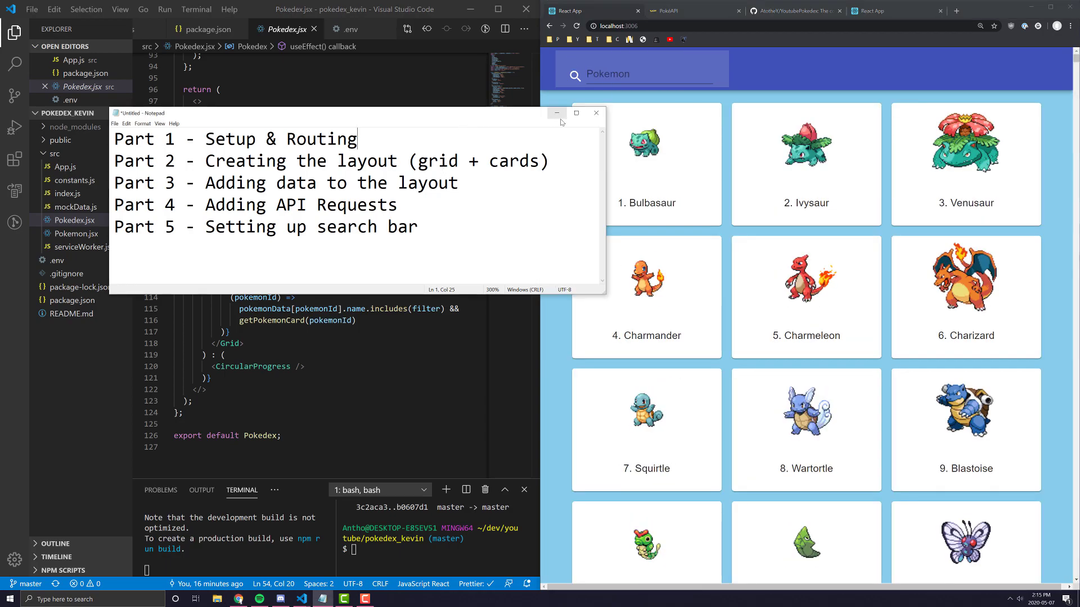
mouse_move(556, 113)
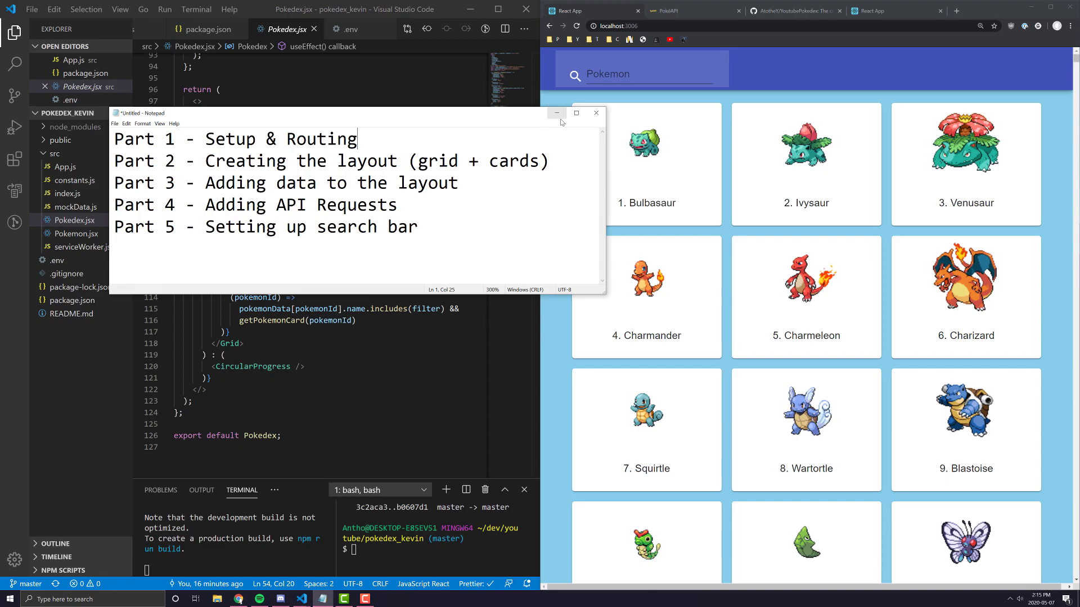
left_click(557, 113)
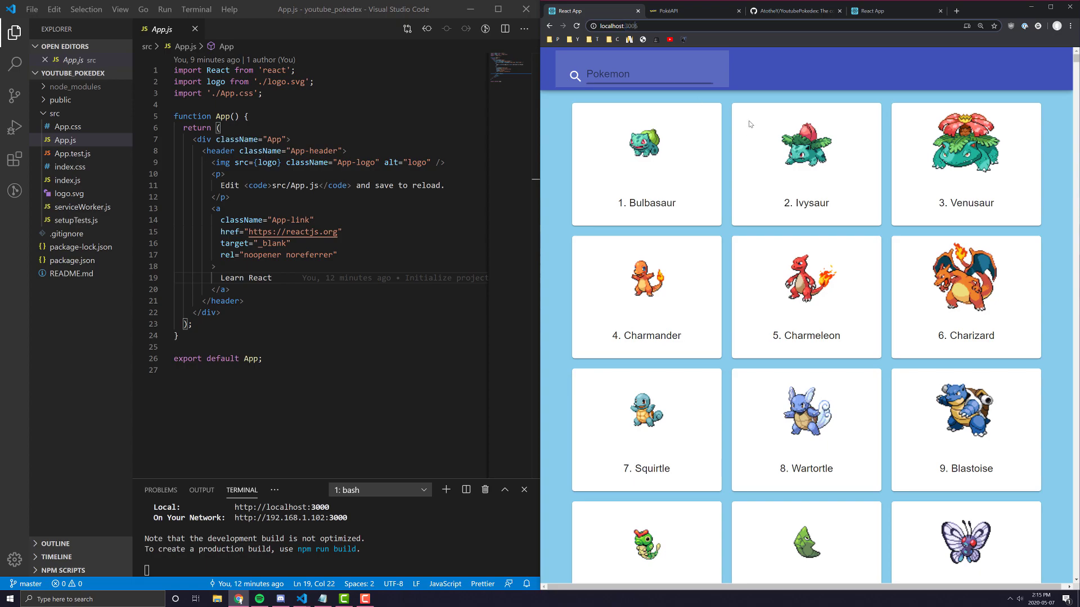
Step: Bring up the youtube_pokedex VS Code window beside the default React page on localhost:3000
left_click(592, 10)
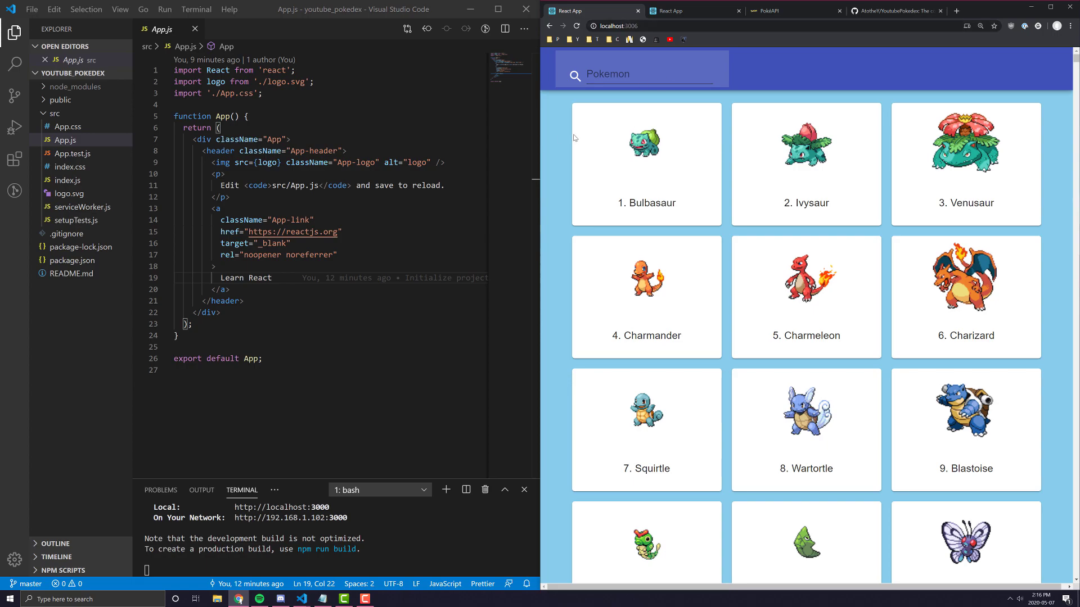
mouse_move(581, 142)
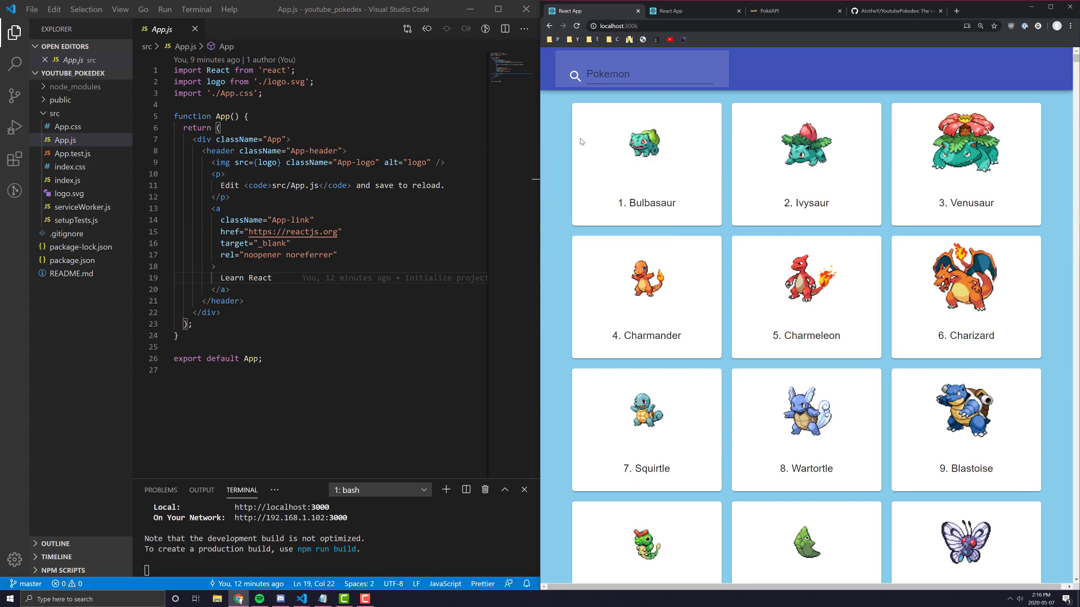
mouse_move(568, 135)
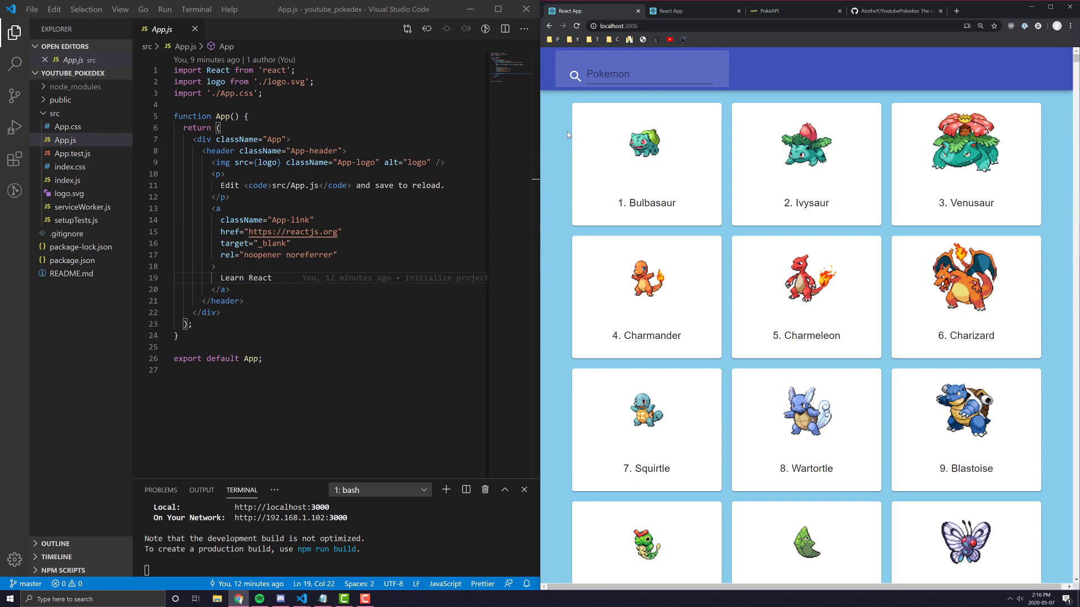
scroll("down", 3)
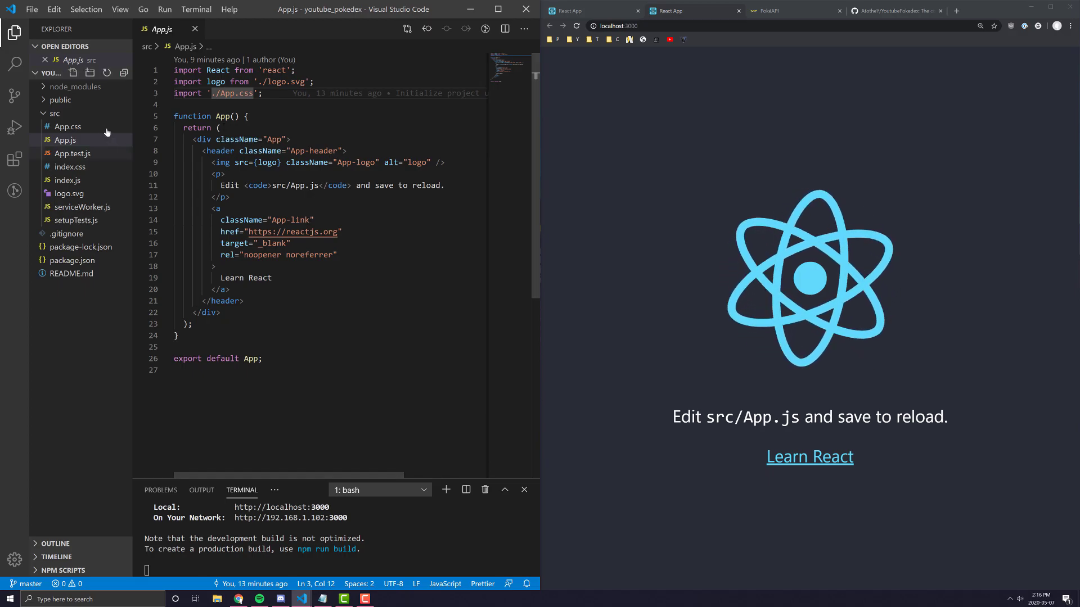
Step: Delete starter files such as App.test.js and logo.svg, and make App return <div />
right_click(64, 140)
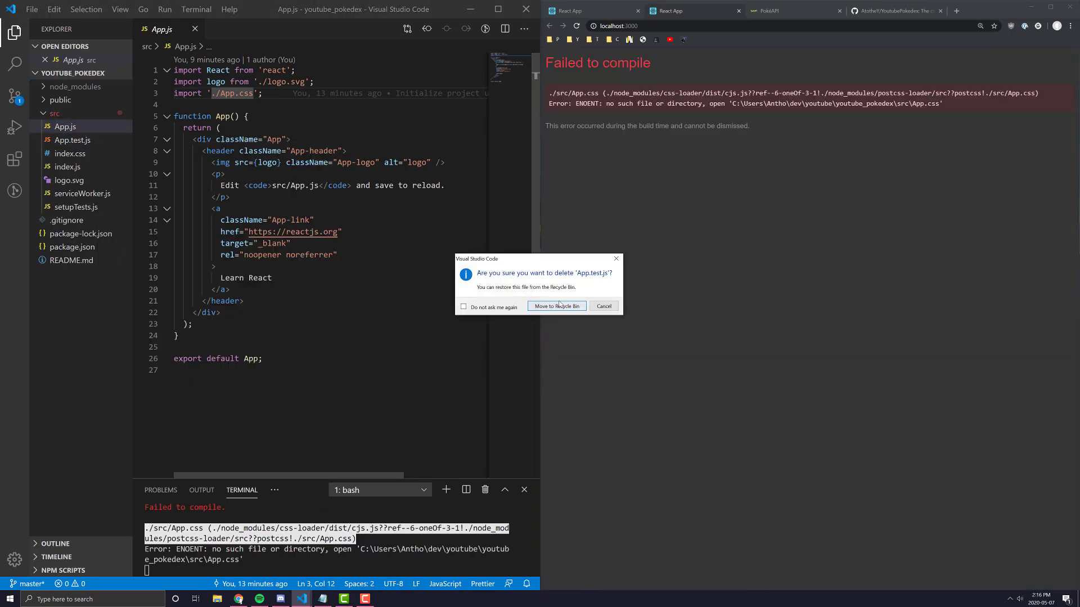
left_click(555, 306)
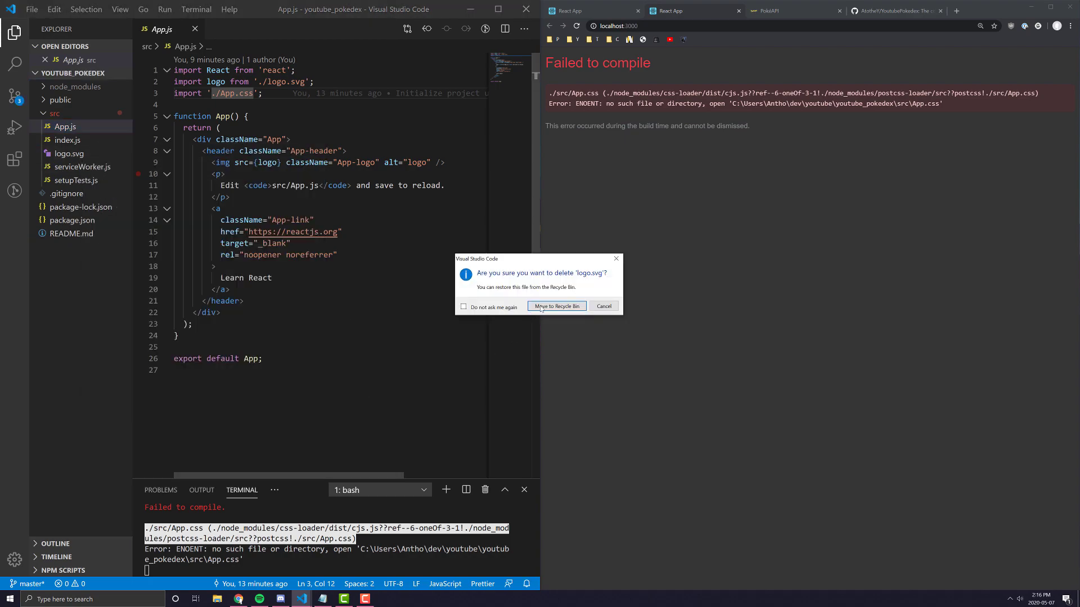
left_click(555, 306)
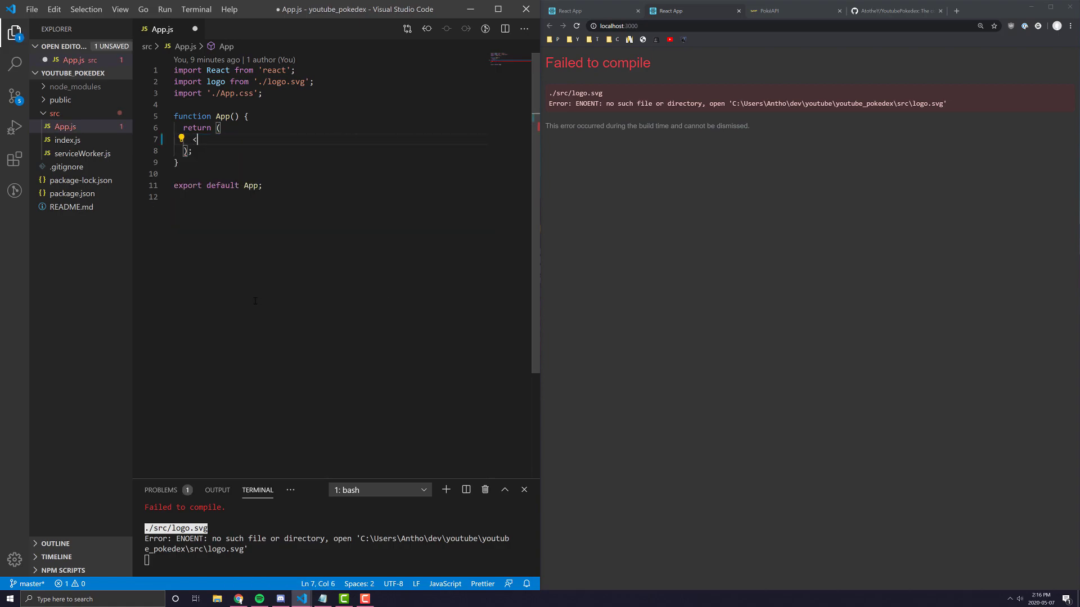
type("div />")
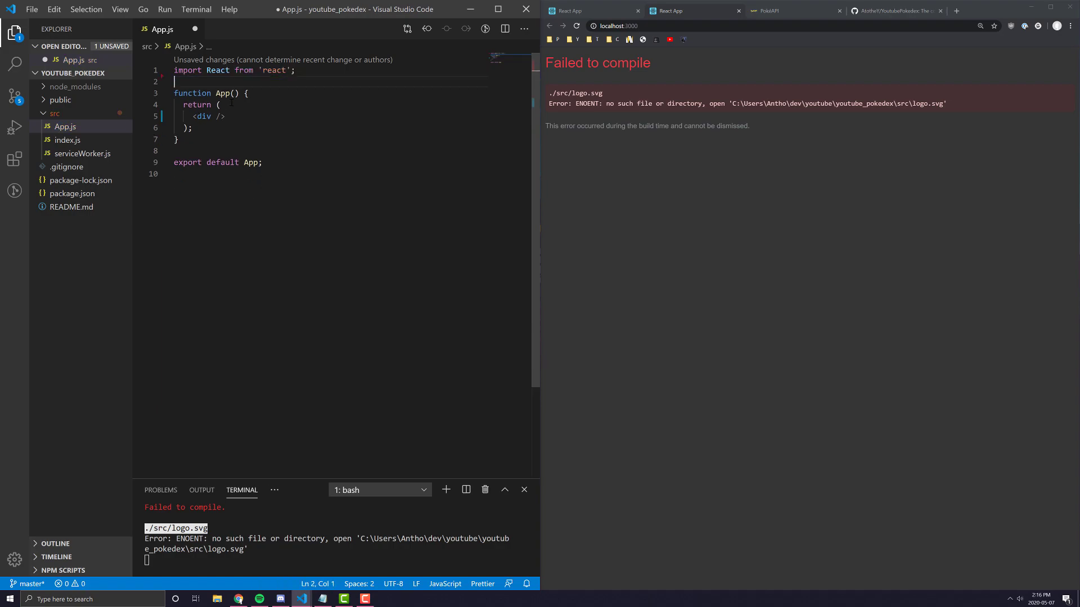
left_click(67, 153)
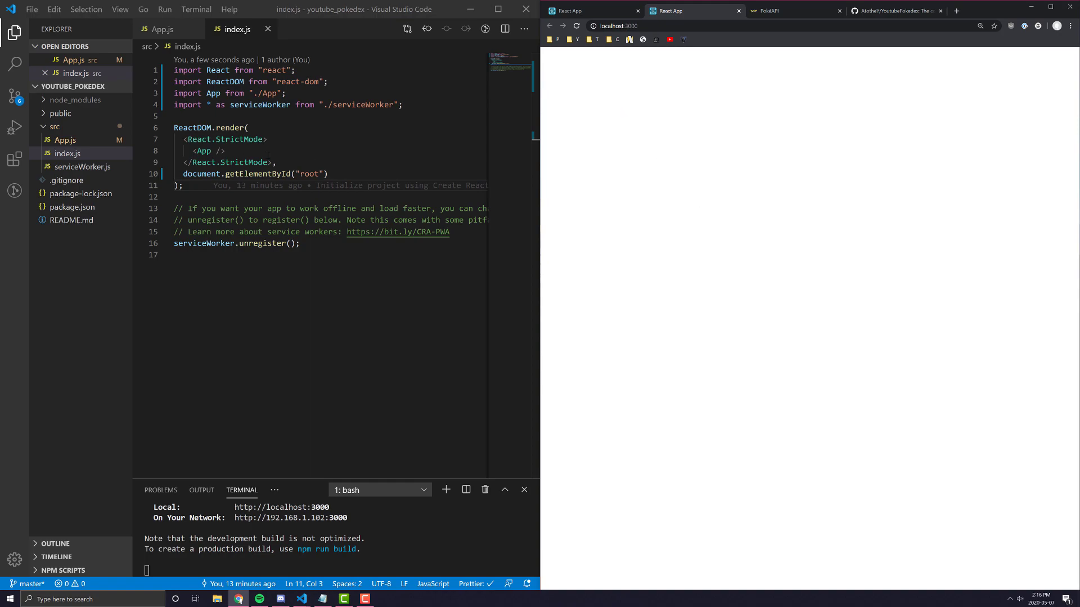
Step: Add style="margin: 0; height: 100%; background-color: #87ceeb;" to the body in public/index.html
left_click(61, 113)
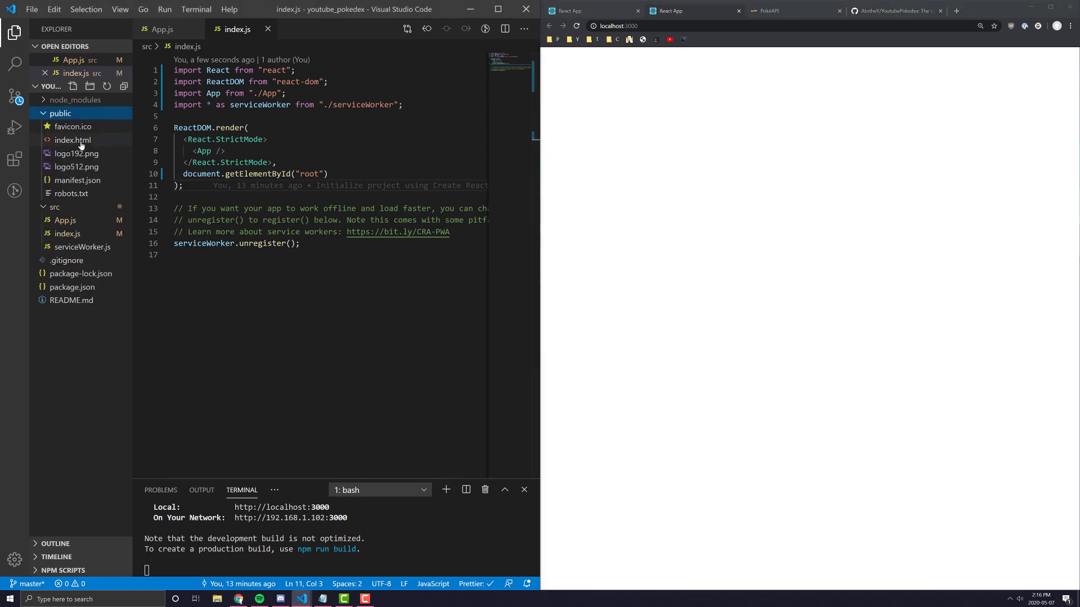
mouse_move(72, 140)
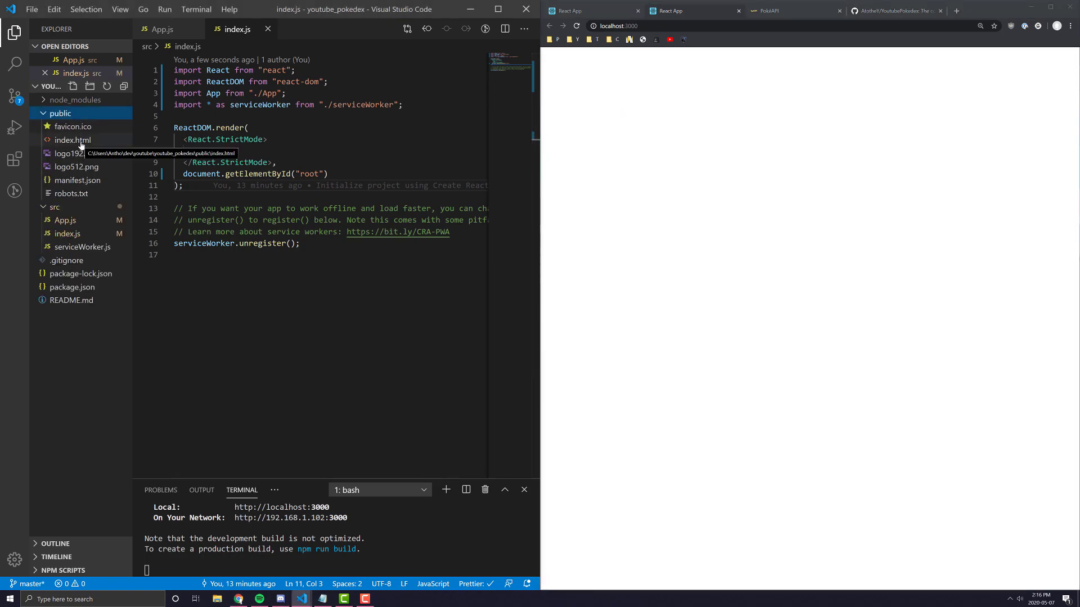
left_click(73, 140)
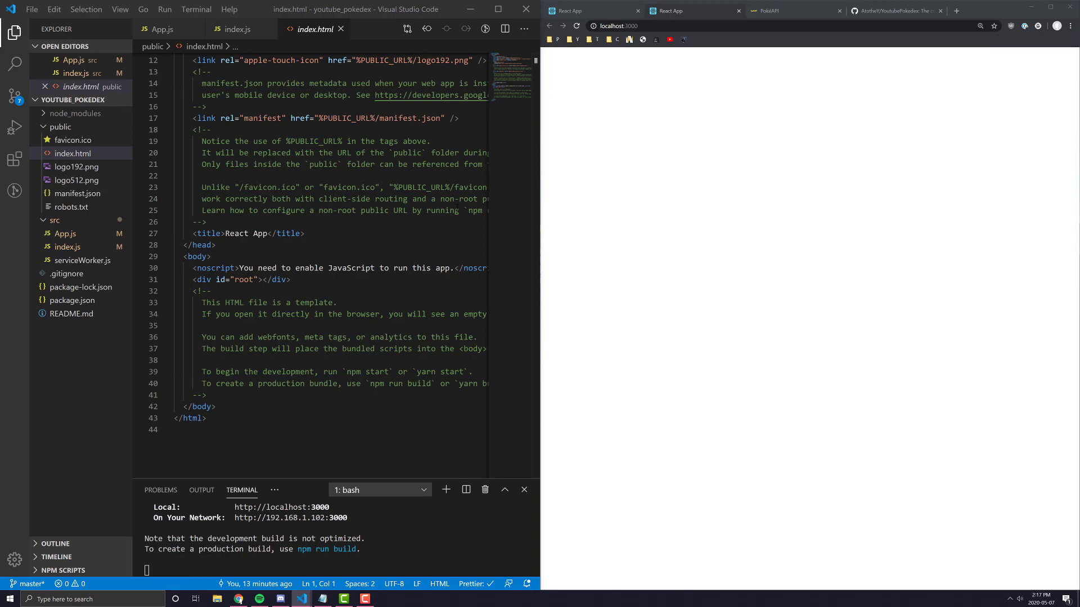
type("style=\"margin: 0; height: 100%; background-color: #87ceeb;\"")
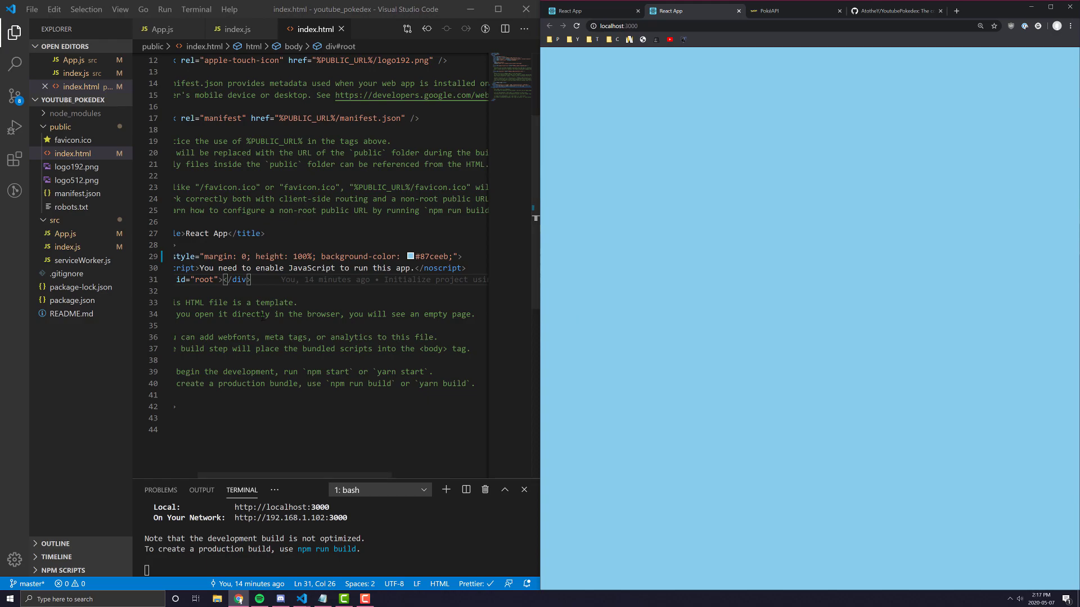
double_click(225, 257)
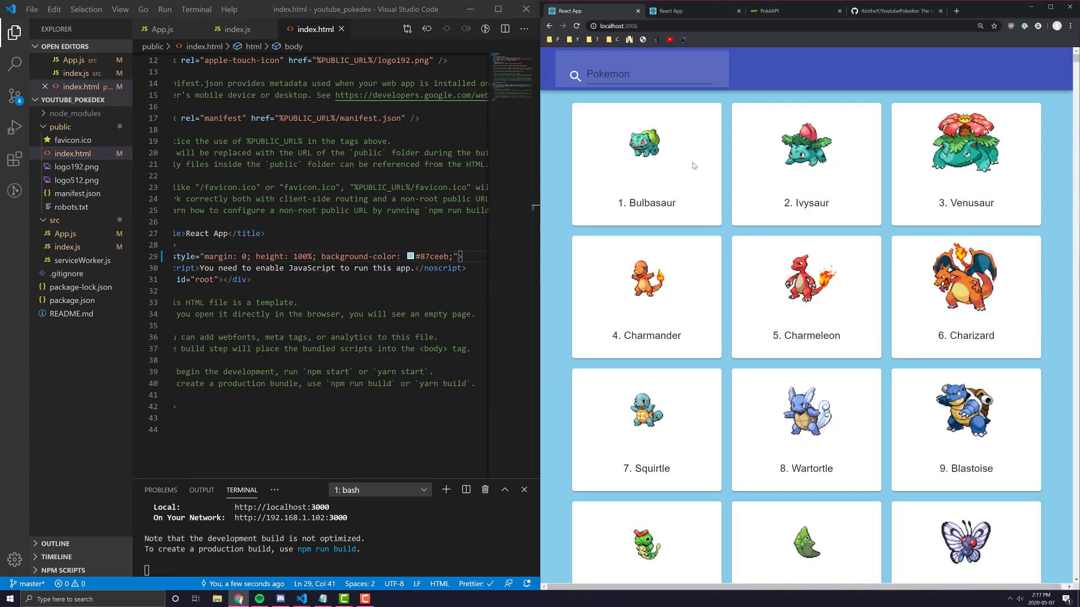
mouse_move(723, 136)
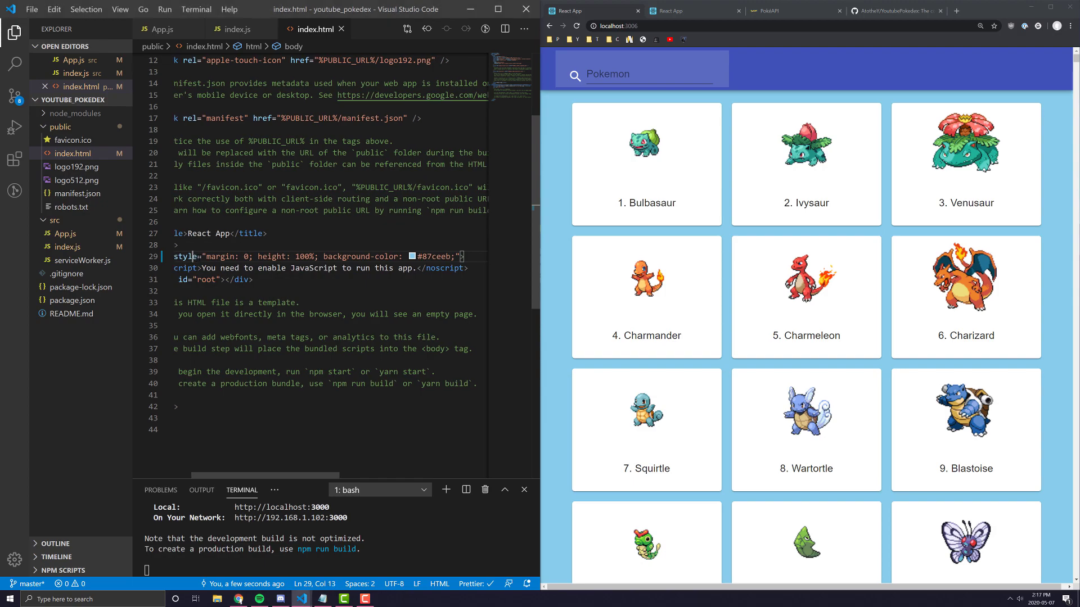
left_click_drag(254, 256, 316, 256)
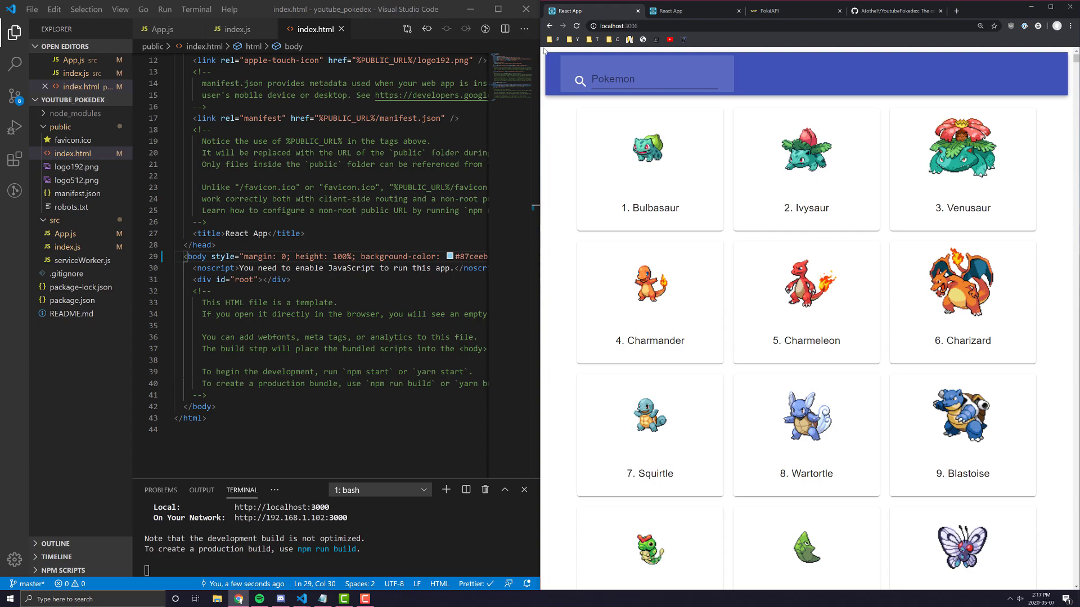
Step: Search the finished app for 'dd' and open Charmander's detail page
left_click(654, 78)
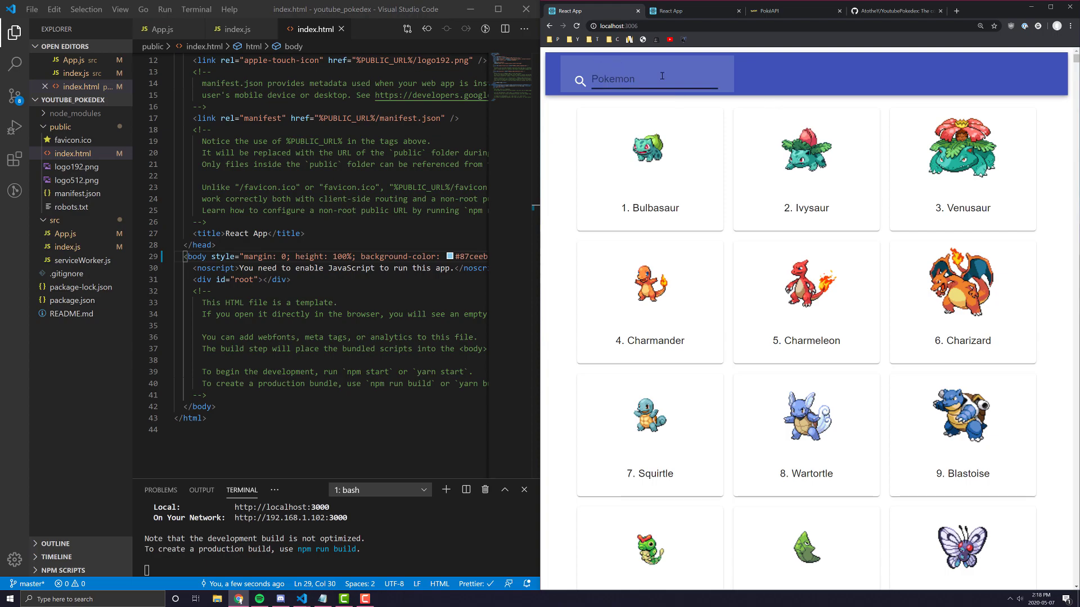
type("dd")
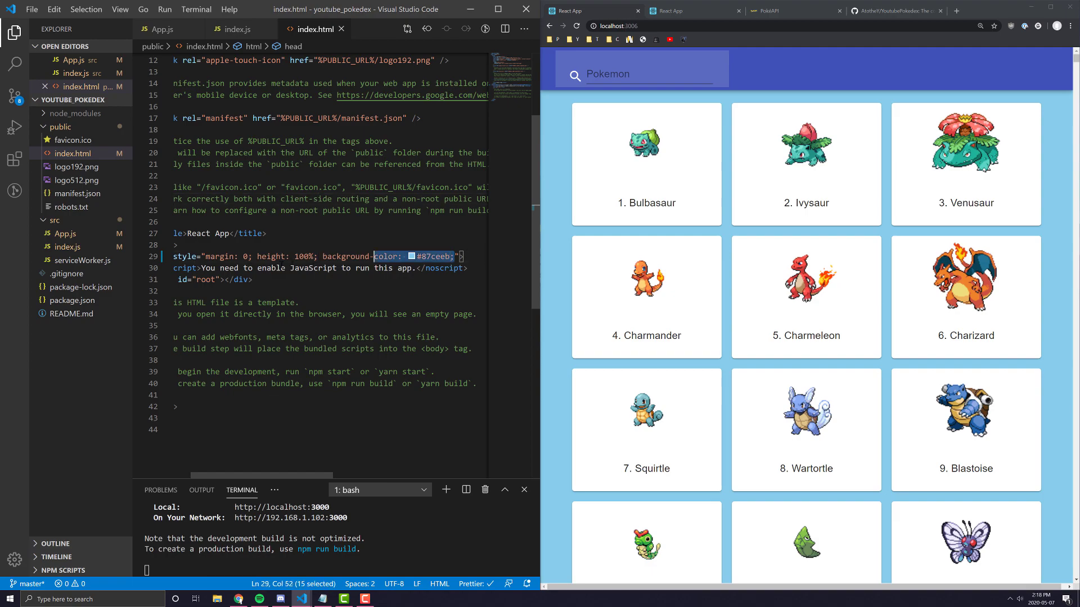
scroll("down", 3)
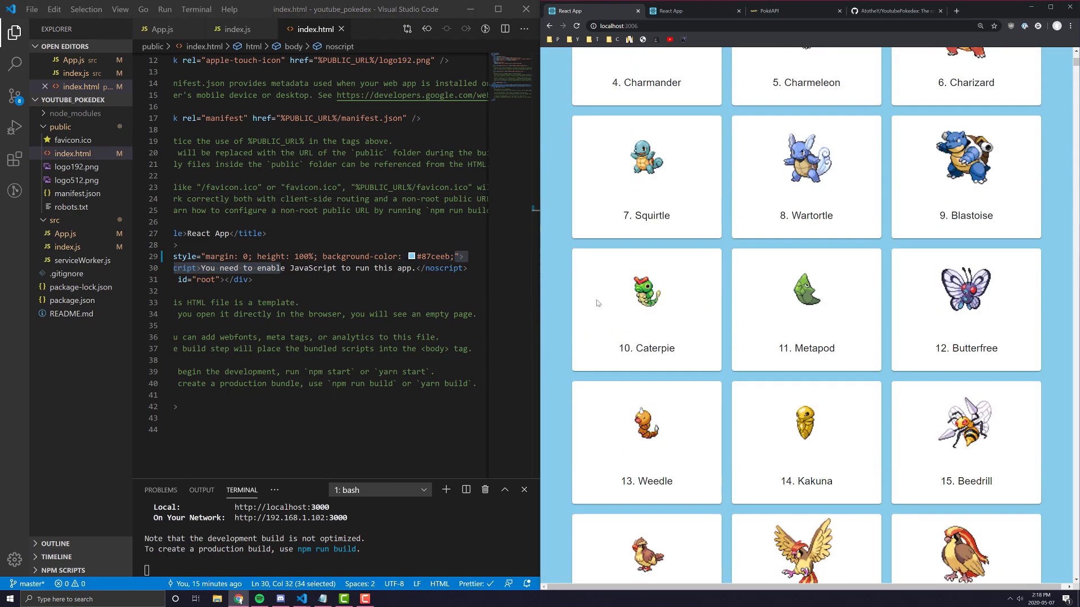
left_click(645, 82)
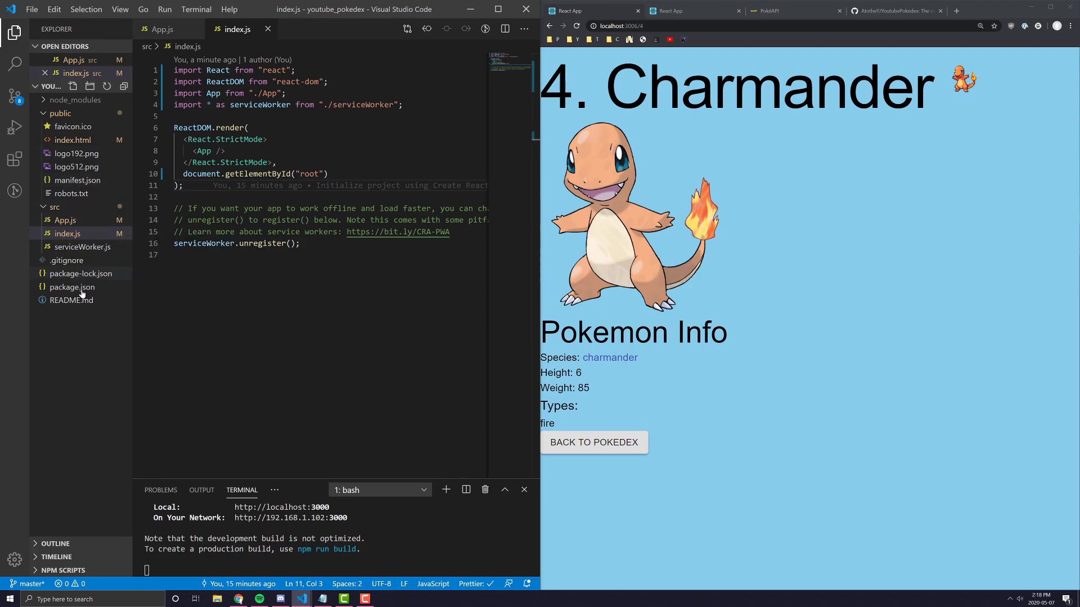
left_click(72, 301)
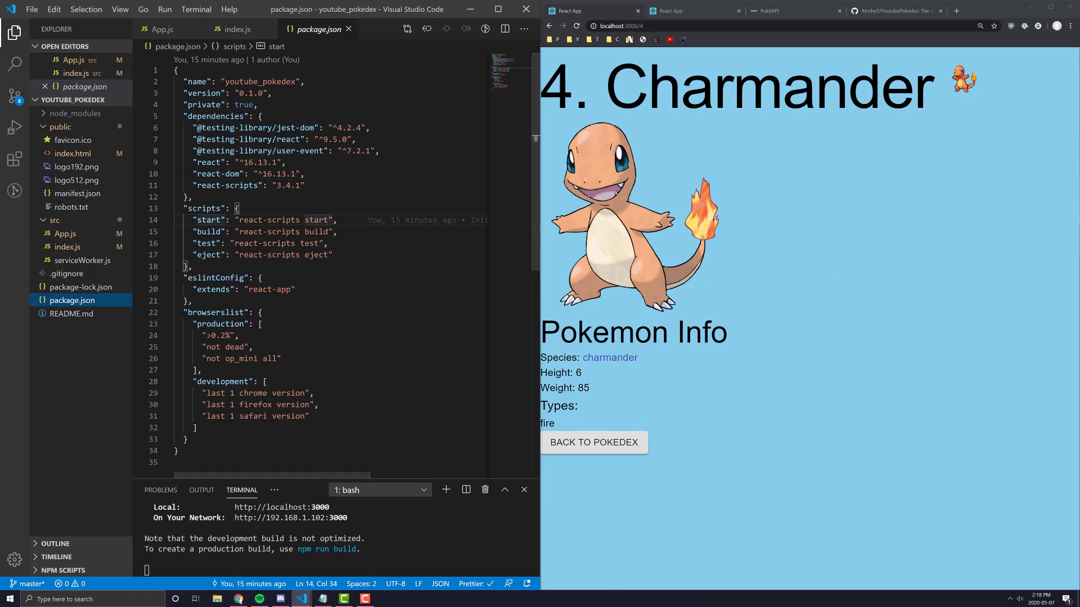
left_click_drag(337, 151, 305, 186)
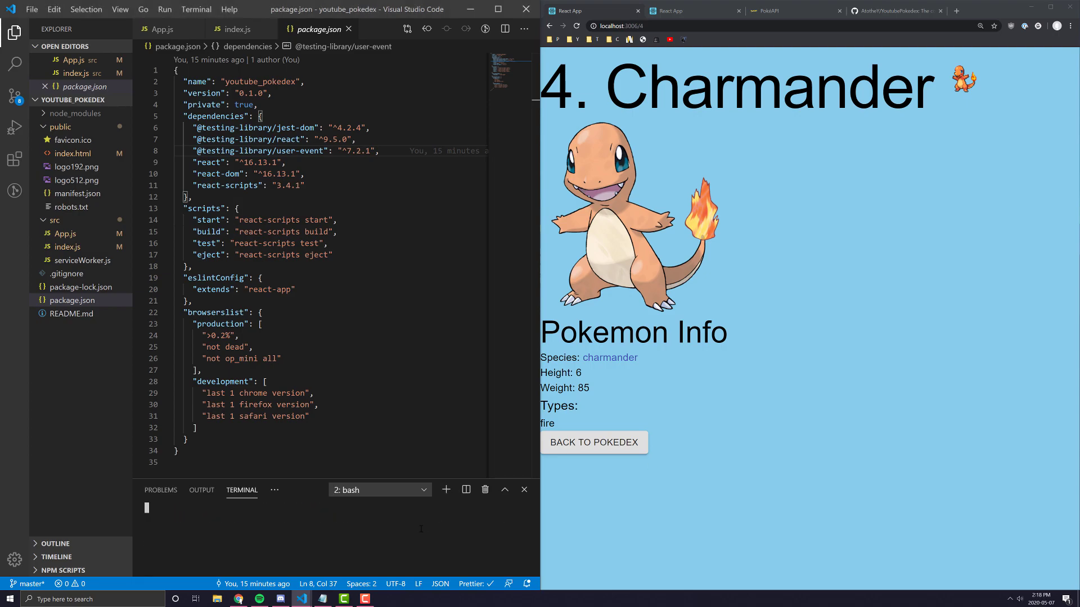
type("npm i")
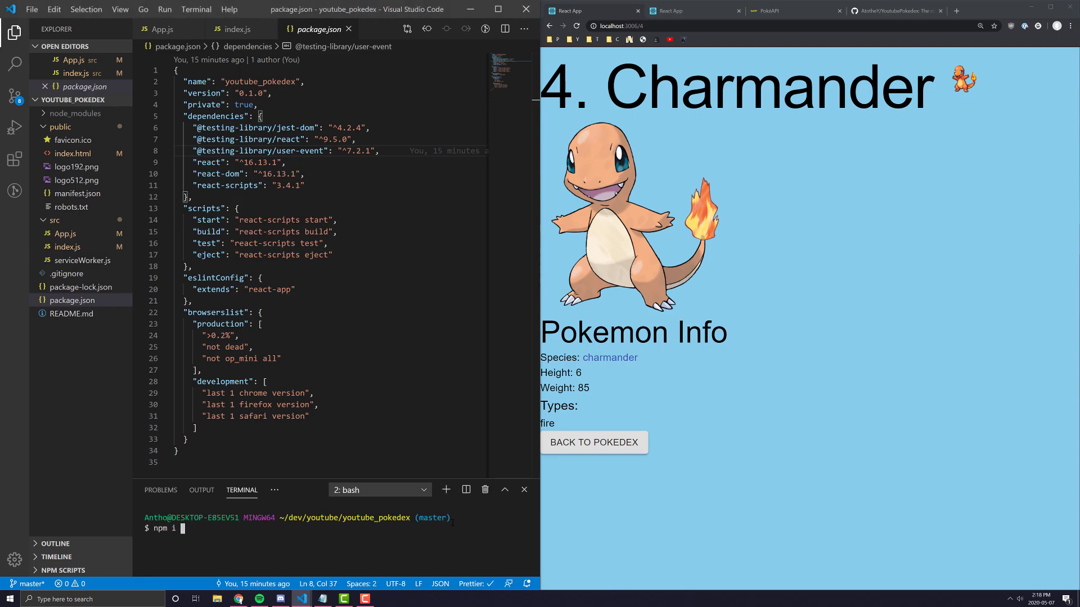
type("axios")
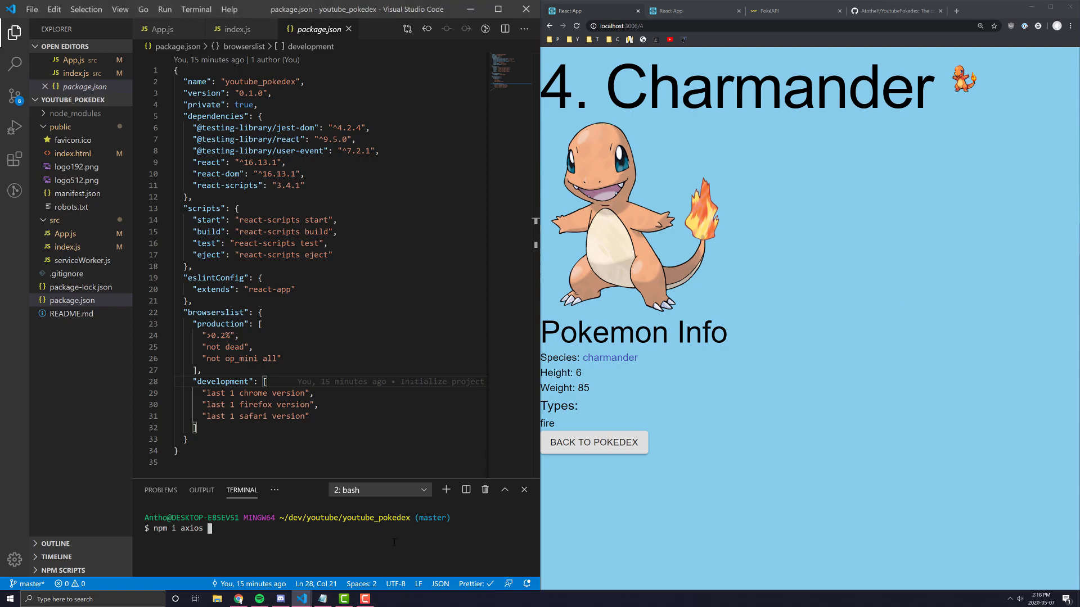
type("@material-ui/core")
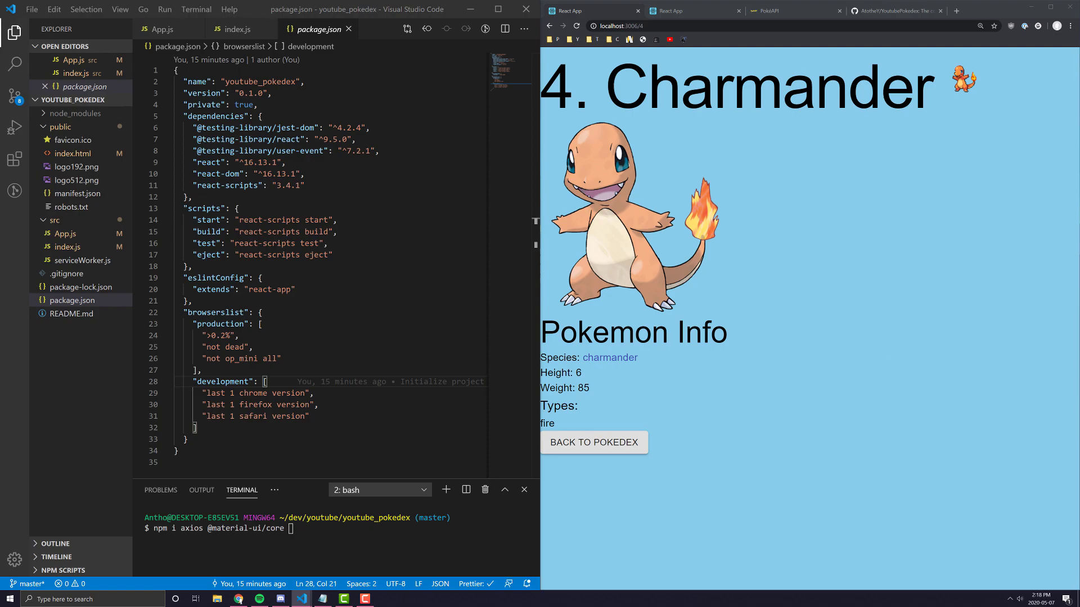
type("@material-ui/icons")
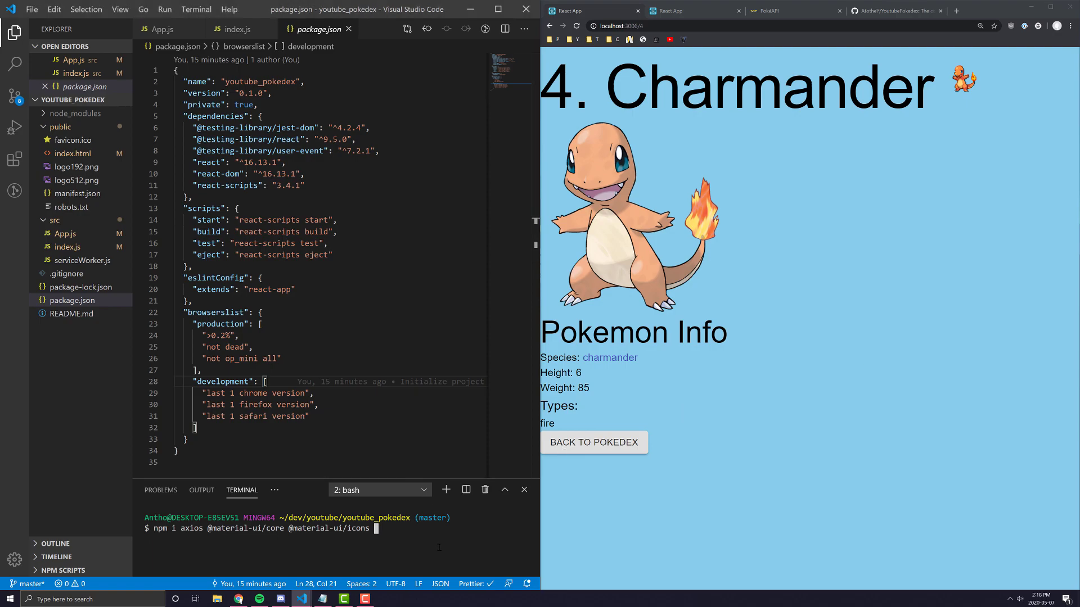
type("react-router-dom")
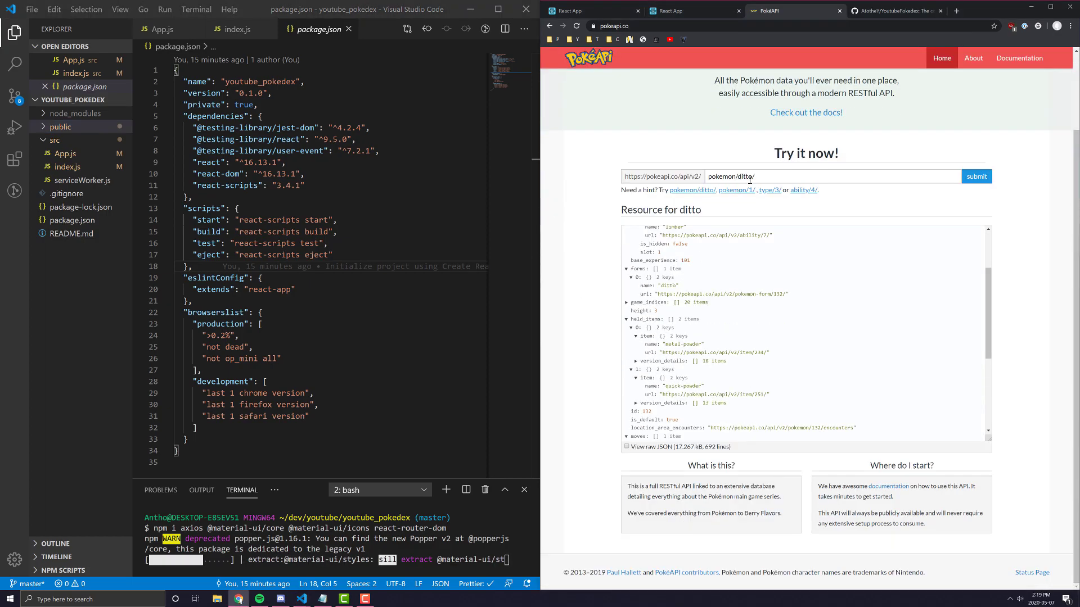
scroll("down", 3)
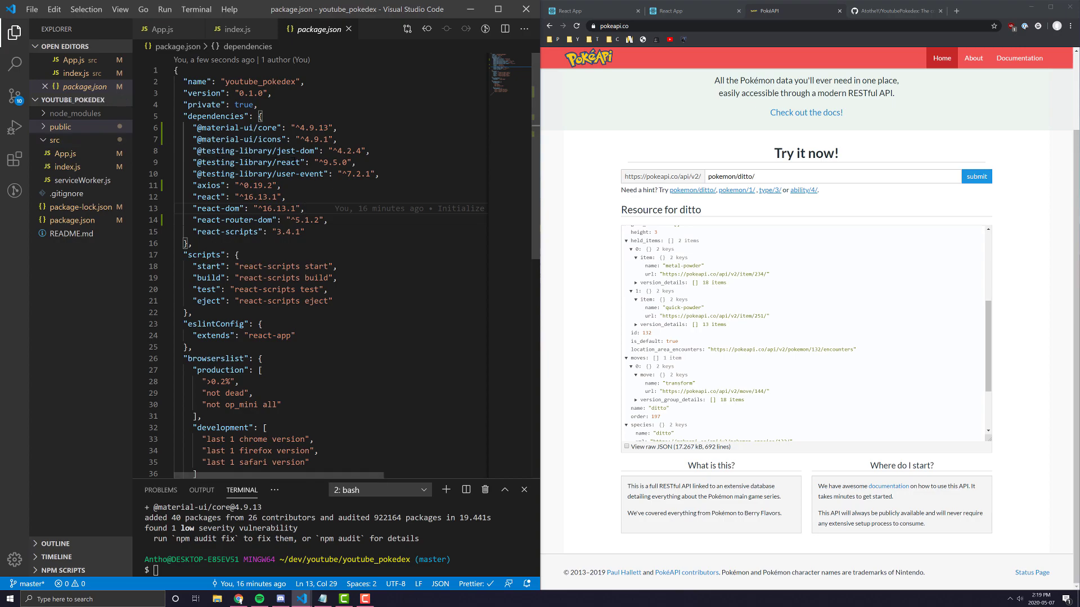
Step: Create a new mockData.js file inside the src folder
right_click(54, 140)
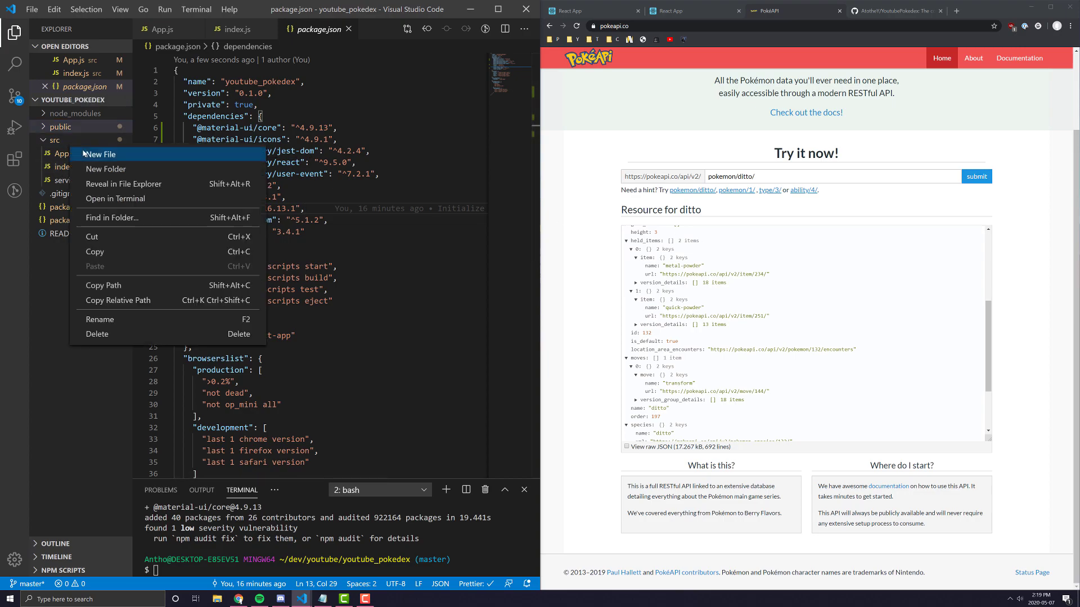
left_click(99, 153)
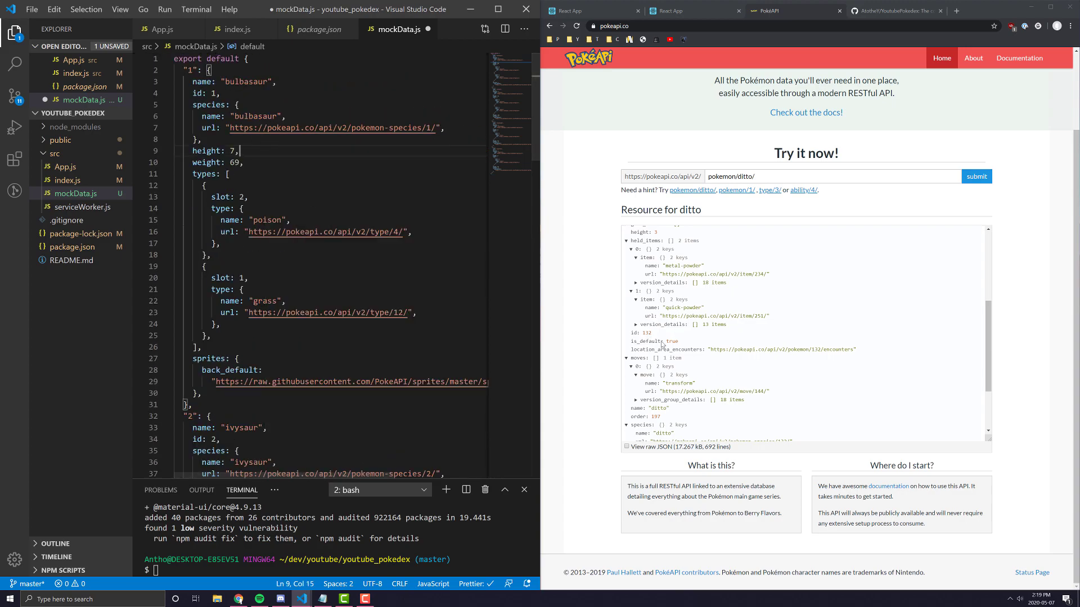
Step: Compare the mock data with PokeAPI's ditto response and return the finished app to its full list
scroll("down", 3)
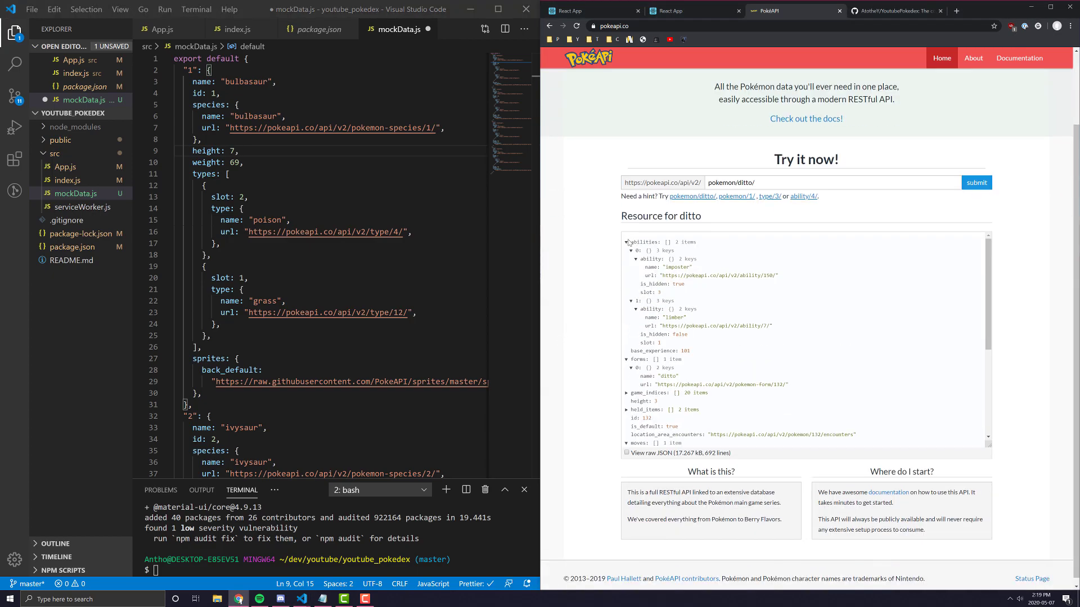
left_click(626, 241)
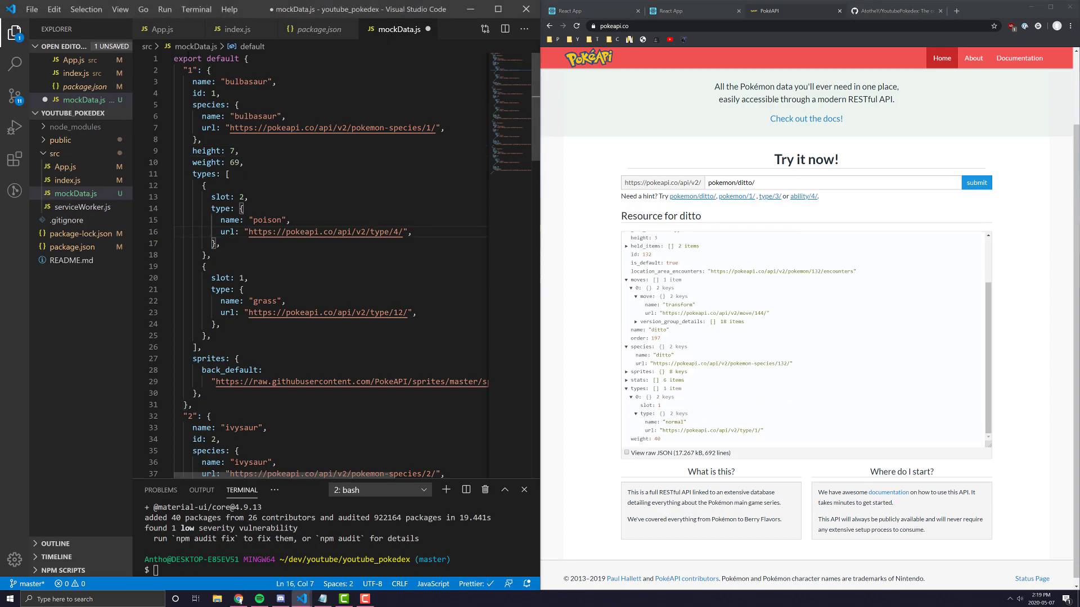
left_click(246, 58)
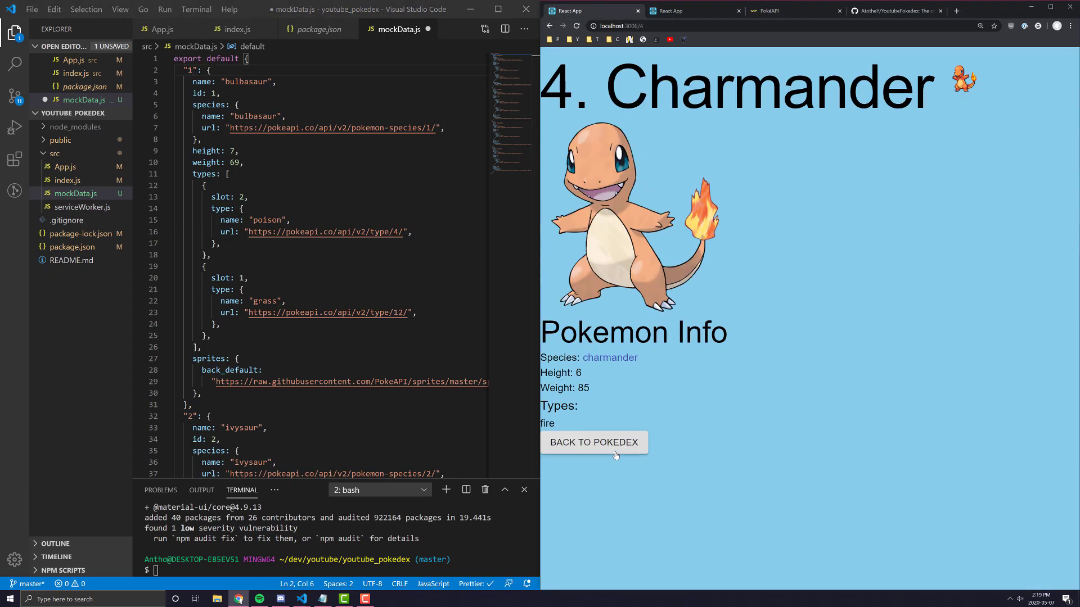
left_click(593, 442)
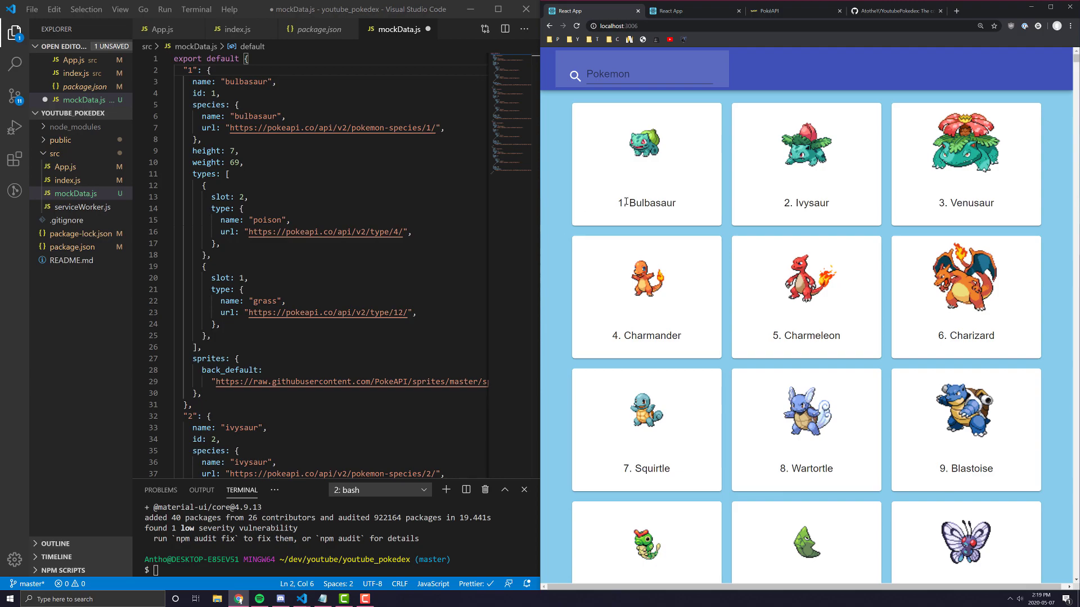
mouse_move(562, 198)
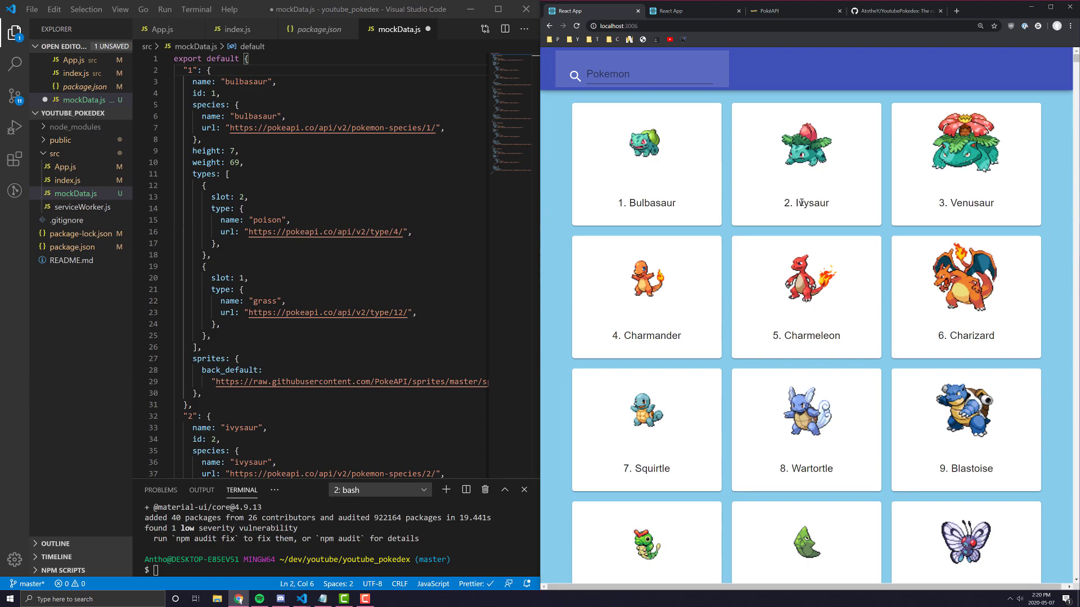
double_click(965, 202)
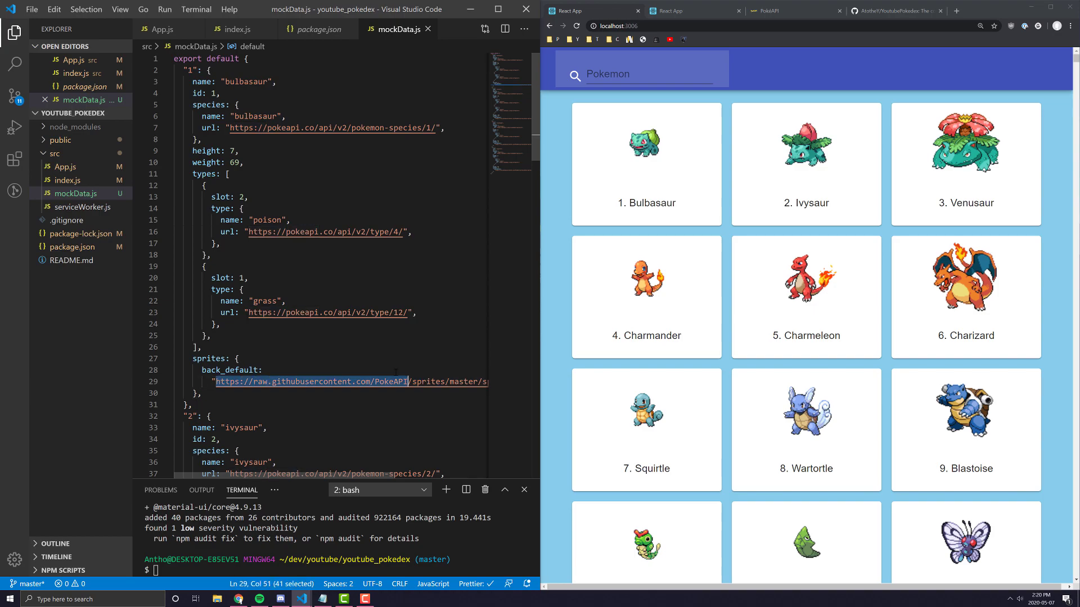
Step: Browse mockData.js in the GitHub repo's src folder, view PokeAPI, then switch to localhost:3000
left_click(263, 370)
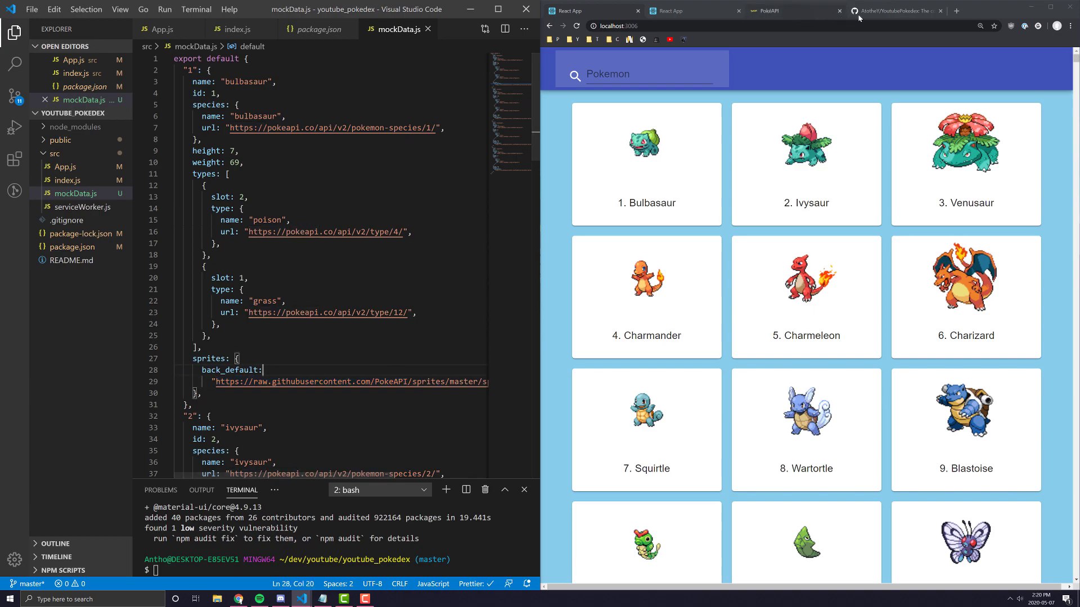
left_click(895, 10)
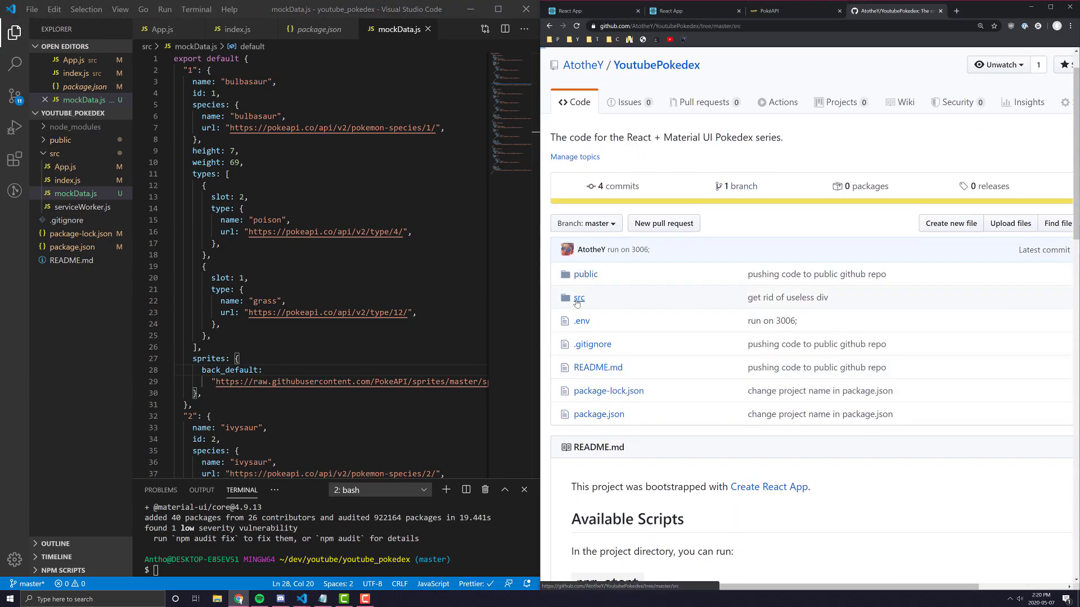
left_click(579, 297)
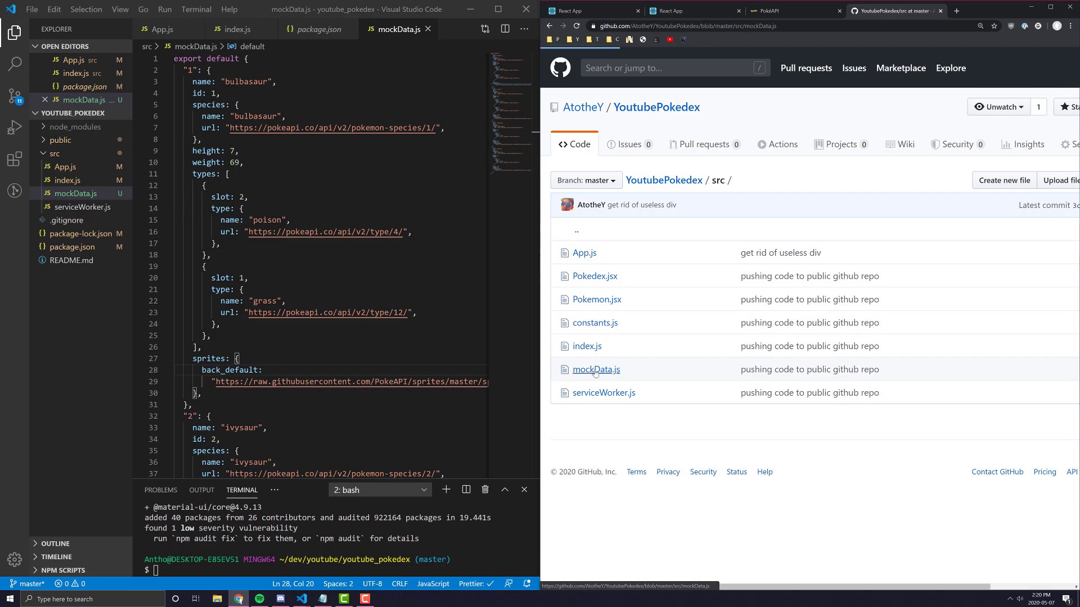
left_click(595, 370)
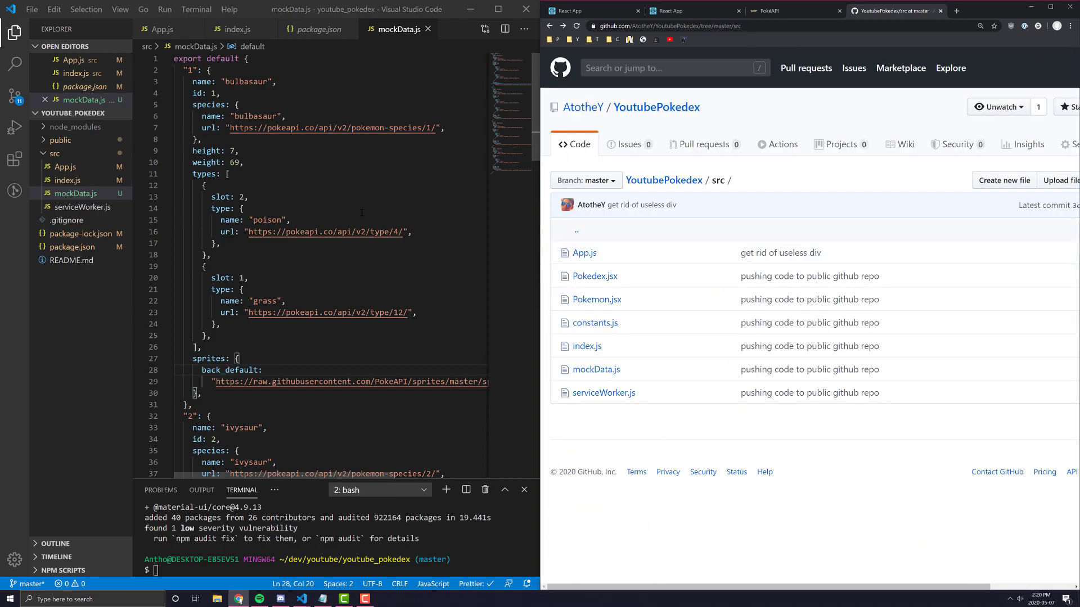
scroll("down", 3)
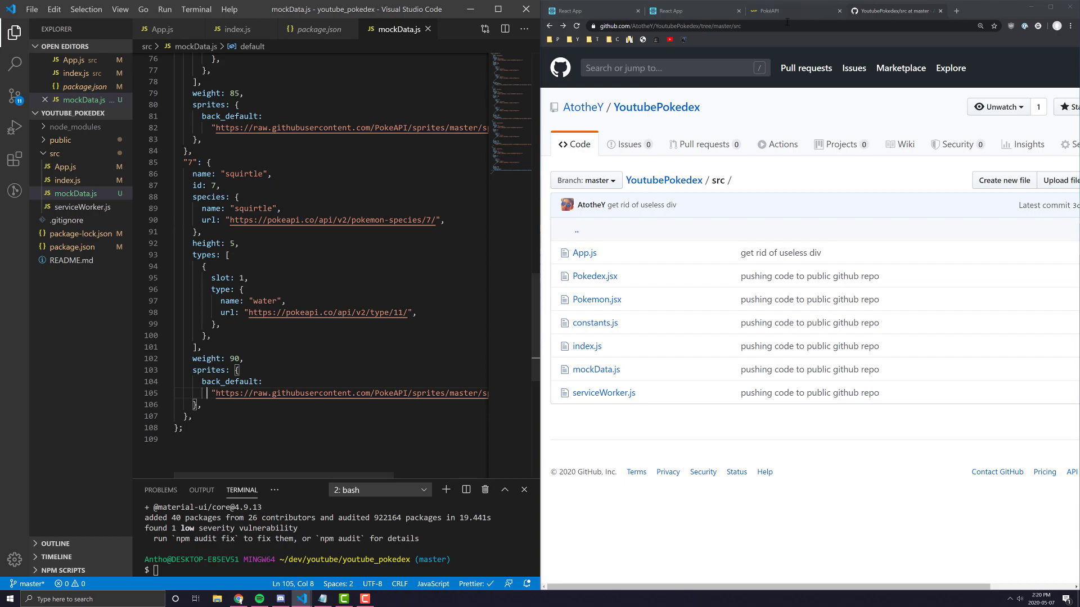
left_click(785, 10)
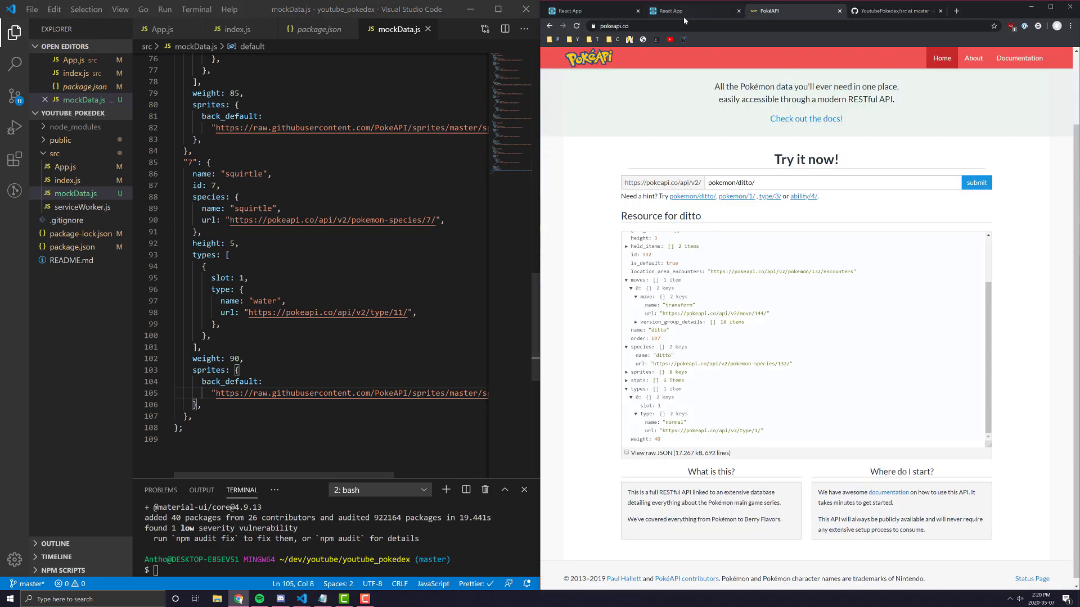
left_click(692, 10)
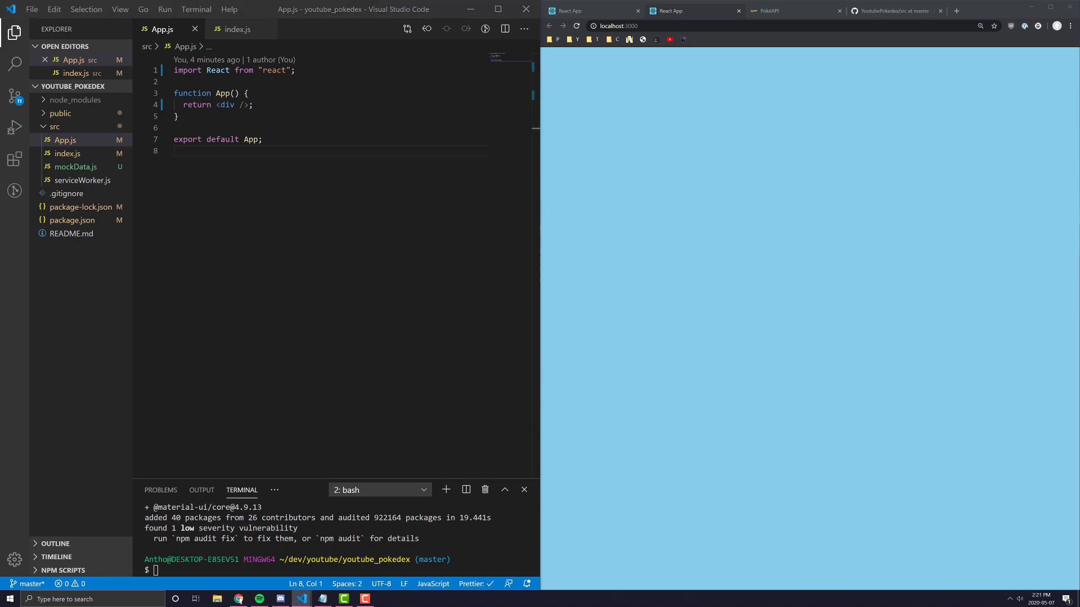
mouse_move(549, 282)
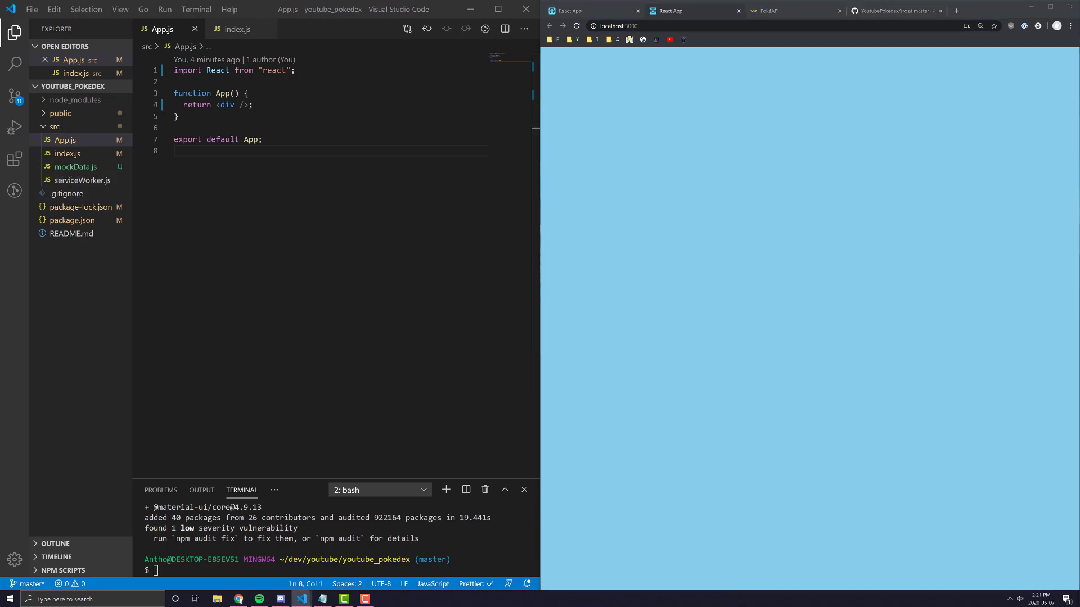
Step: Open index.js from the Explorer beside App.js
left_click(237, 28)
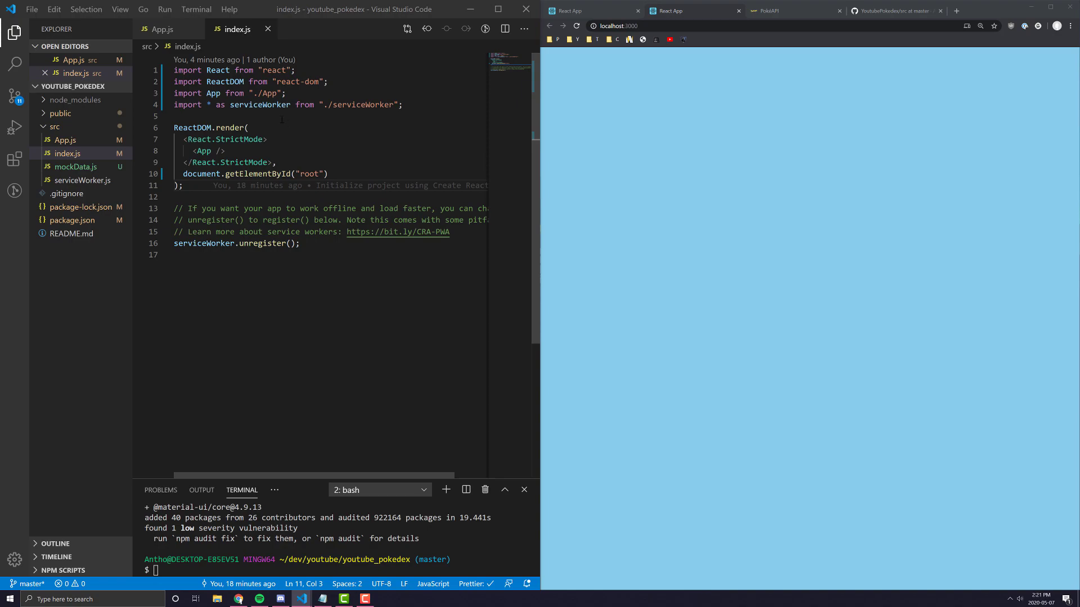
Step: Import Router, create a browser history, and wrap App in <Router history={history}> in index.js
type("import { Router } from \"react-router-dom\";")
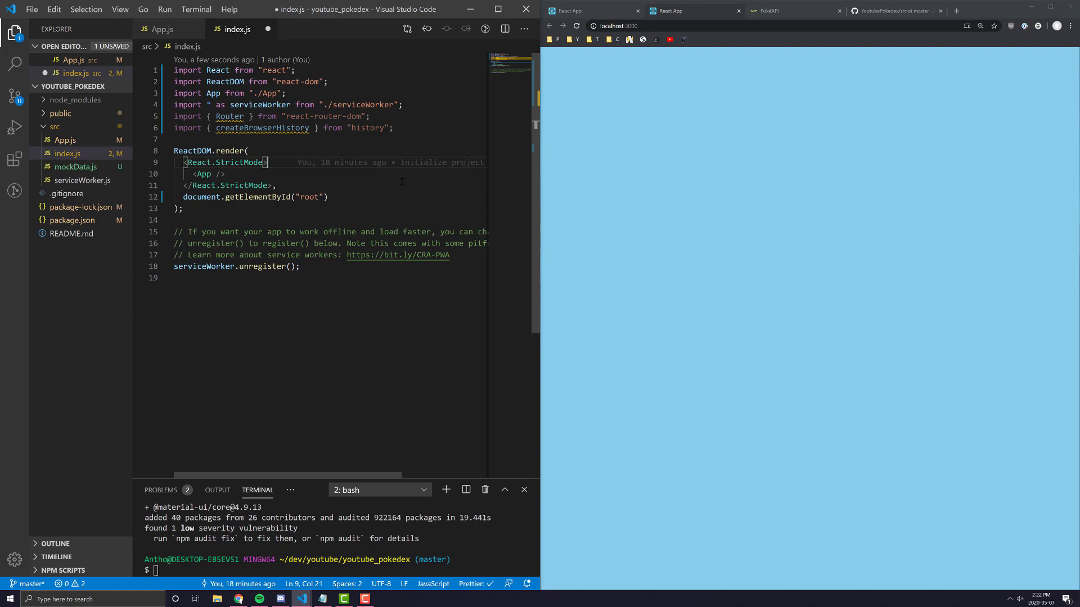
type("</")
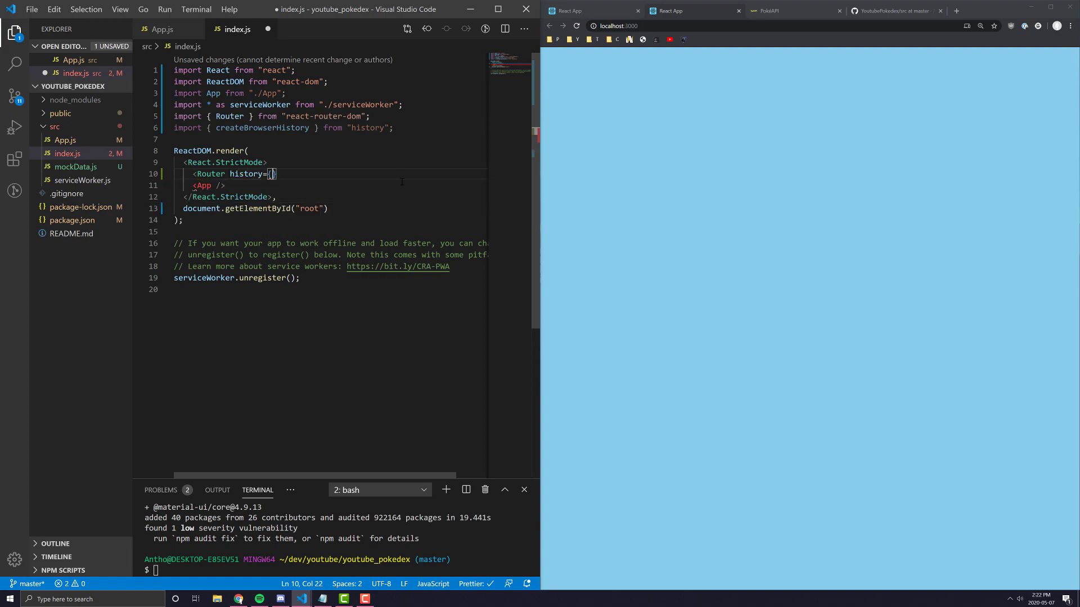
type("hi")
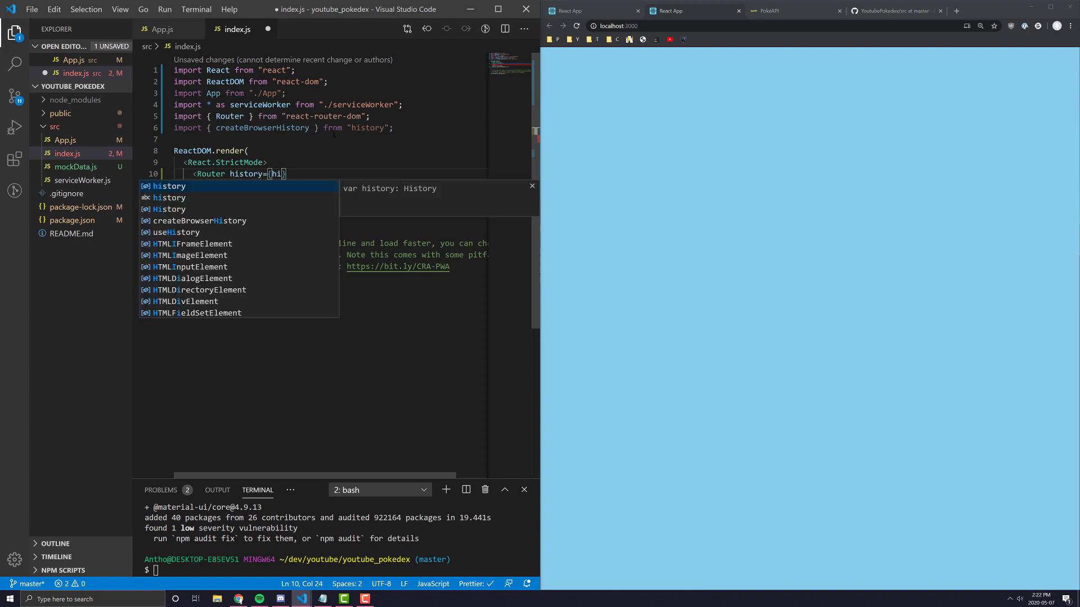
key("Escape")
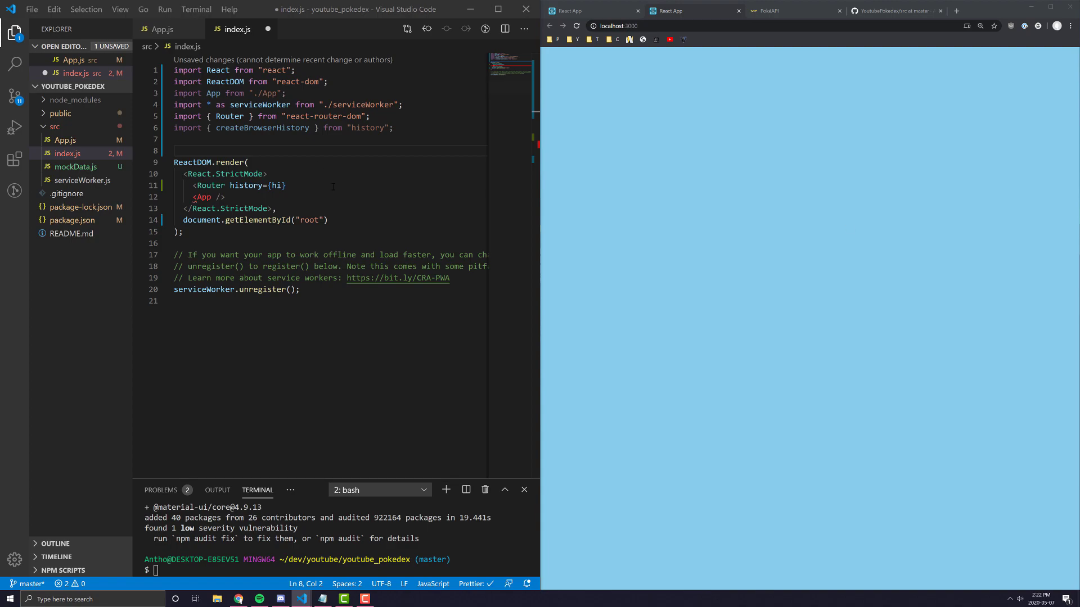
type("const history = createBrowserHistory();")
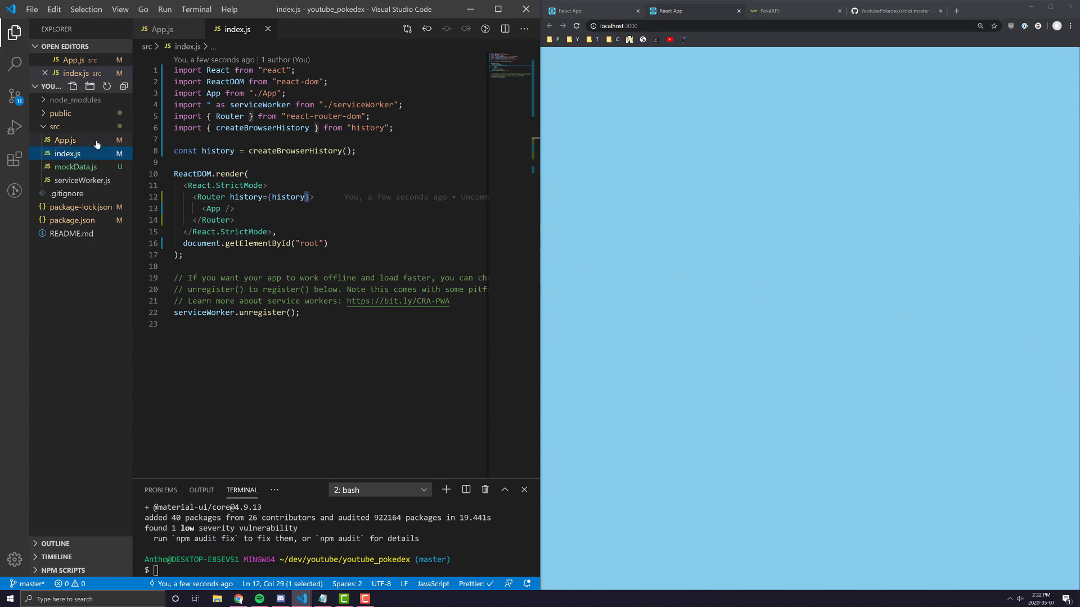
left_click(65, 140)
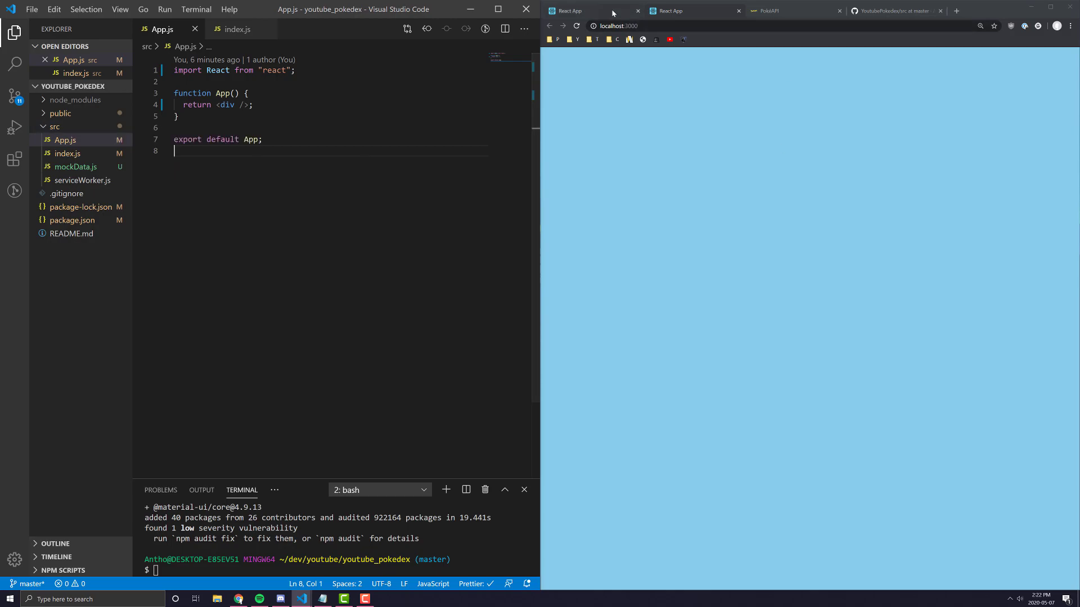
Step: Browse the finished Pokedex at localhost:3006, viewing Paras's detail page, then returning to the list
left_click(589, 10)
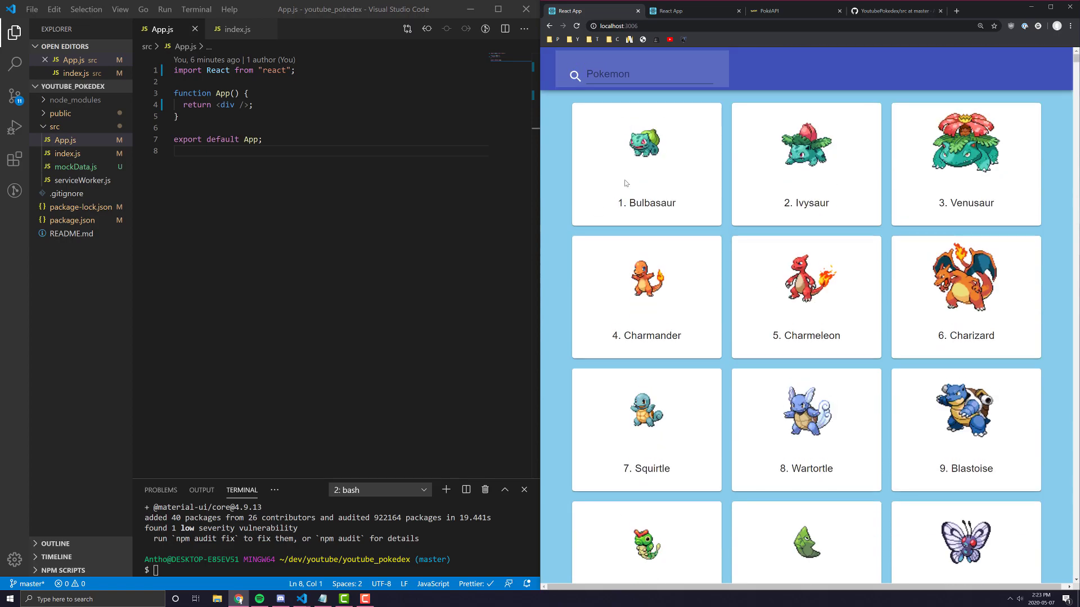
scroll("down", 3)
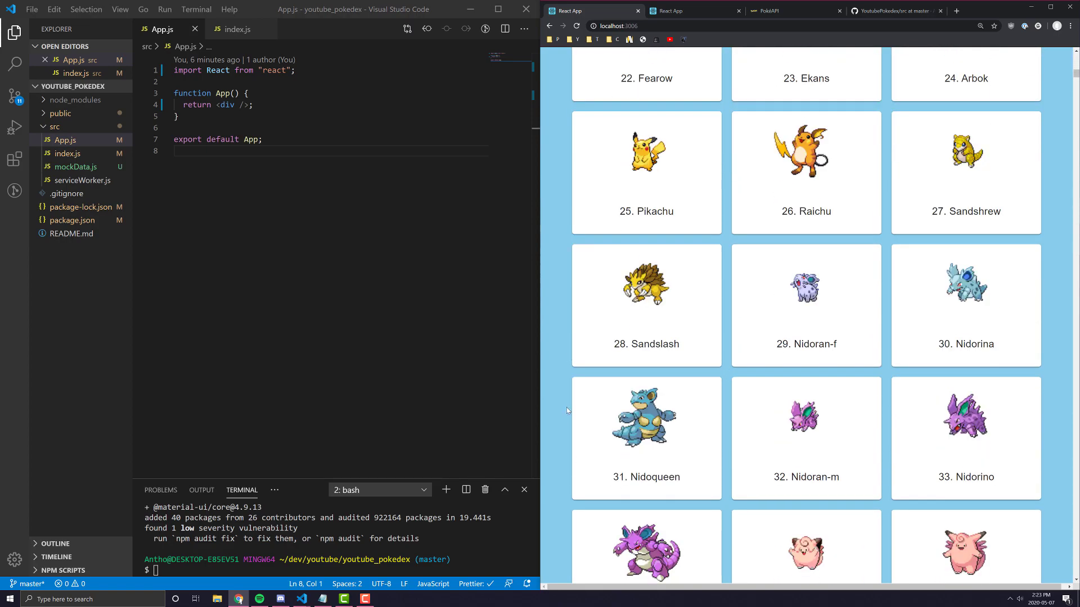
scroll("down", 3)
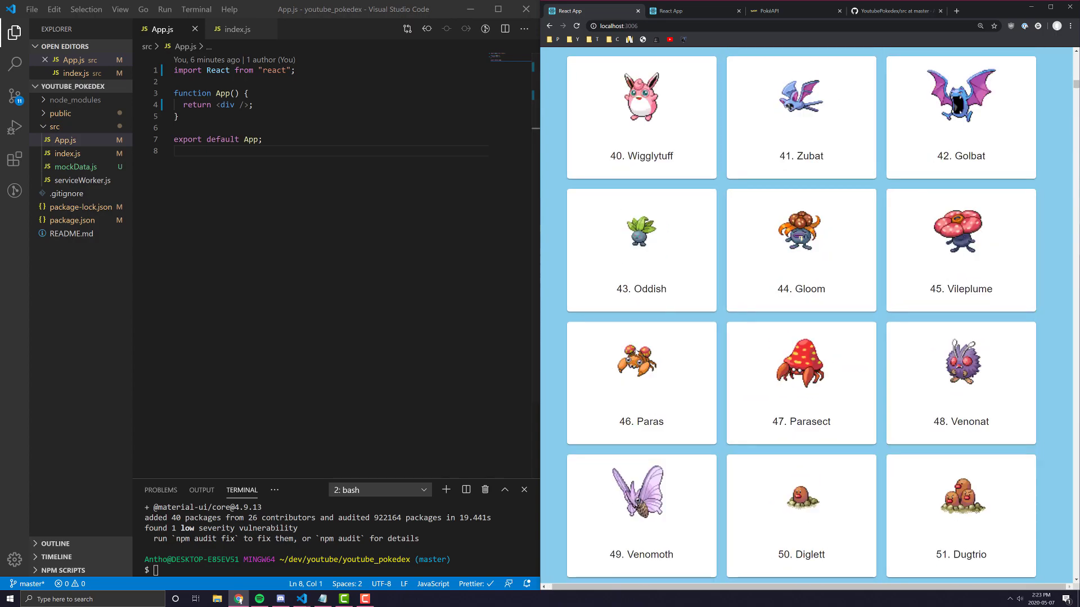
left_click(639, 382)
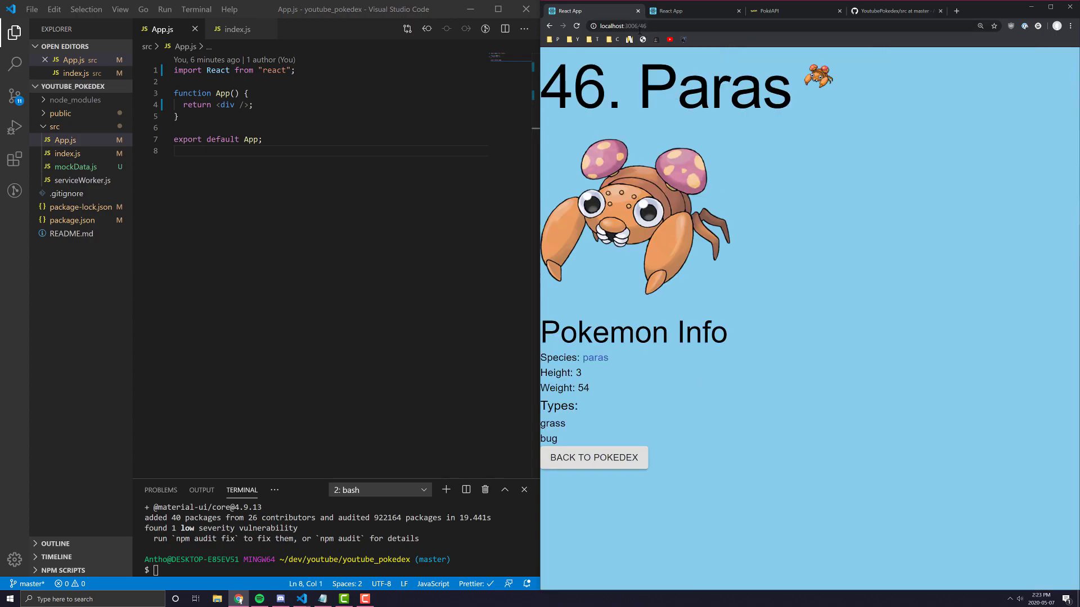
left_click(644, 25)
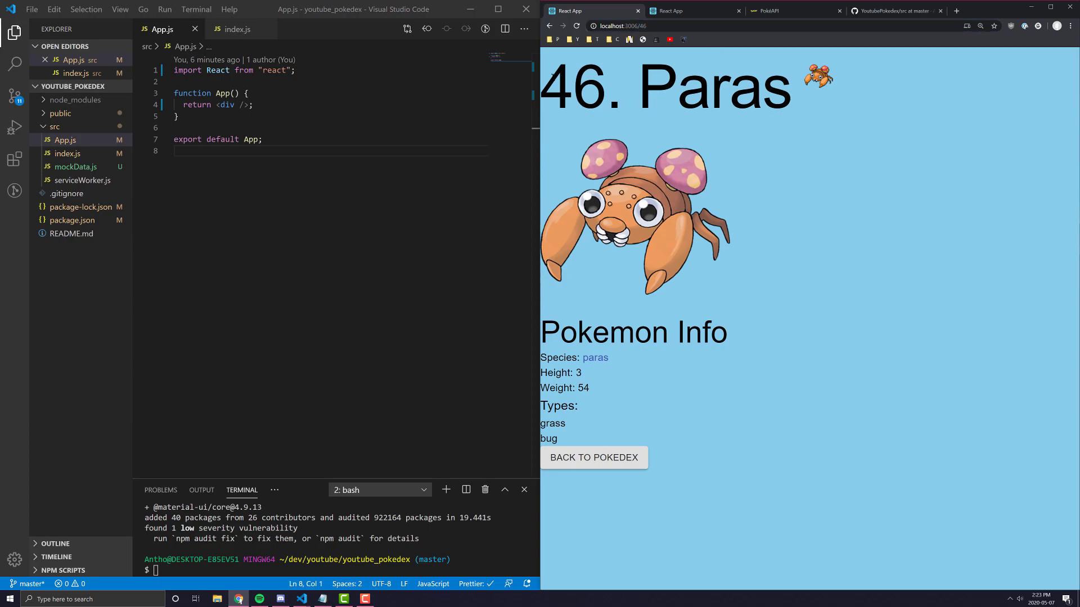
mouse_move(626, 457)
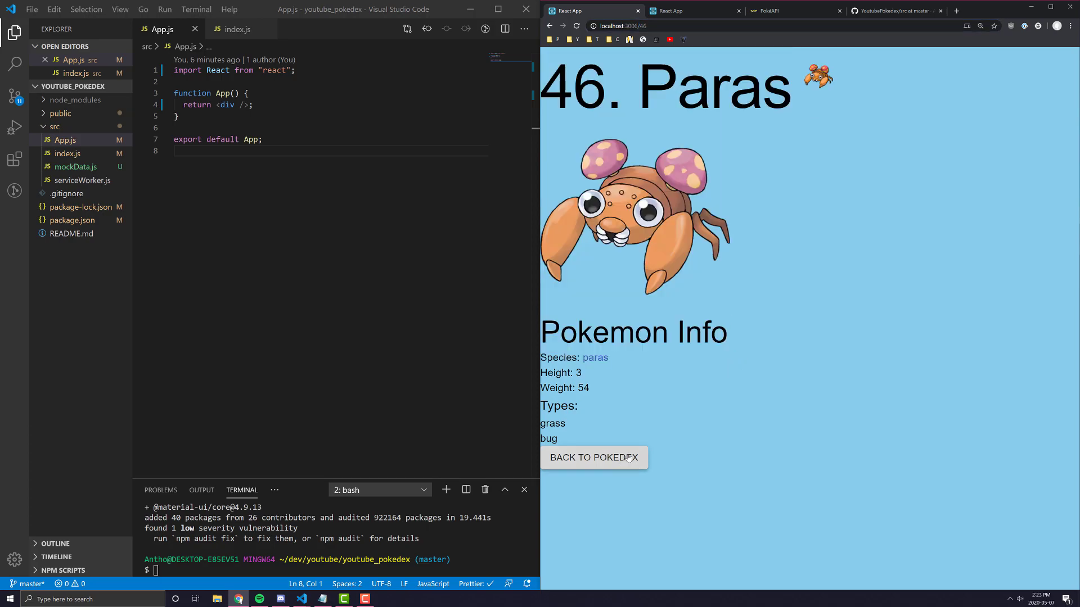
left_click(593, 457)
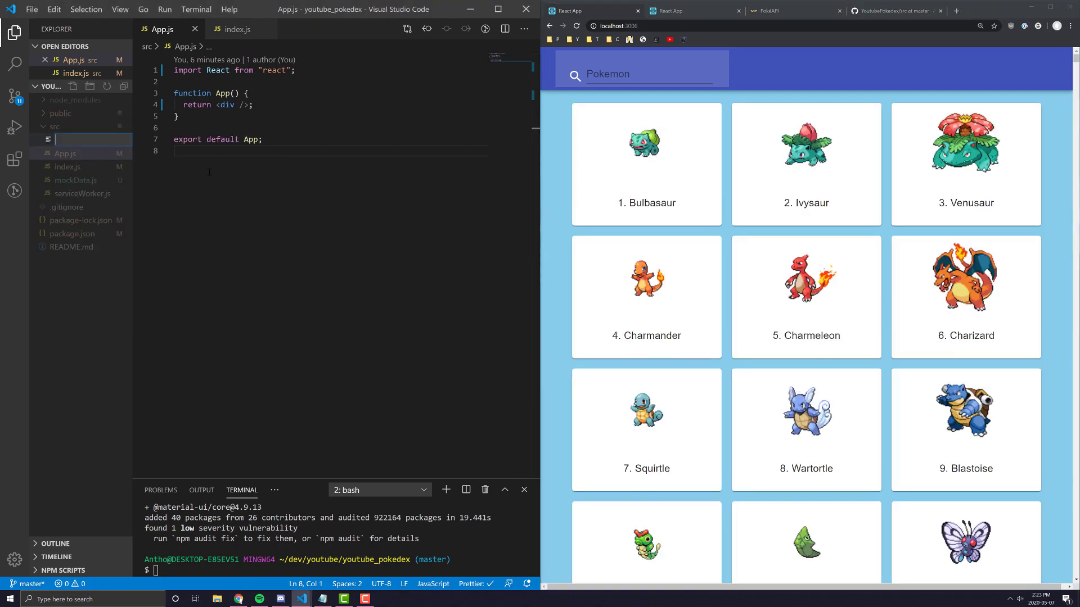
Step: Create Pokemon.js in src and check Bulbasaur's detail page in the finished app
type("Pop")
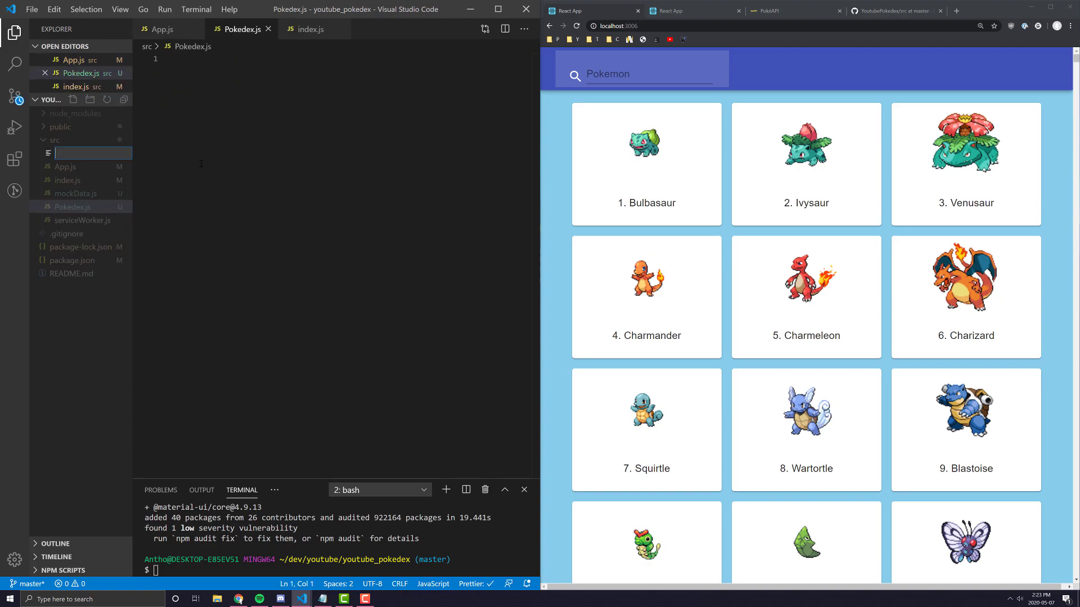
type("Pokemon.js")
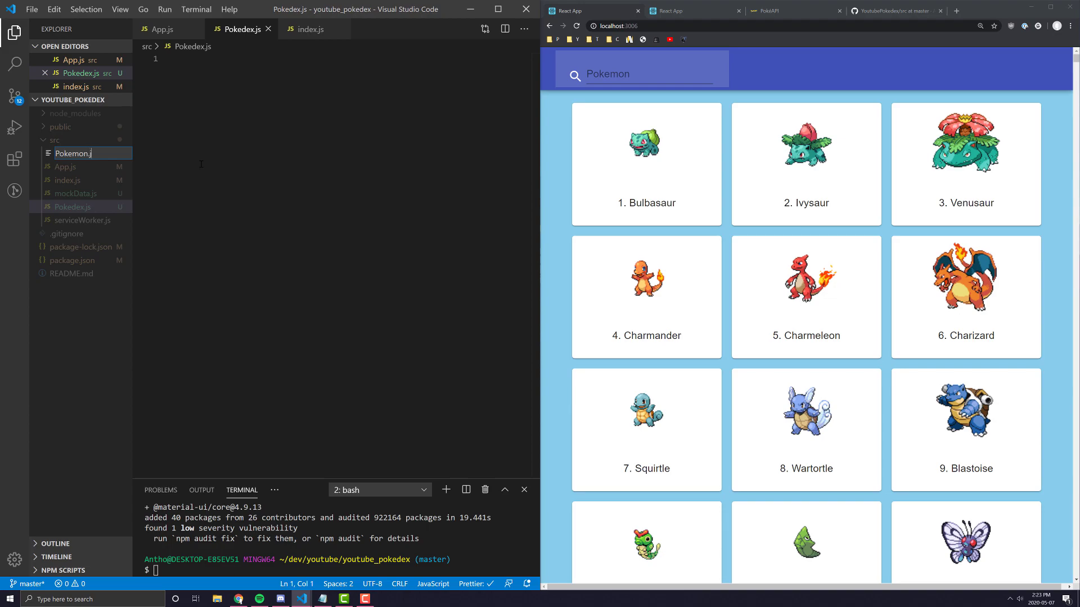
key("Enter")
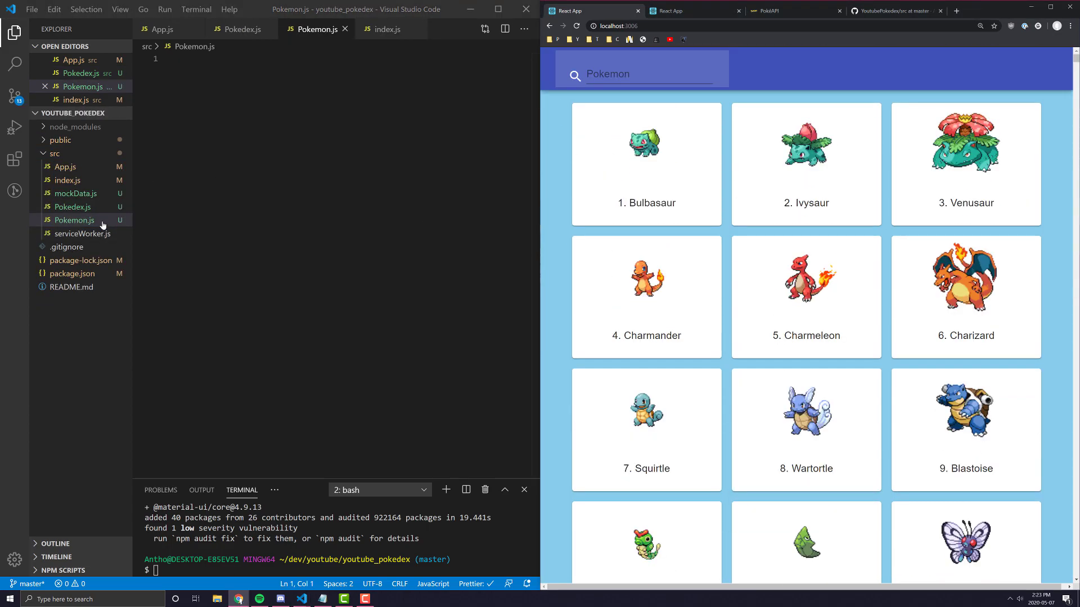
left_click(645, 163)
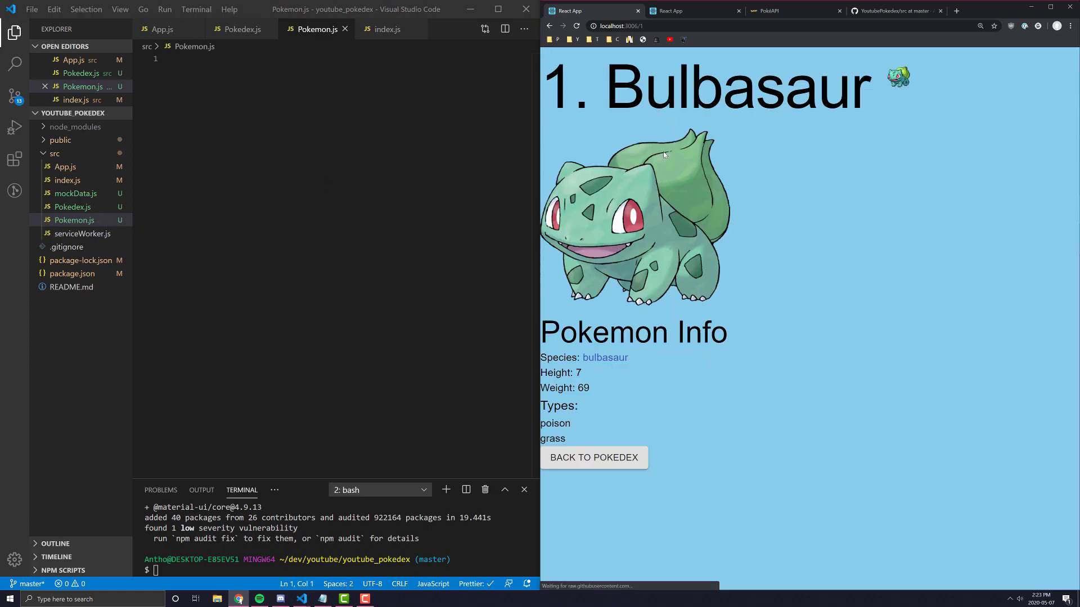
mouse_move(676, 327)
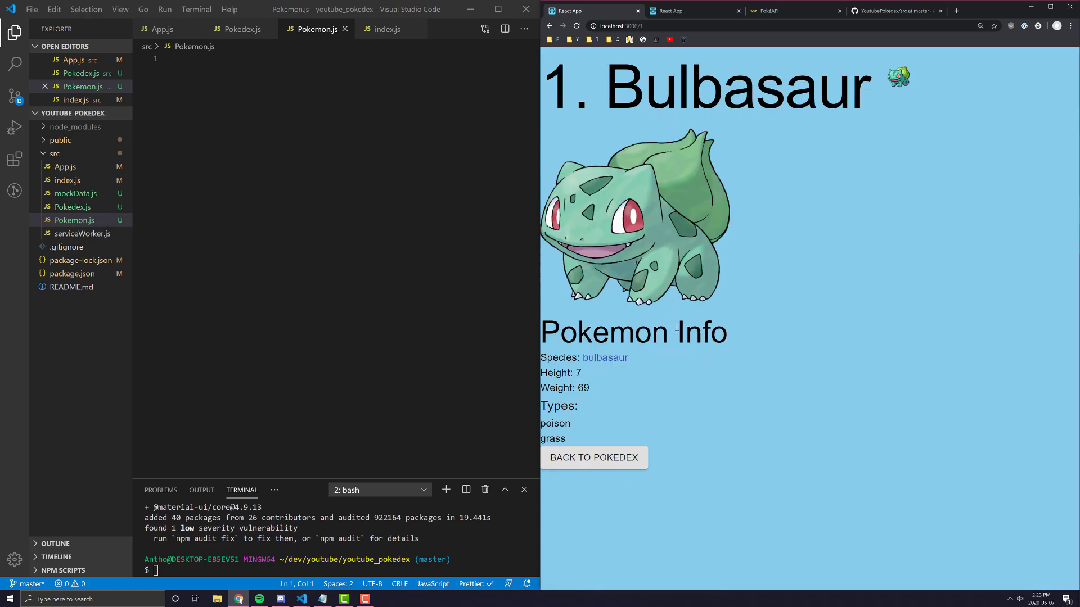
left_click(593, 457)
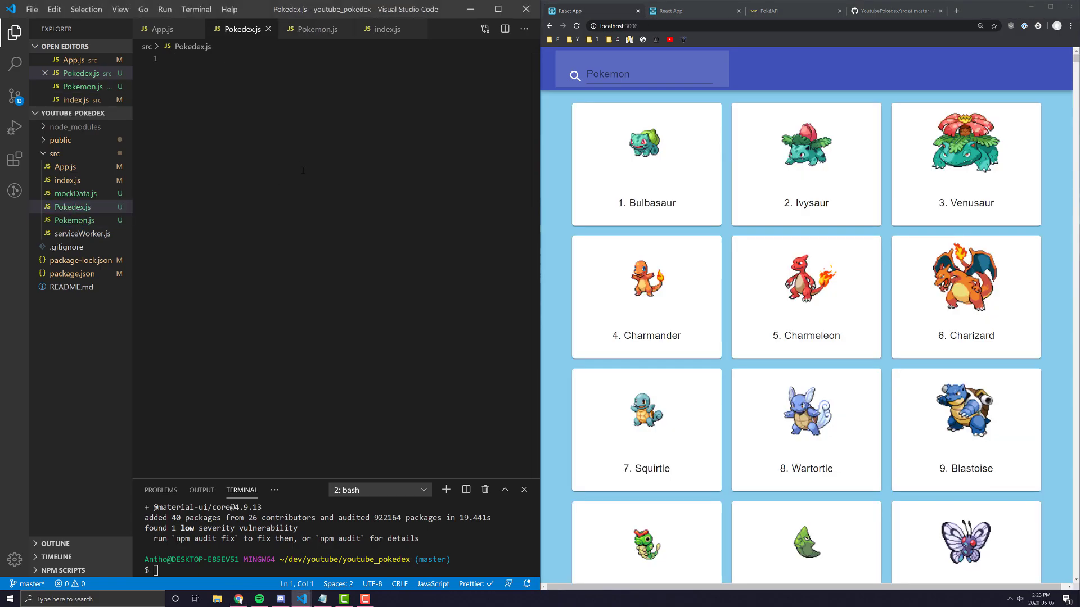
Step: Write a Pokedex arrow component returning 'this is the pokedex page' with a default export
type("import React")
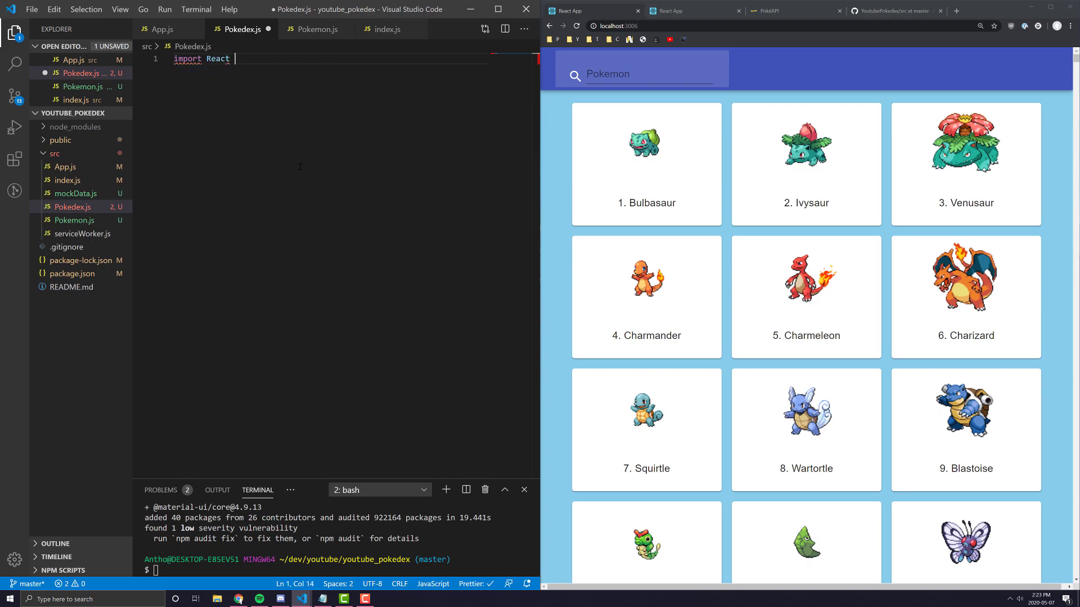
type("from 'react';")
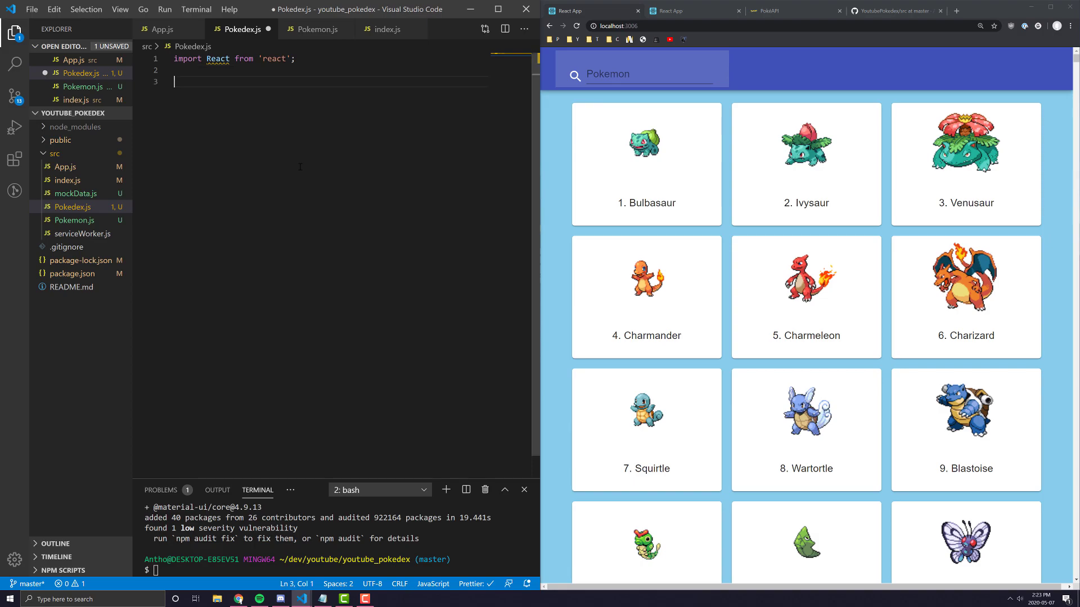
type("const Pok")
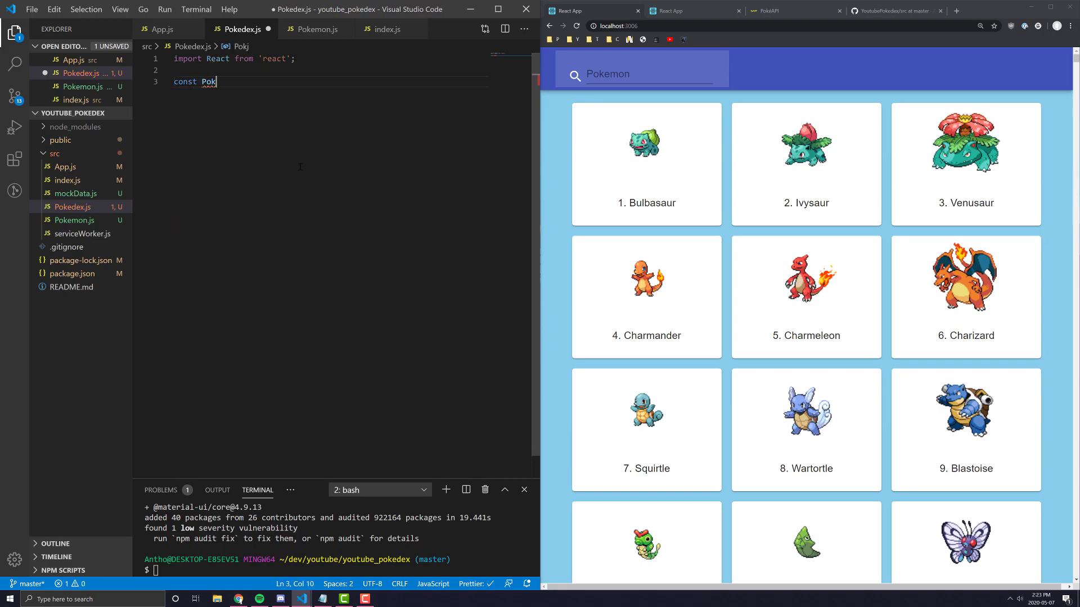
type("edex =")
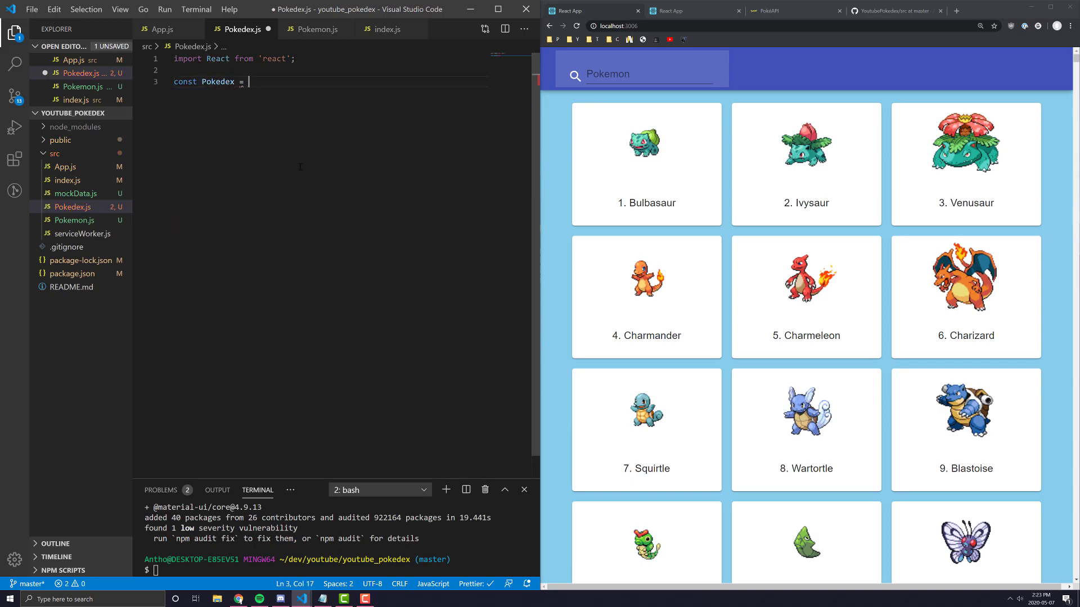
type("() => {")
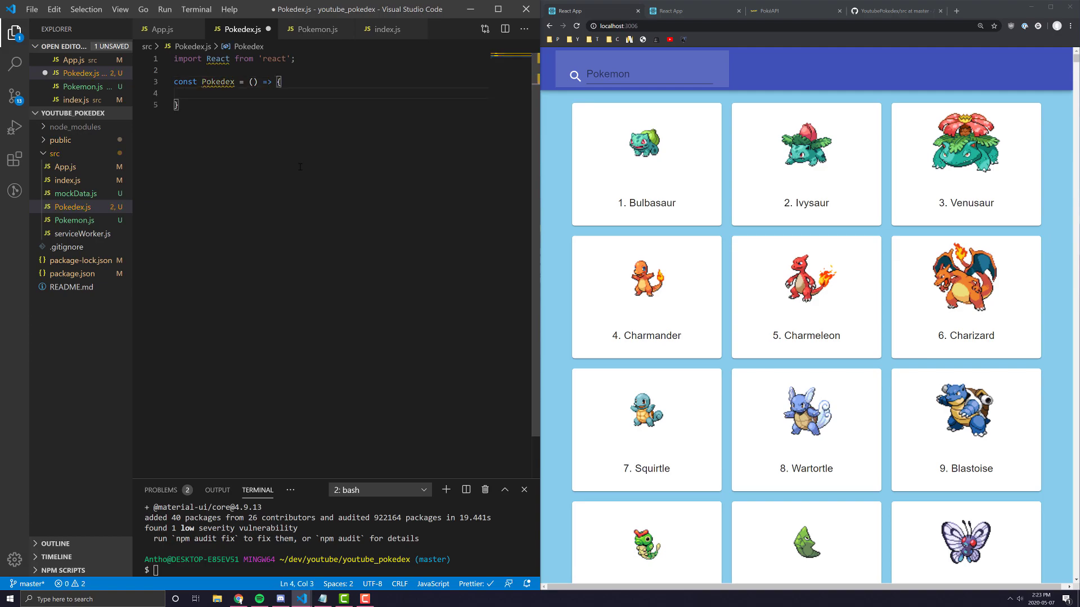
type("return")
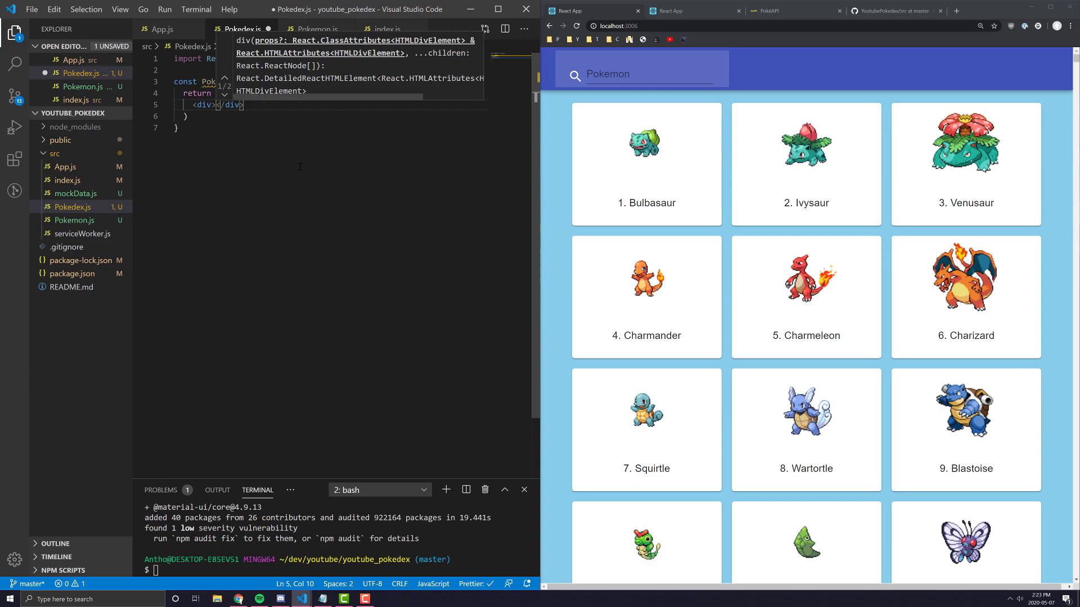
type("this is the po")
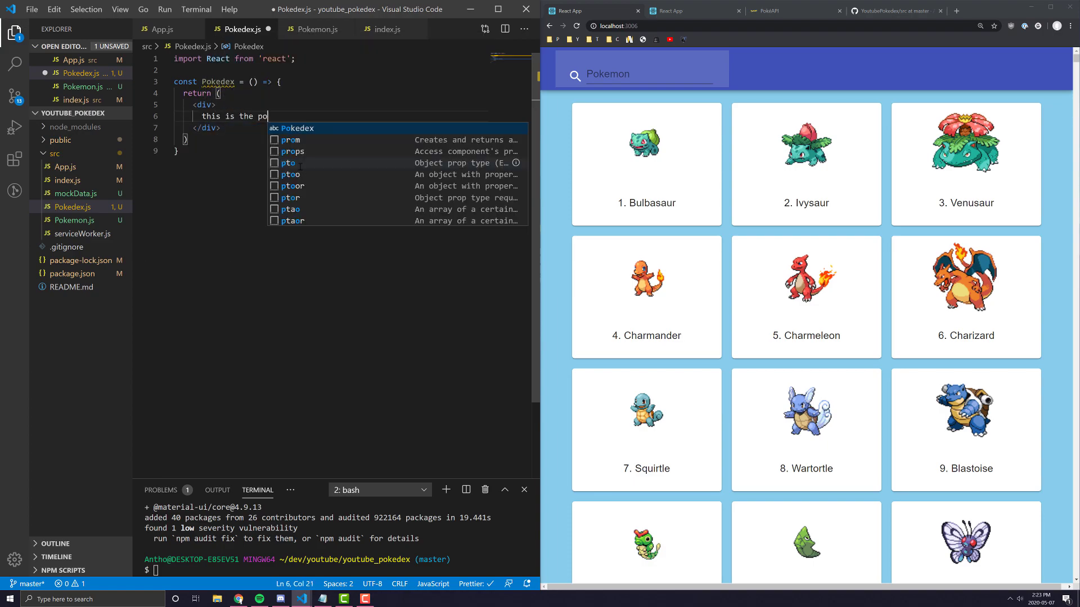
type("kedex page")
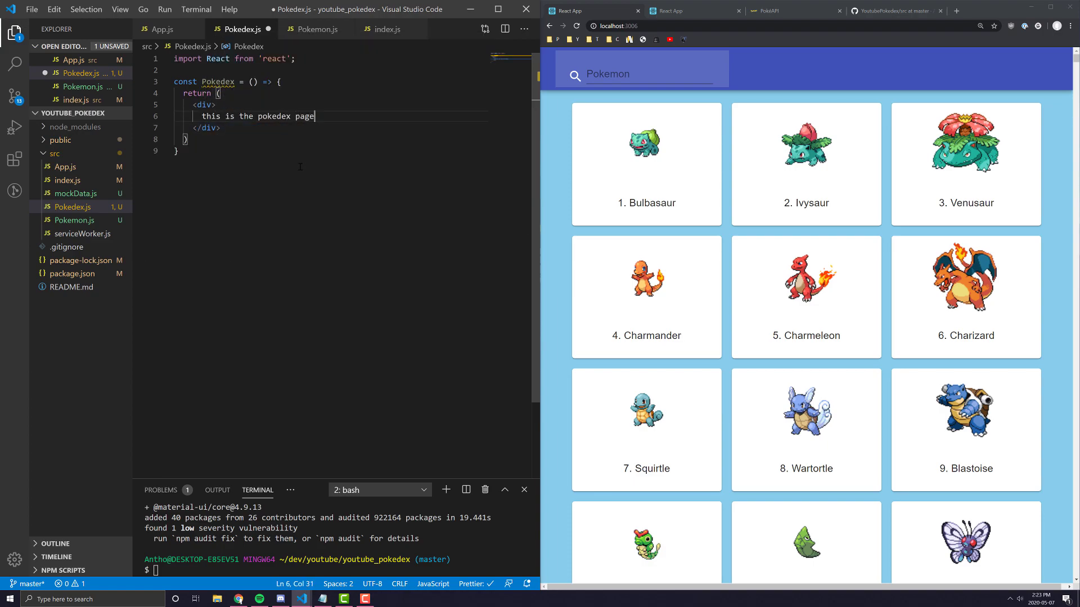
type("export d")
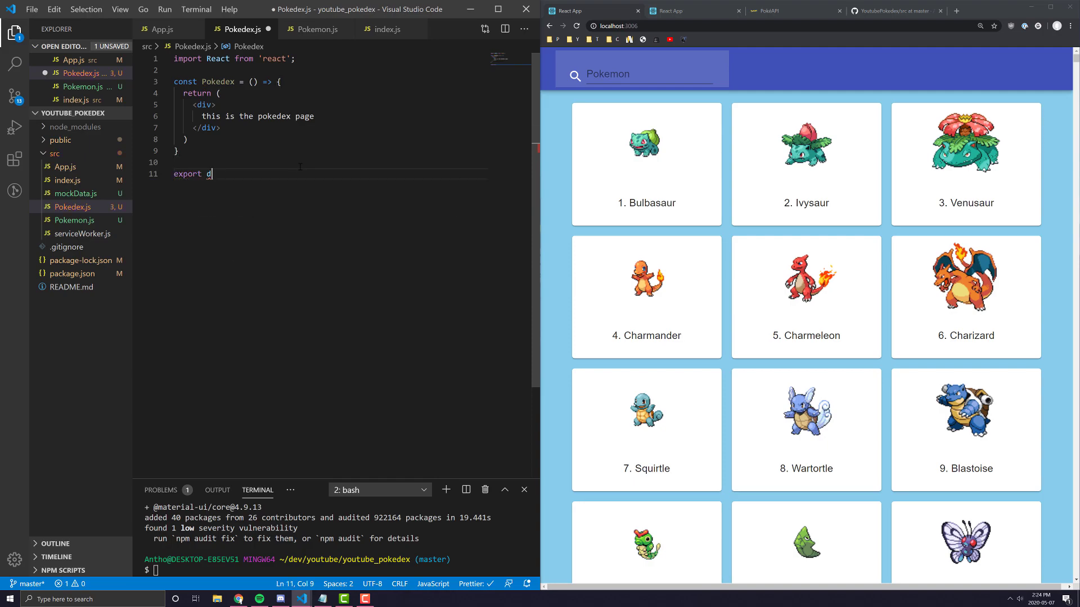
type("efault Pokedex;")
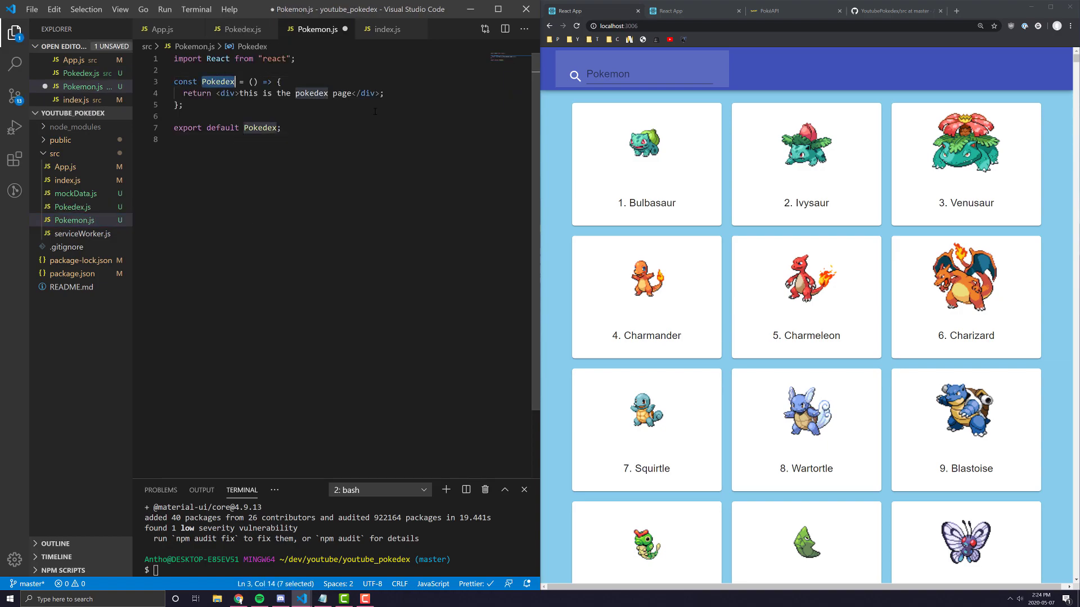
Step: Rename the copied component in Pokemon.js to Pokemon
type("Pokemone")
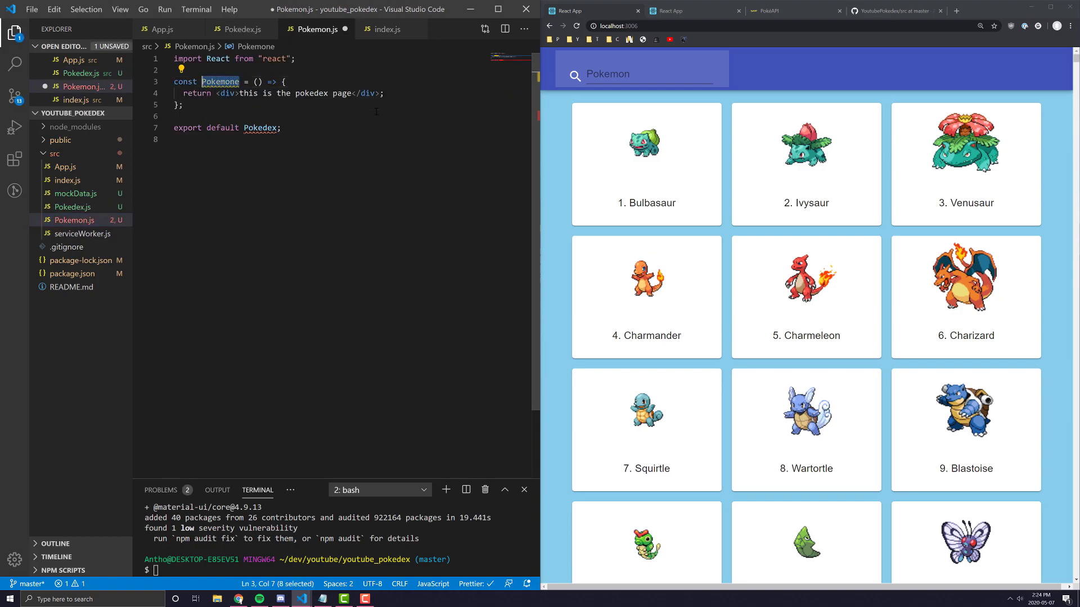
type("Oi")
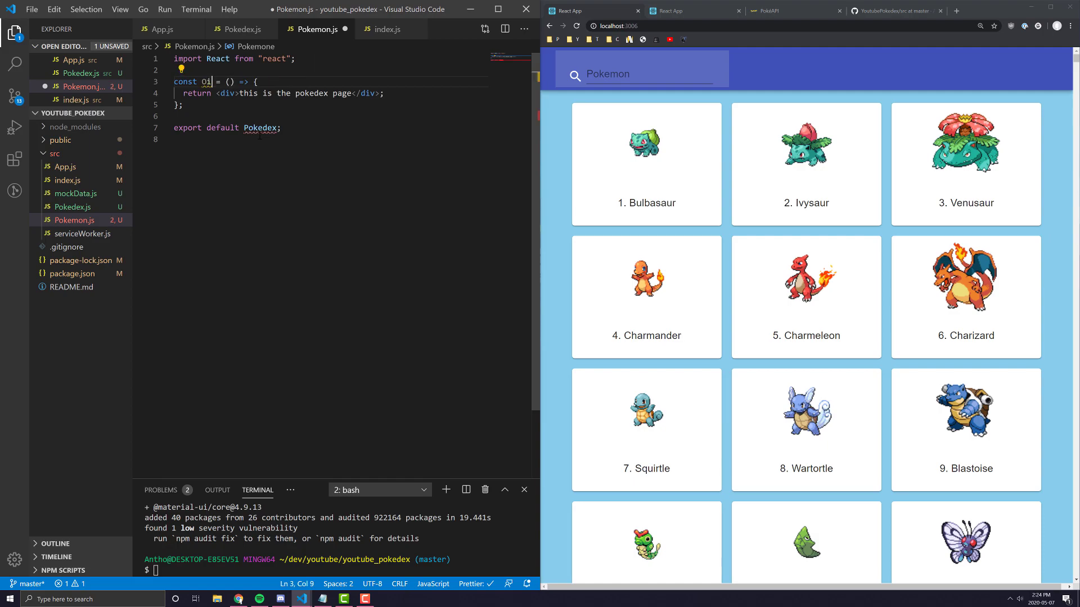
type("Pokemon")
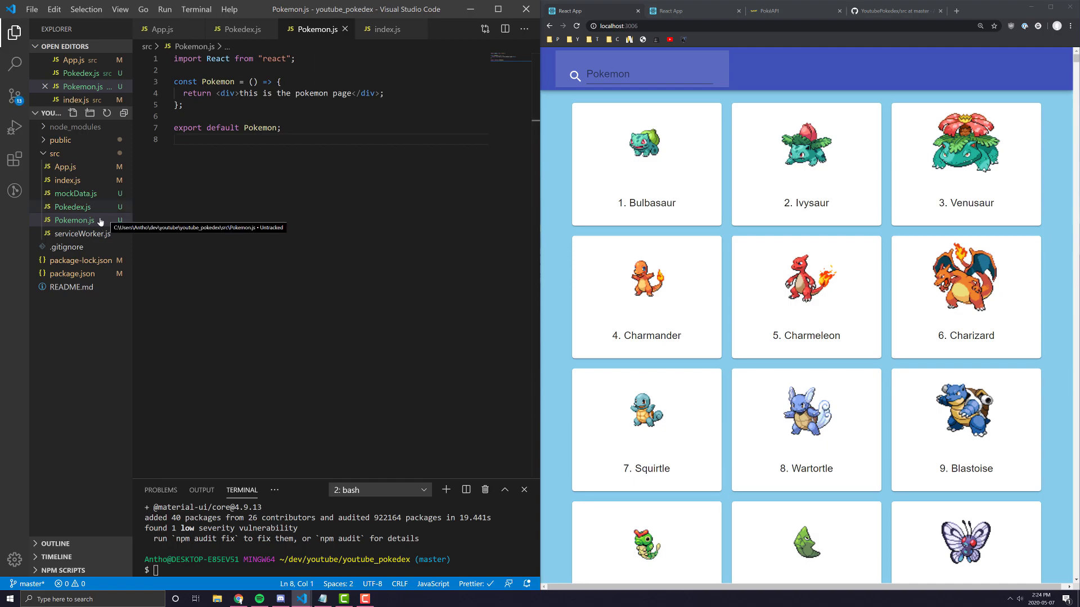
left_click(65, 166)
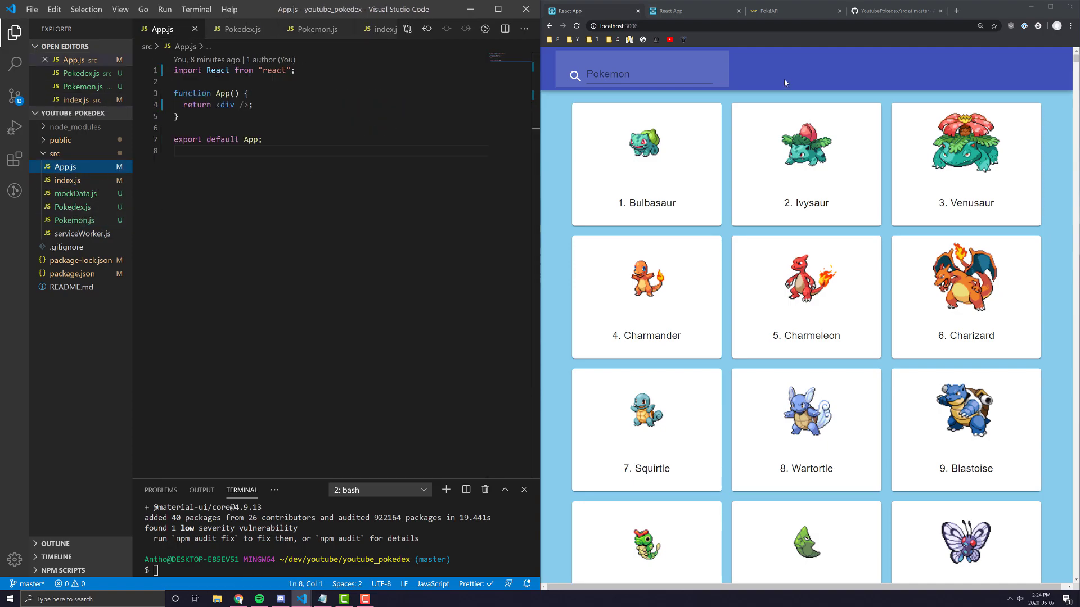
scroll("down", 3)
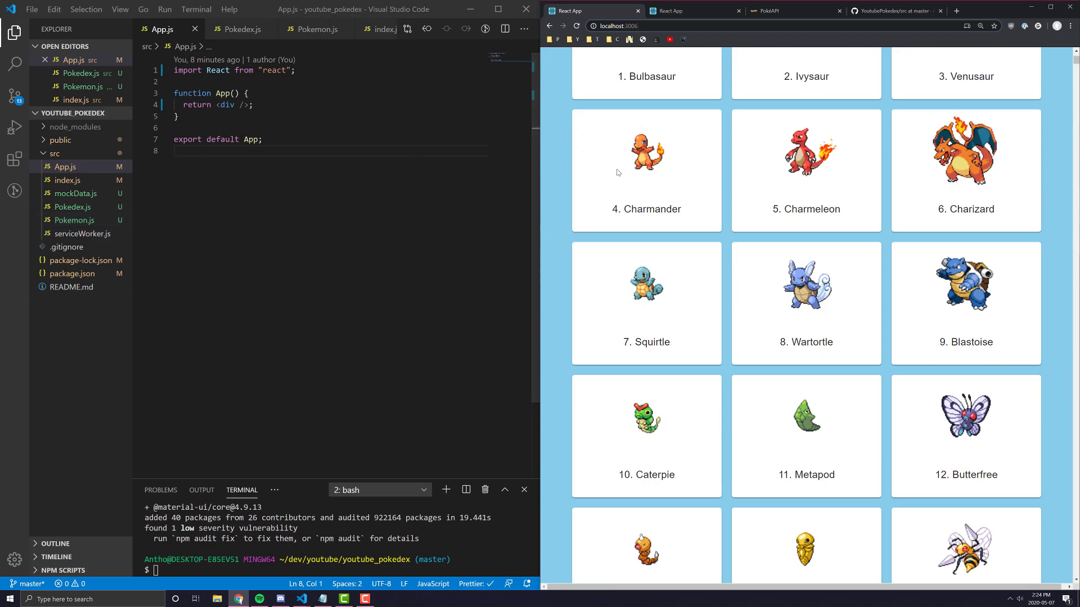
left_click(645, 170)
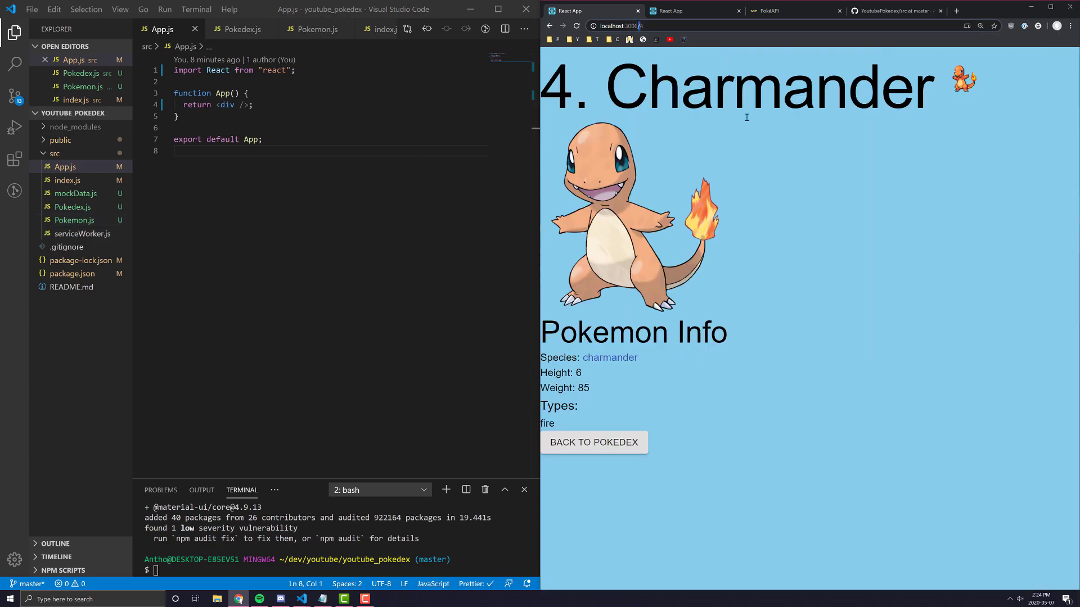
left_click(619, 25)
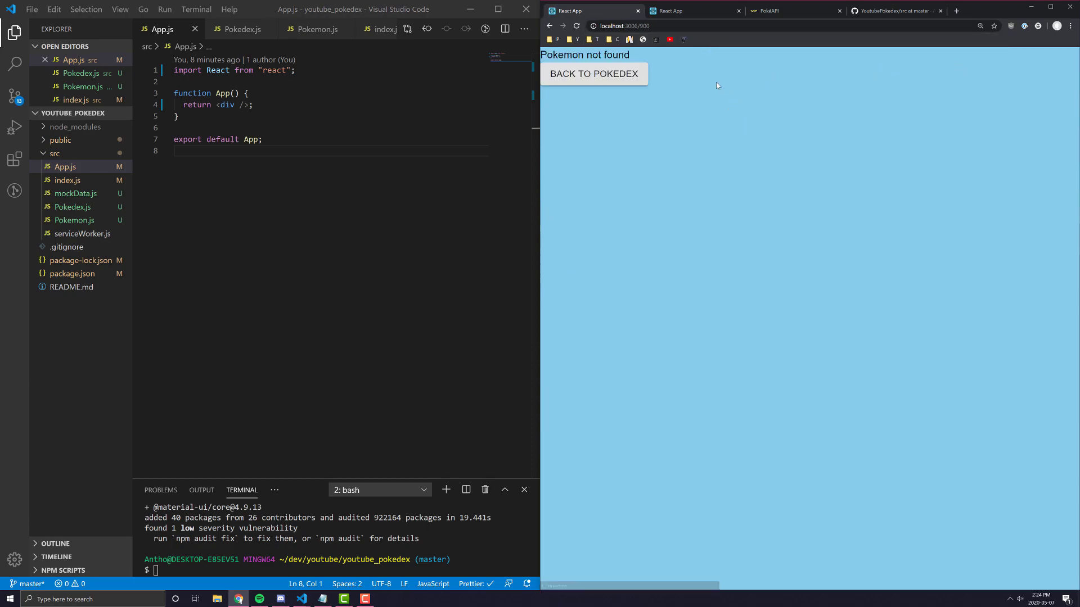
double_click(585, 54)
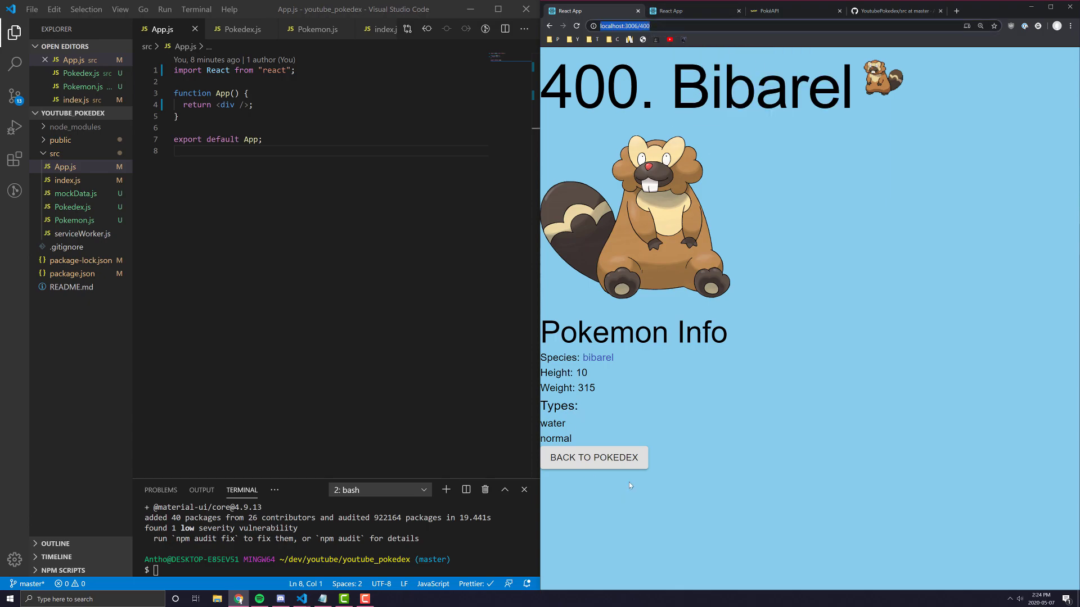
left_click(593, 457)
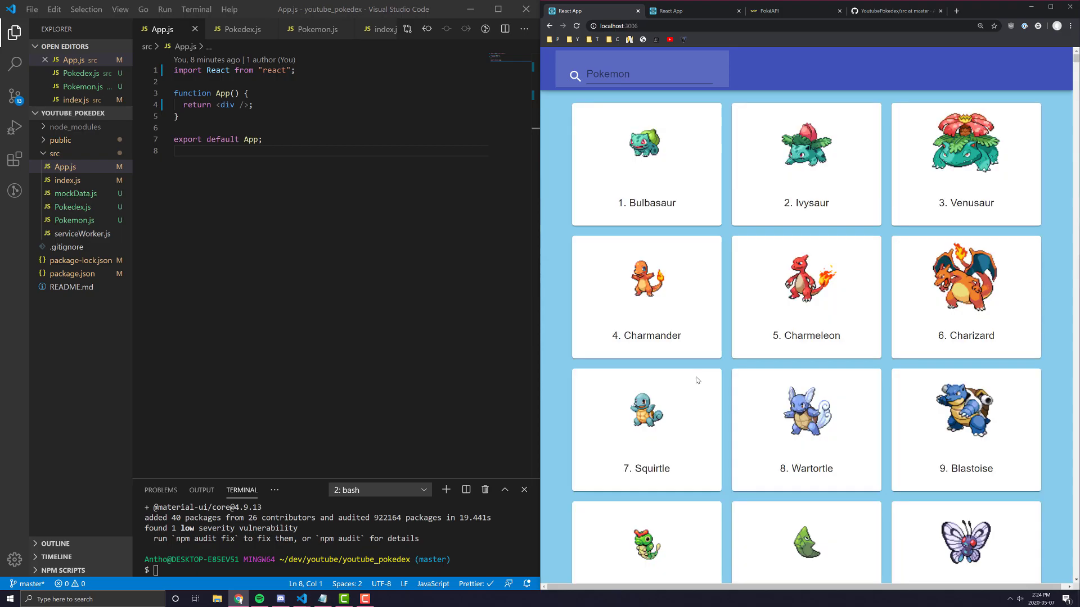
scroll("down", 3)
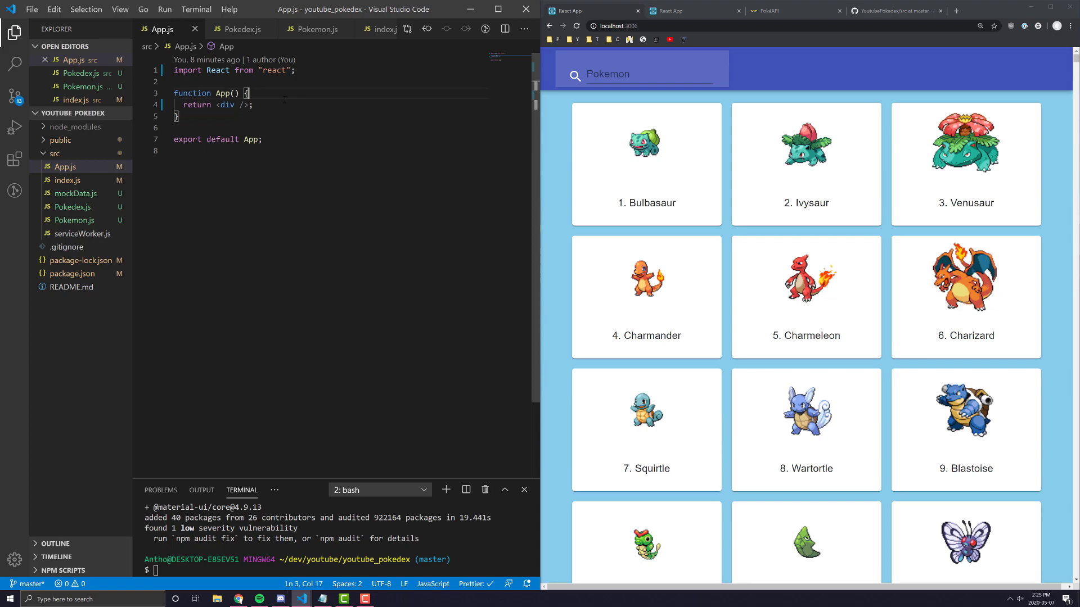
Step: Add a <Switch> block to App.js and import Route and Switch from react-router-dom
type("(")
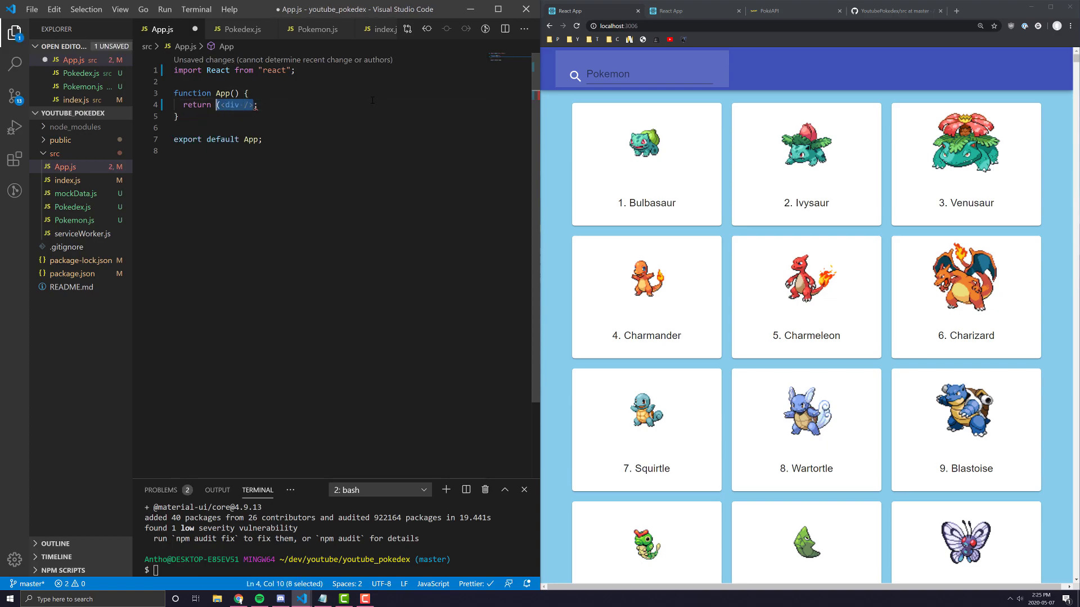
type("<")
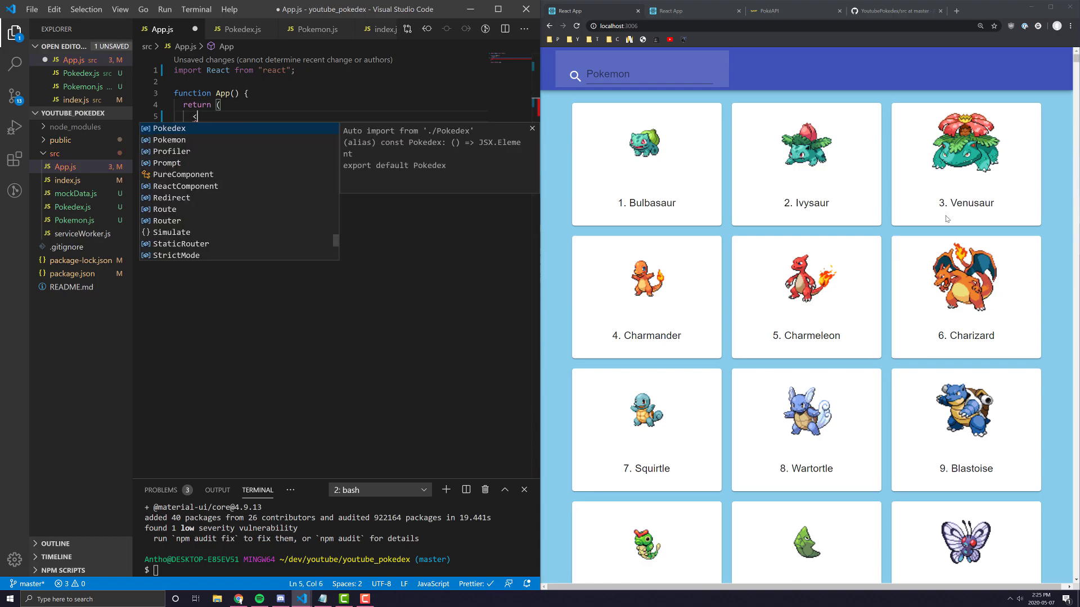
type("<Switch></Switch>")
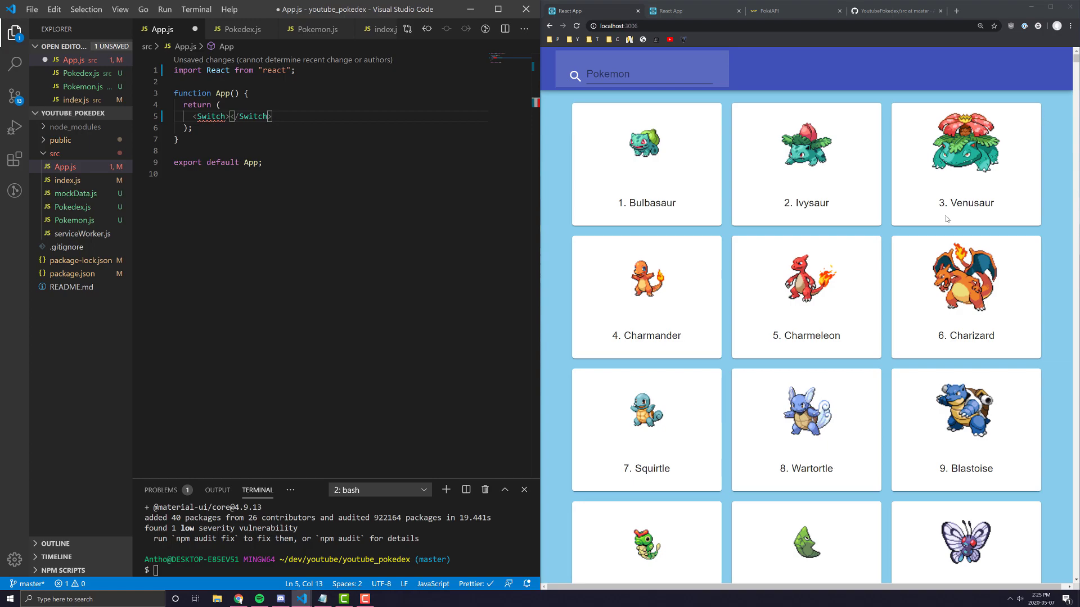
key("enter")
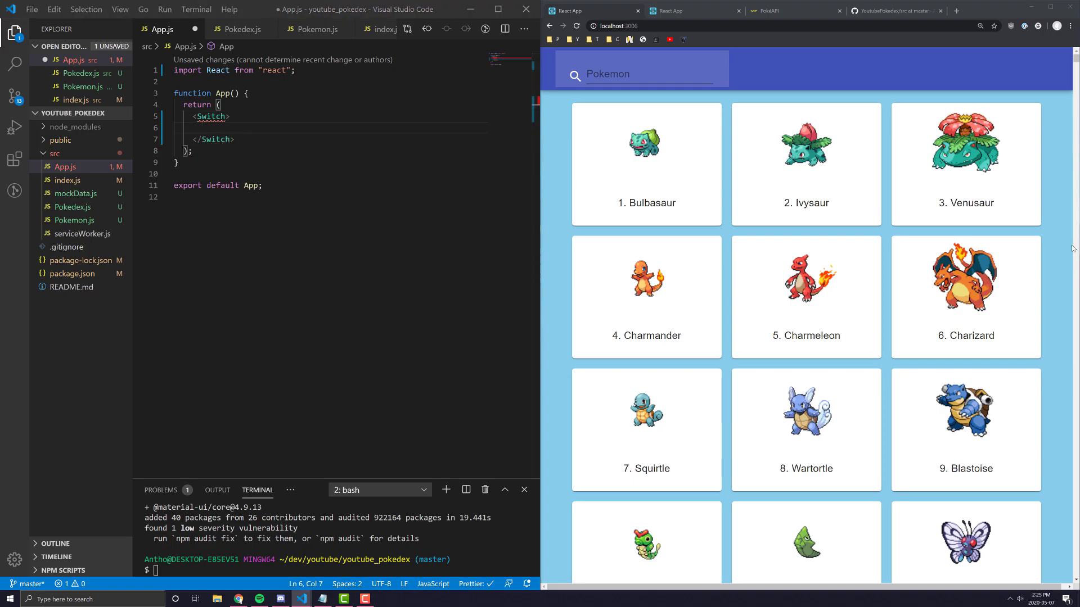
type("import { Route, Switch } from \"react-router-dom\";")
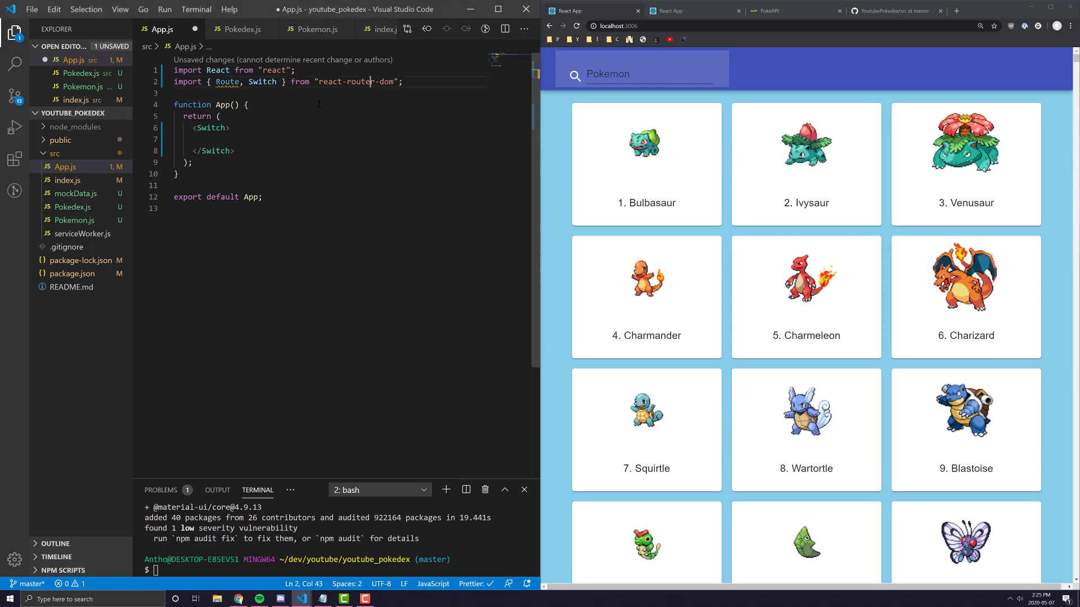
Step: Inside Switch, start a Route with path "/" and a render function taking props
left_click(196, 139)
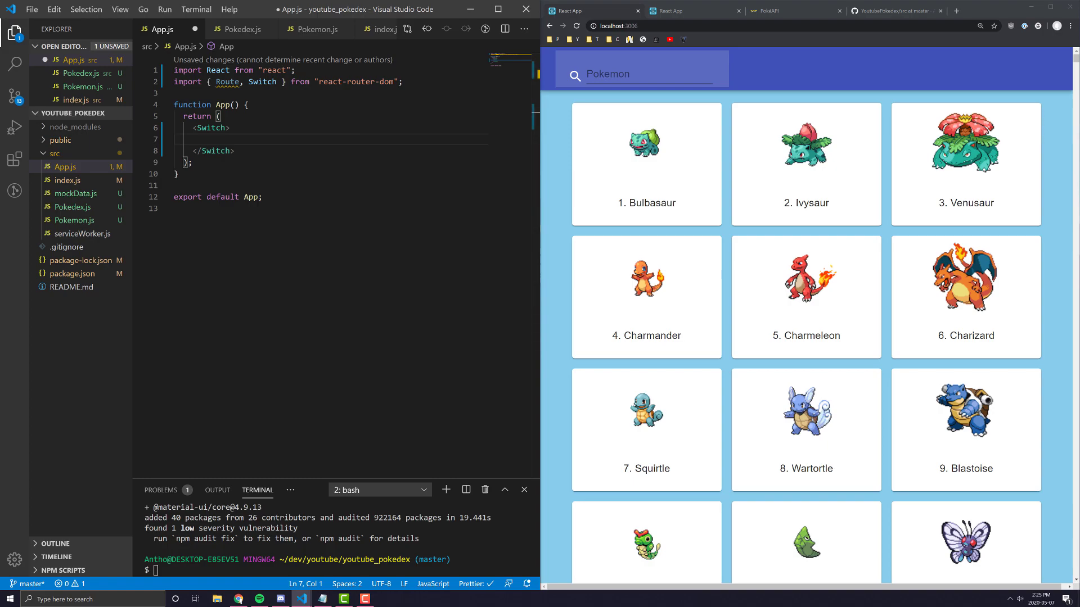
left_click(202, 139)
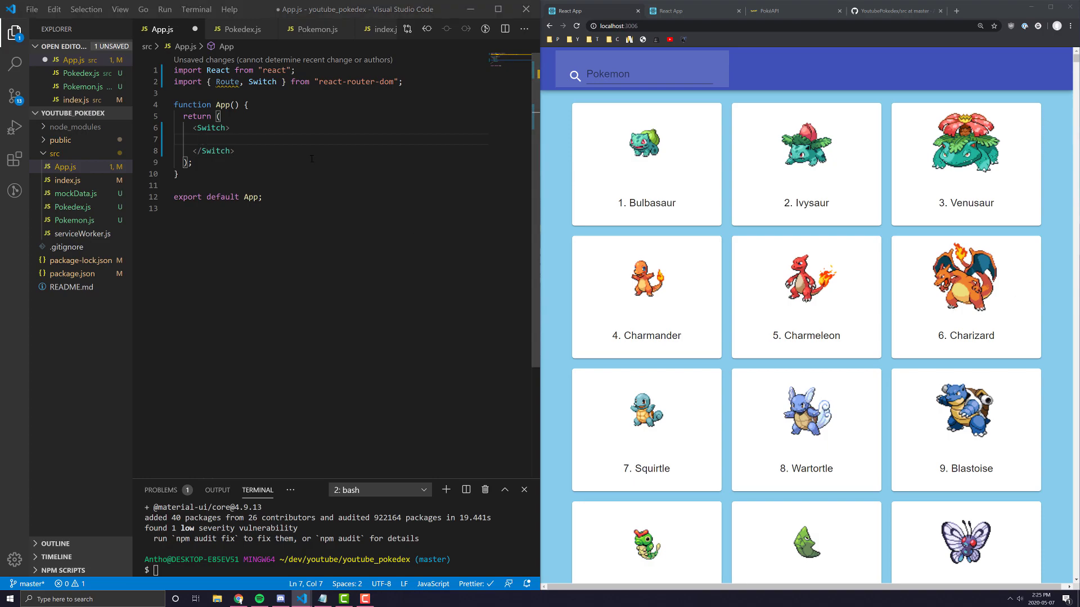
type("<Route")
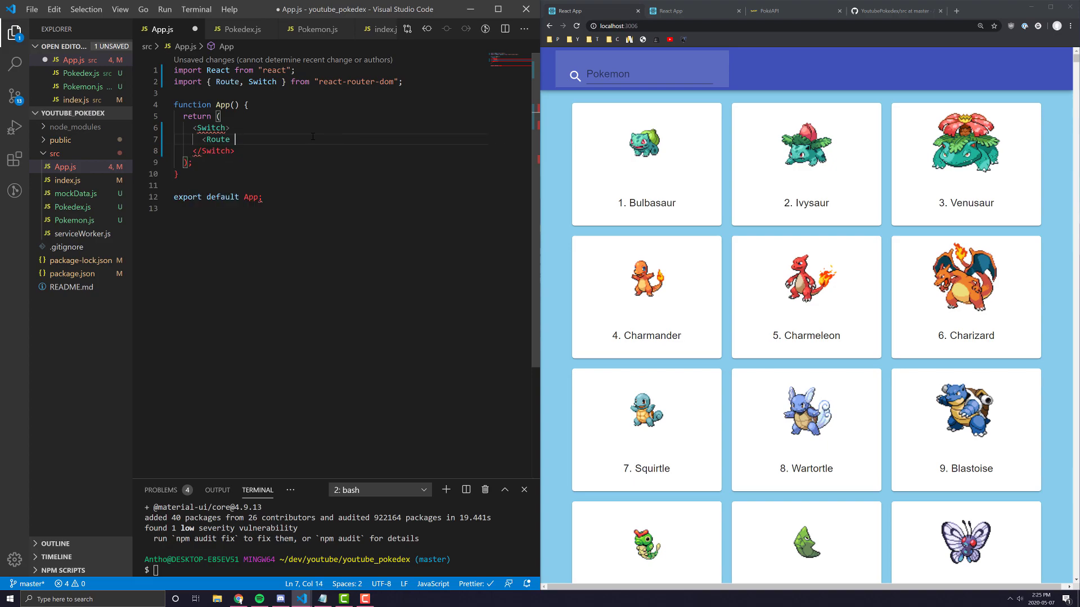
type("path=\"/\"")
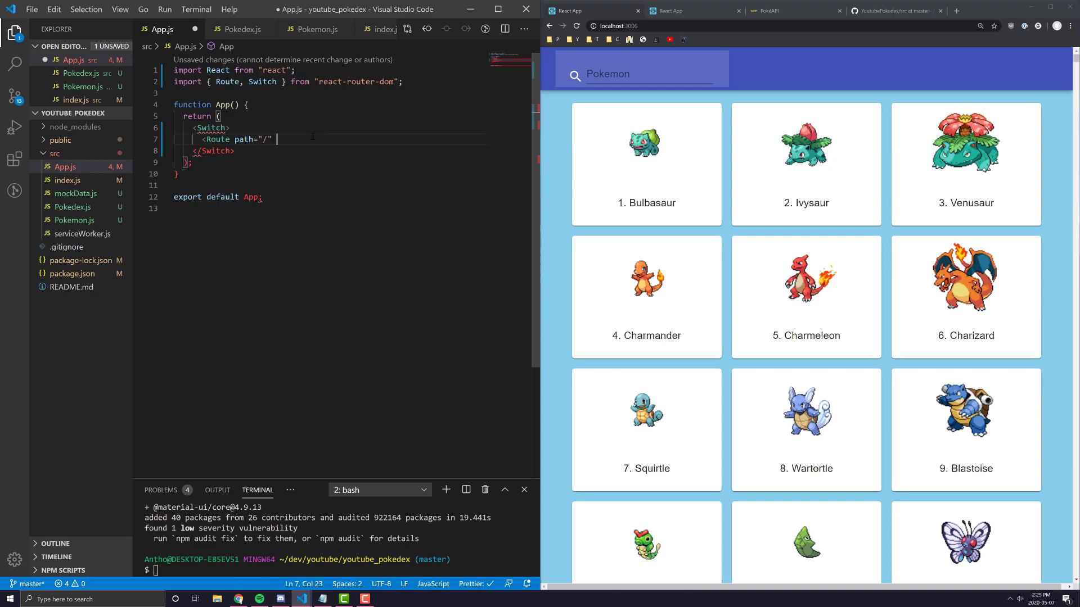
type("render")
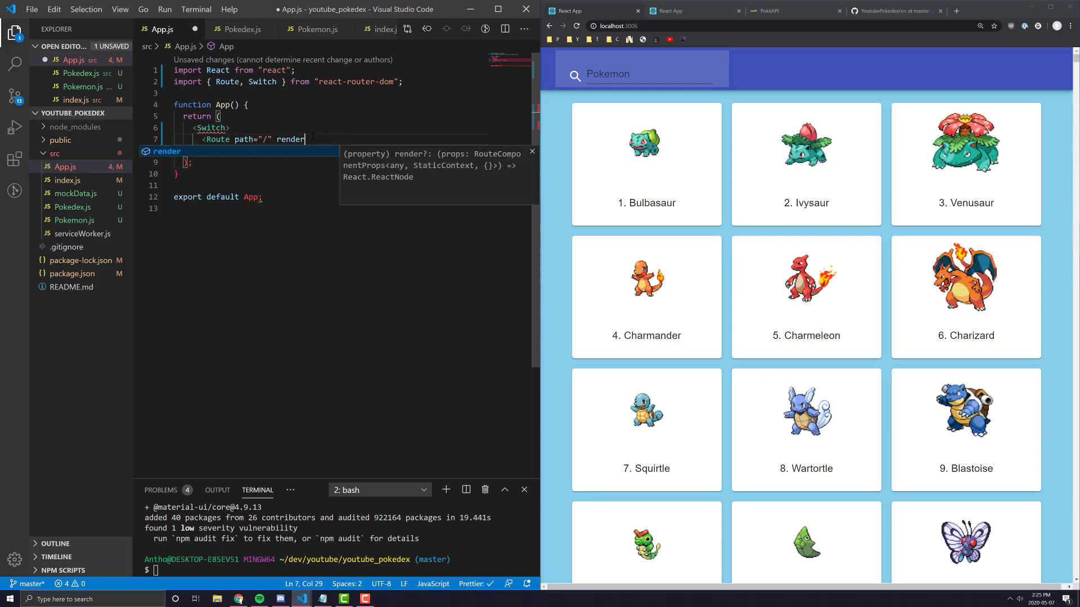
type("{{pr")
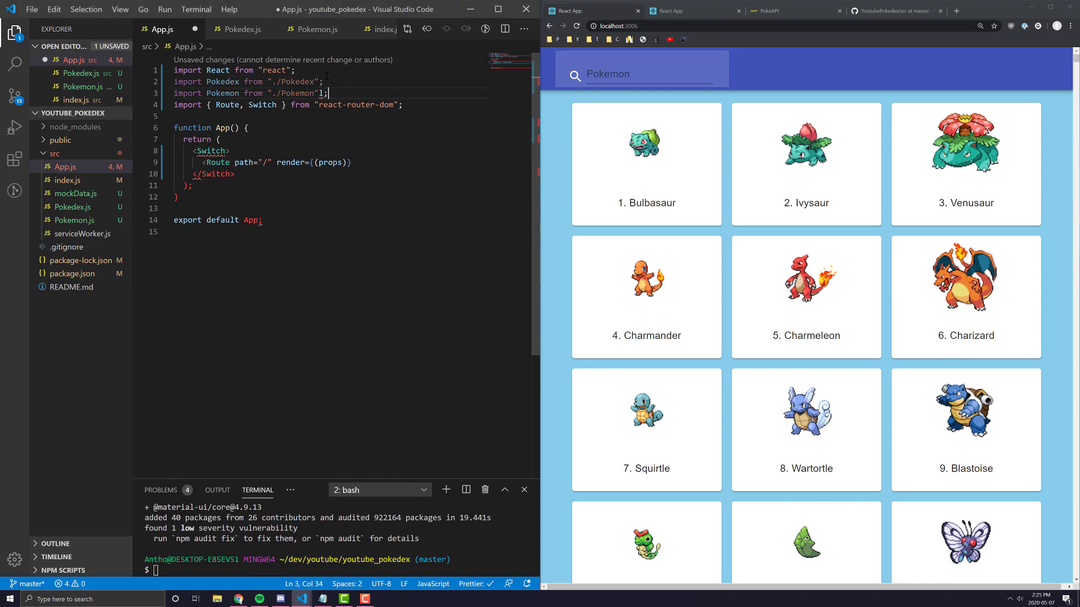
Step: Route exact / to <Pokedex {...props} /> and /:pokemonId to <Pokemon {...props} />, then save
double_click(223, 92)
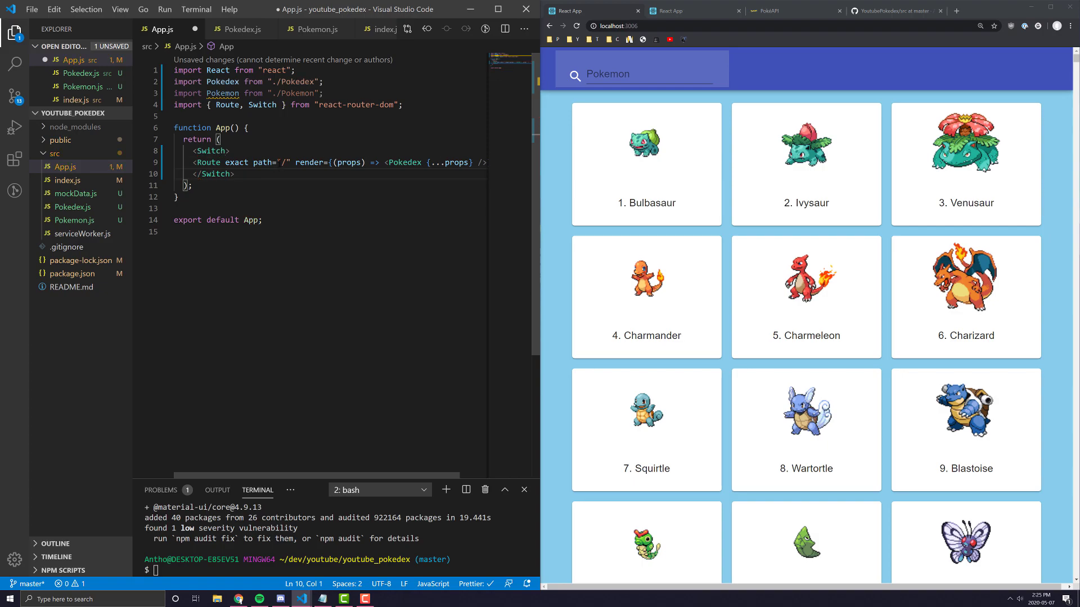
key("ctrl+s")
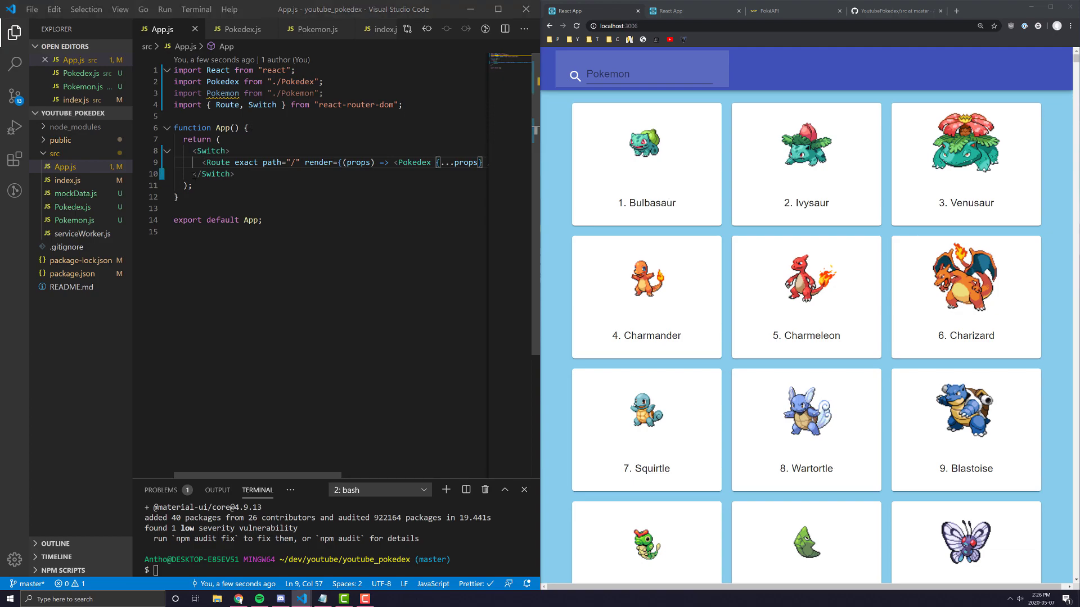
key("Enter")
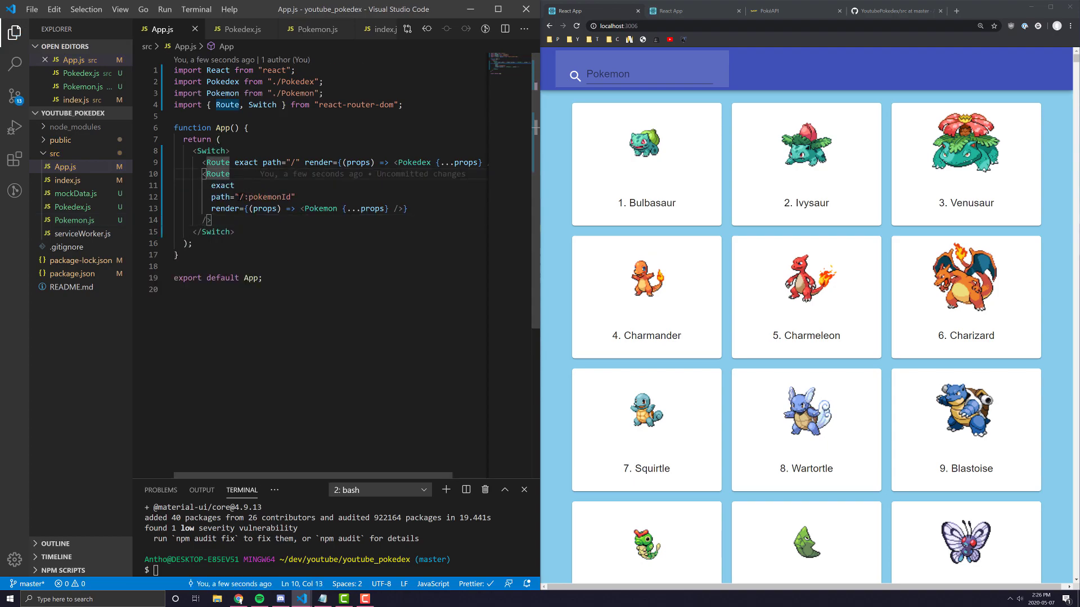
double_click(266, 196)
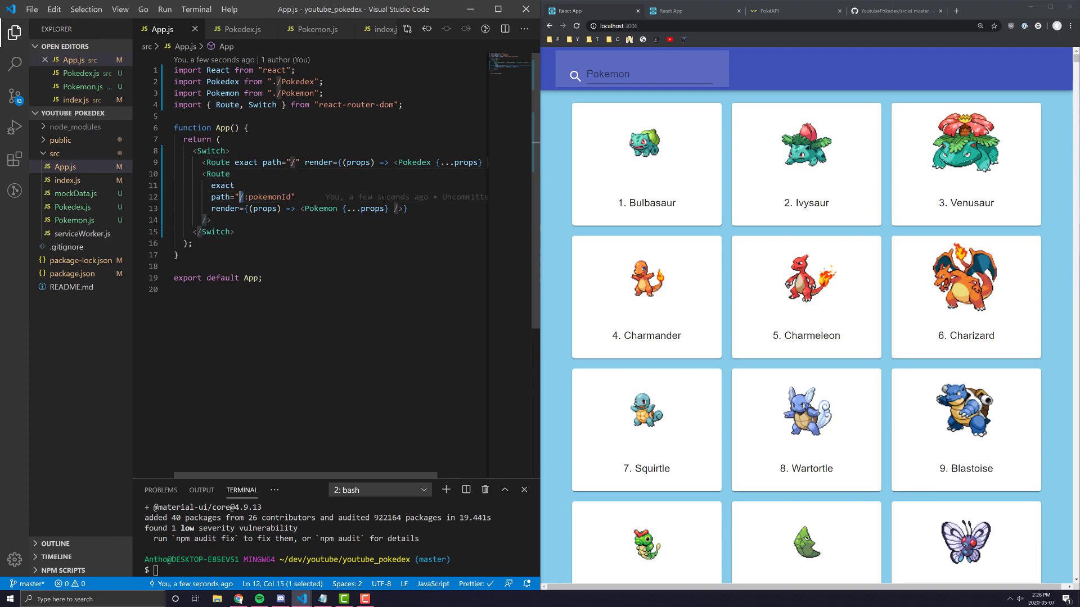
double_click(267, 196)
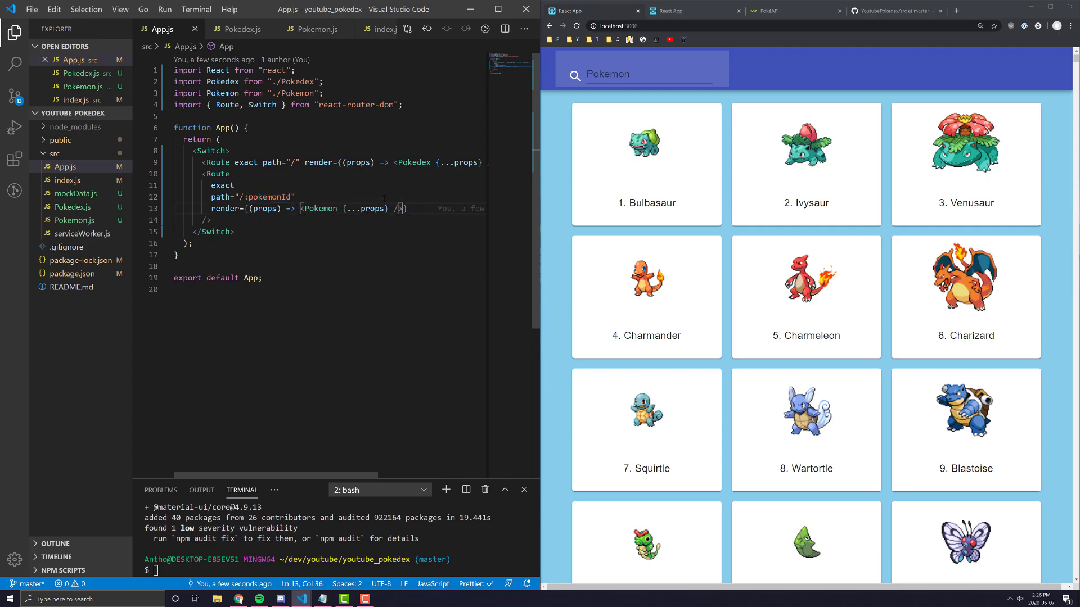
double_click(319, 209)
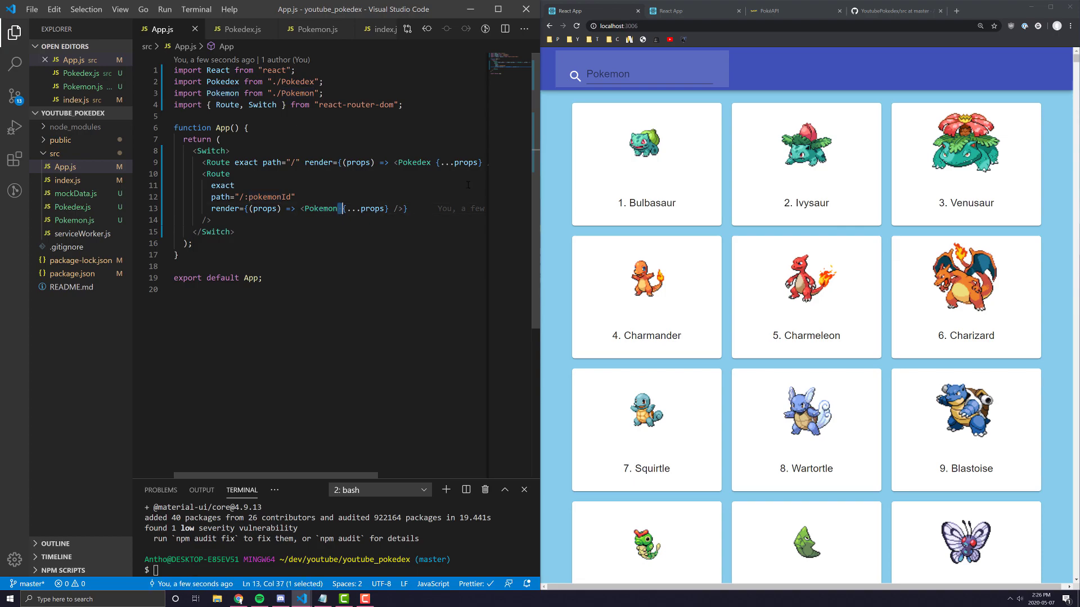
left_click(689, 10)
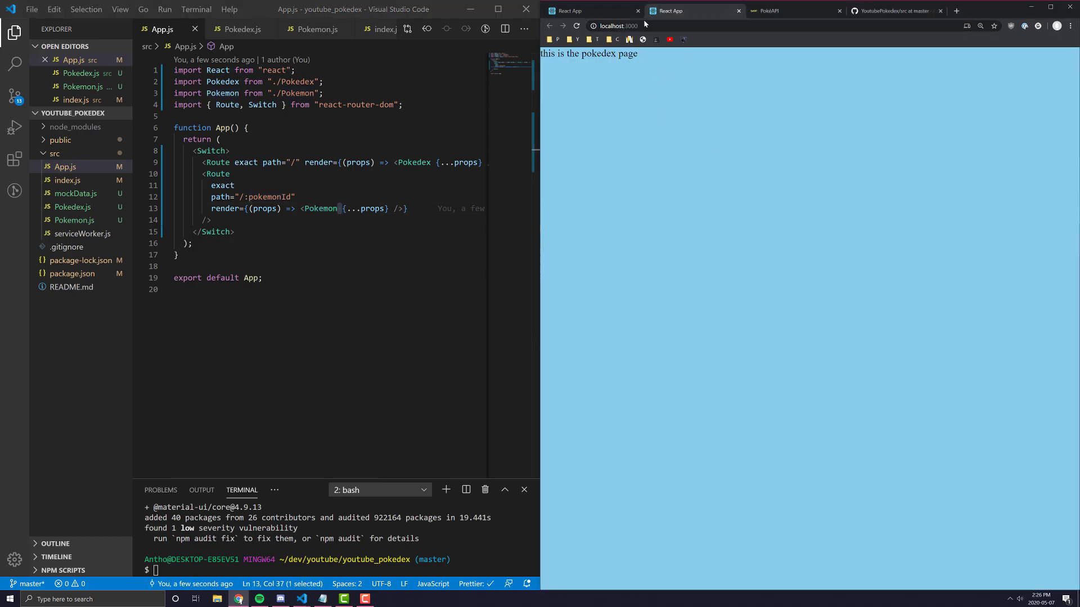
Step: Load localhost:3000/123 to confirm the pokemon page, then open Pokemon.js
double_click(607, 54)
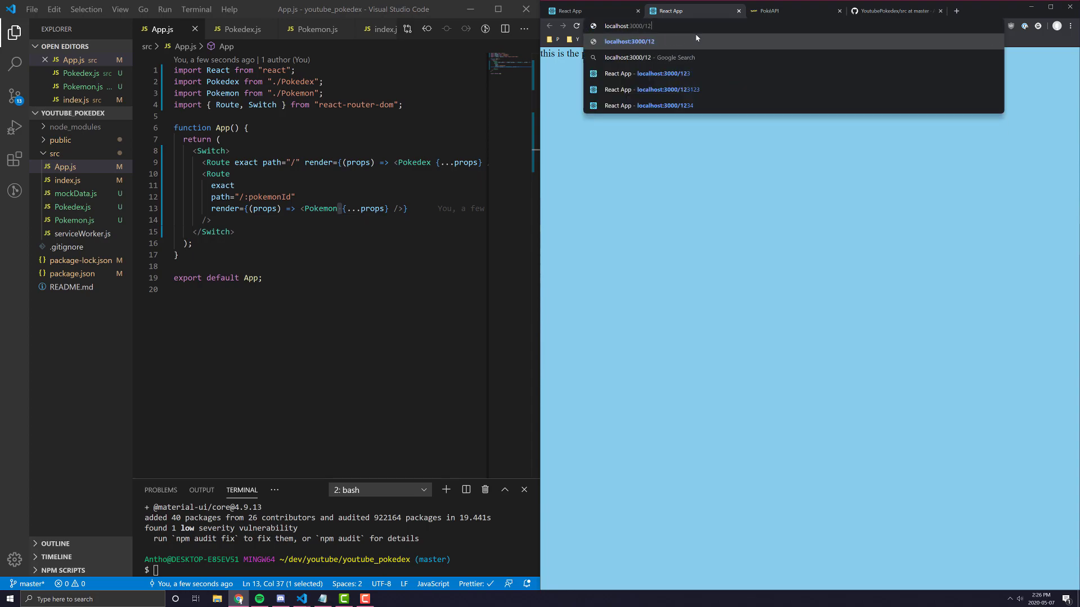
left_click(665, 73)
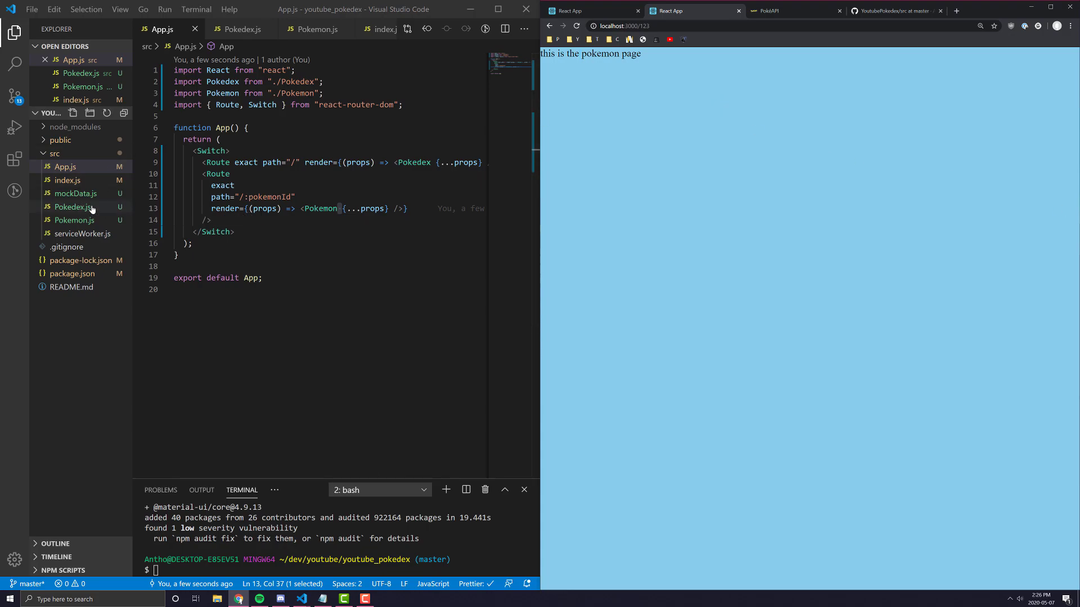
mouse_move(74, 220)
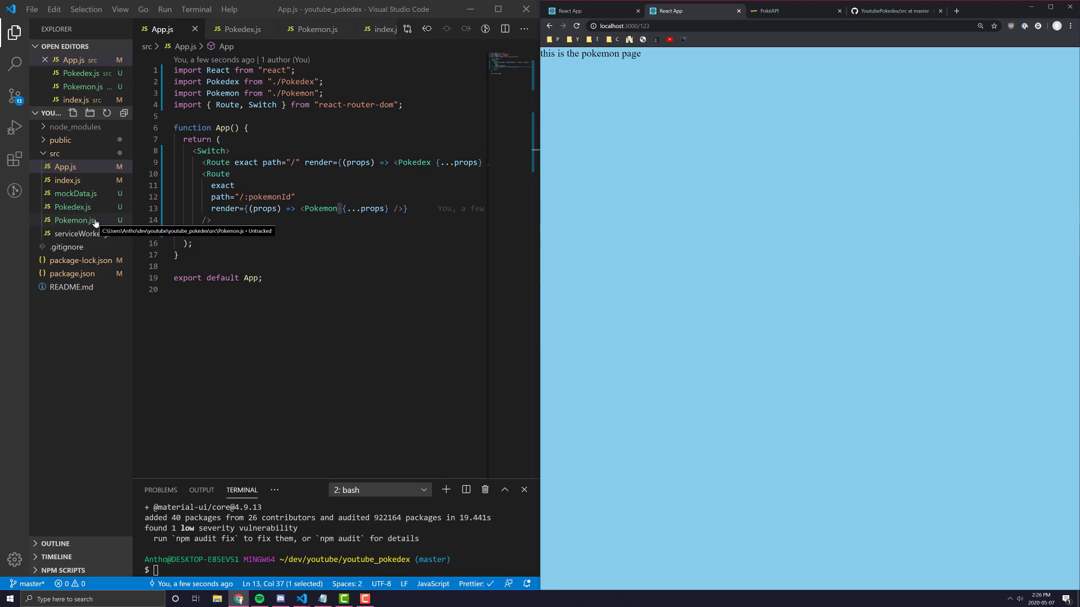
left_click(73, 220)
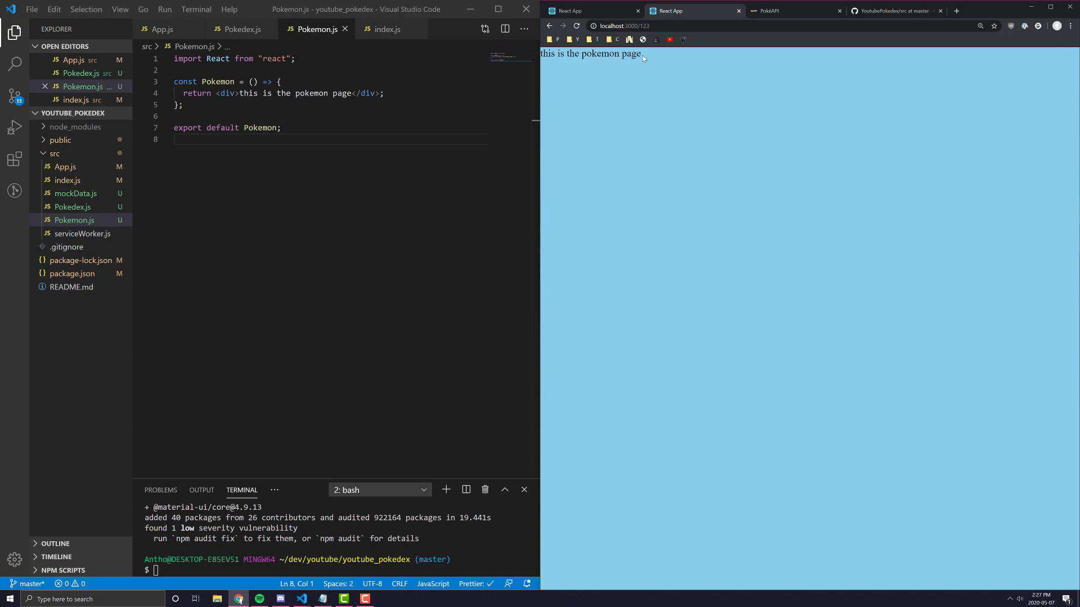
Step: Make the Pokemon component take props and destructure params from match
right_click(642, 58)
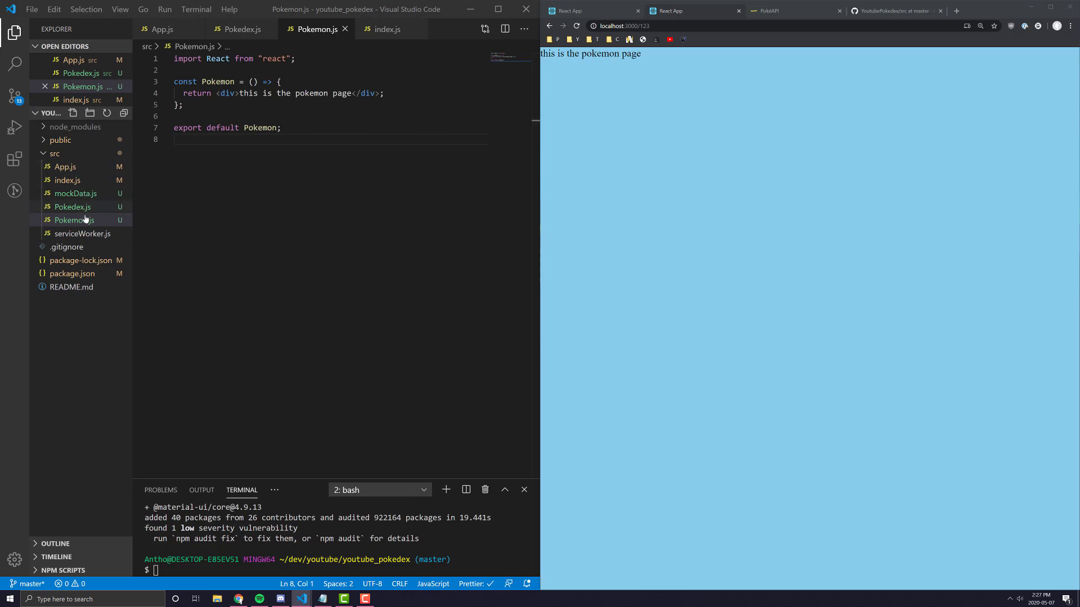
left_click(73, 219)
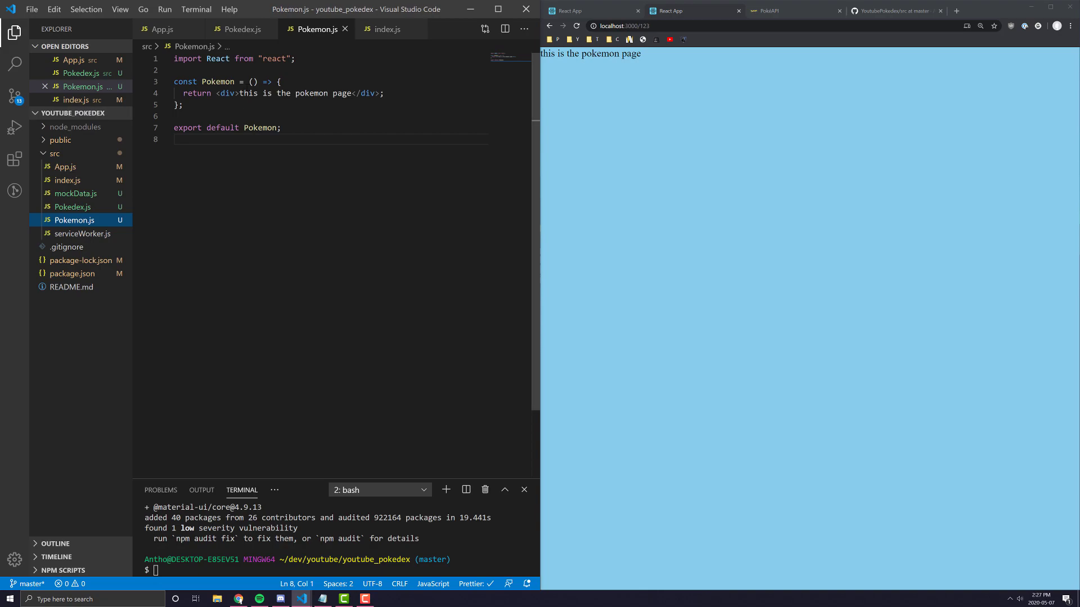
type("props")
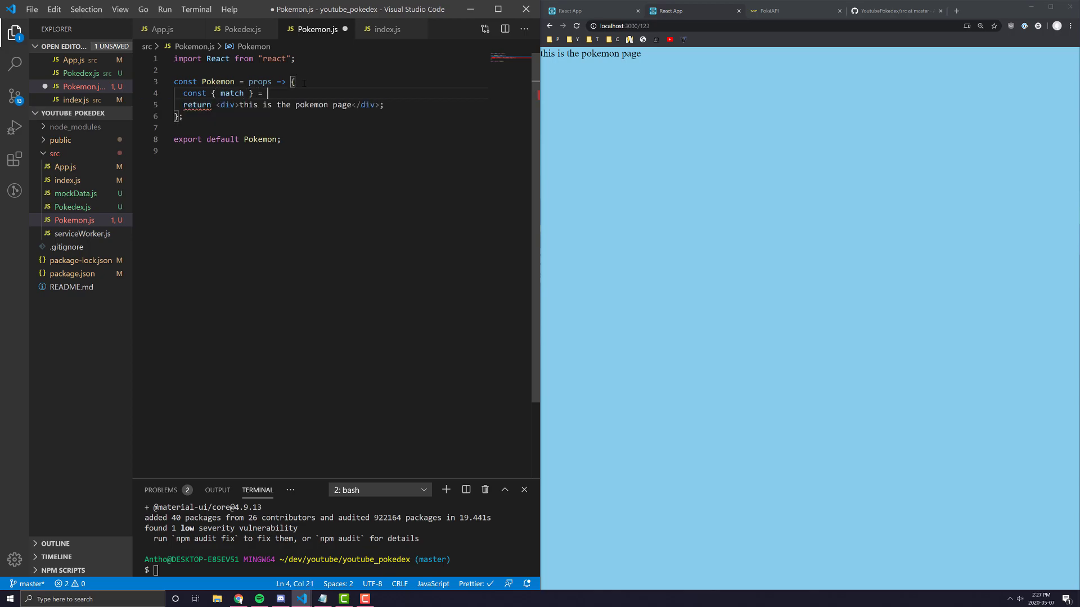
type("props;")
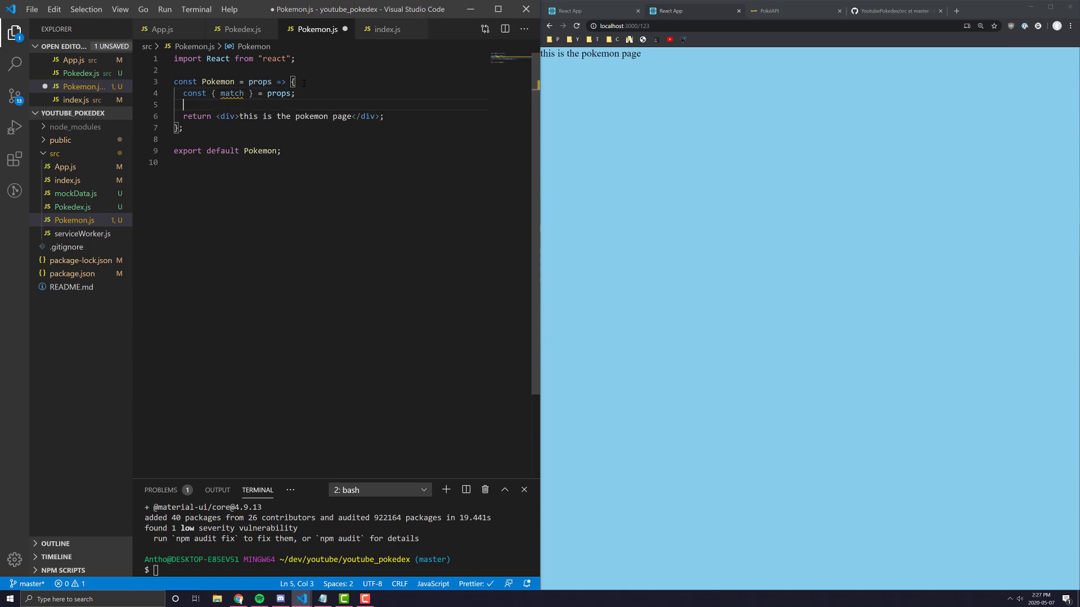
type("const { param")
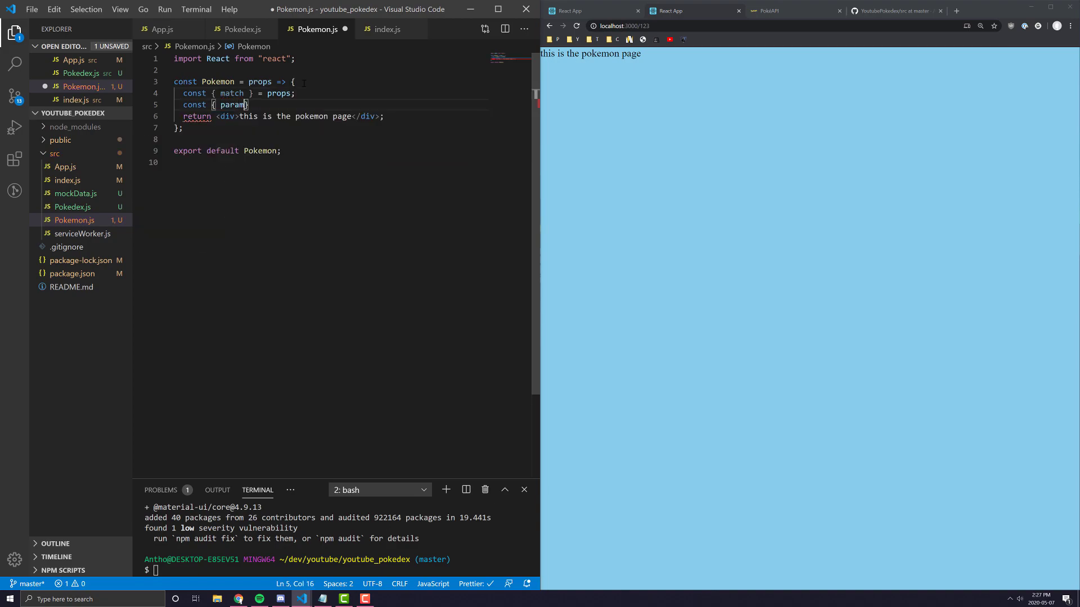
type("s } = match;")
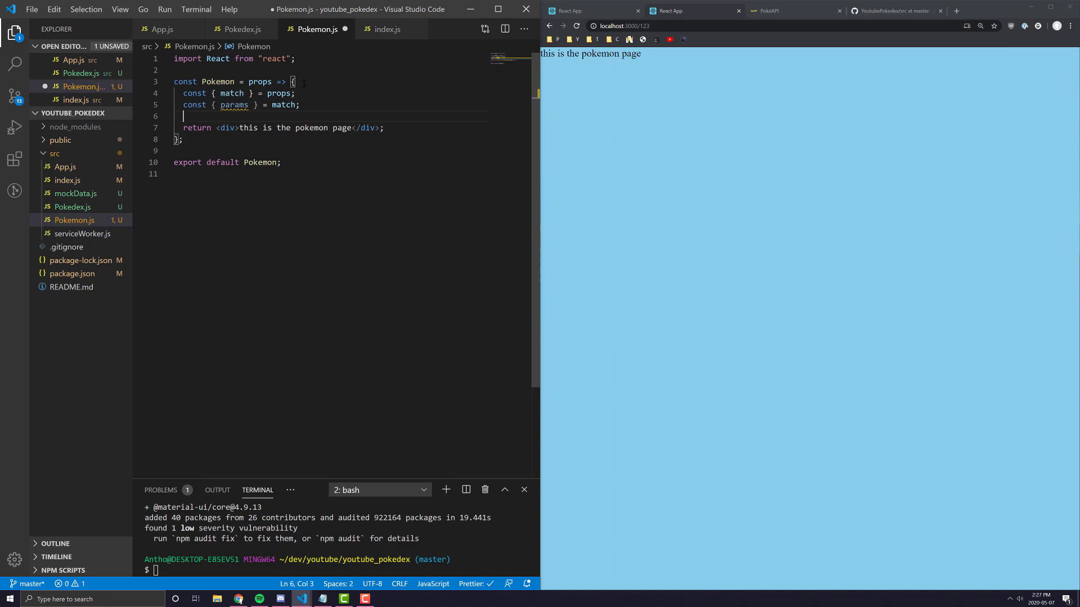
Step: Destructure pokemonId from params and show it via a ${pokemonId} template literal
type("const {")
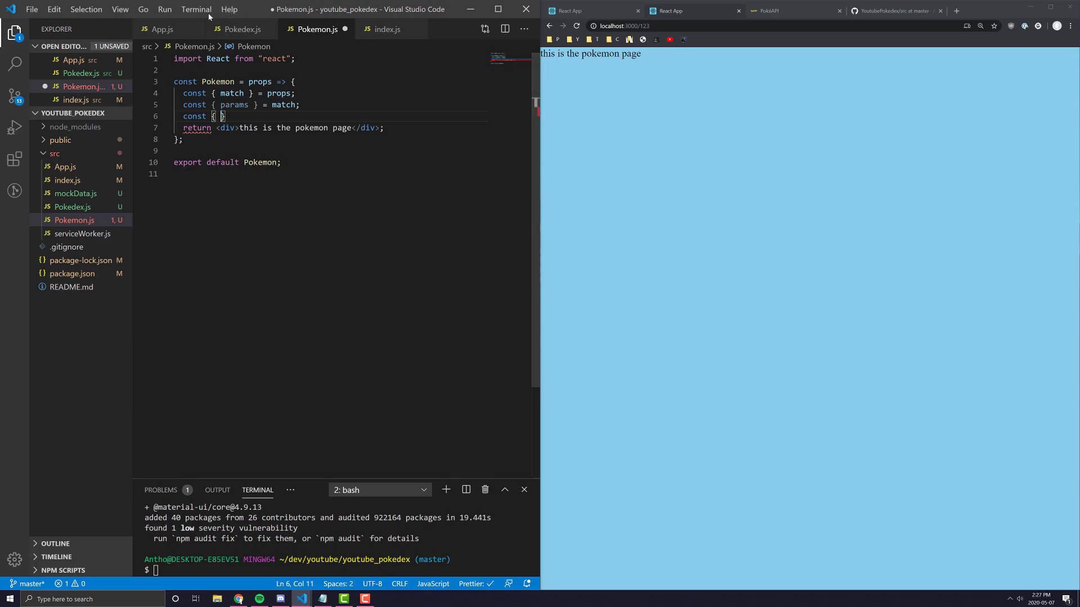
left_click(163, 29)
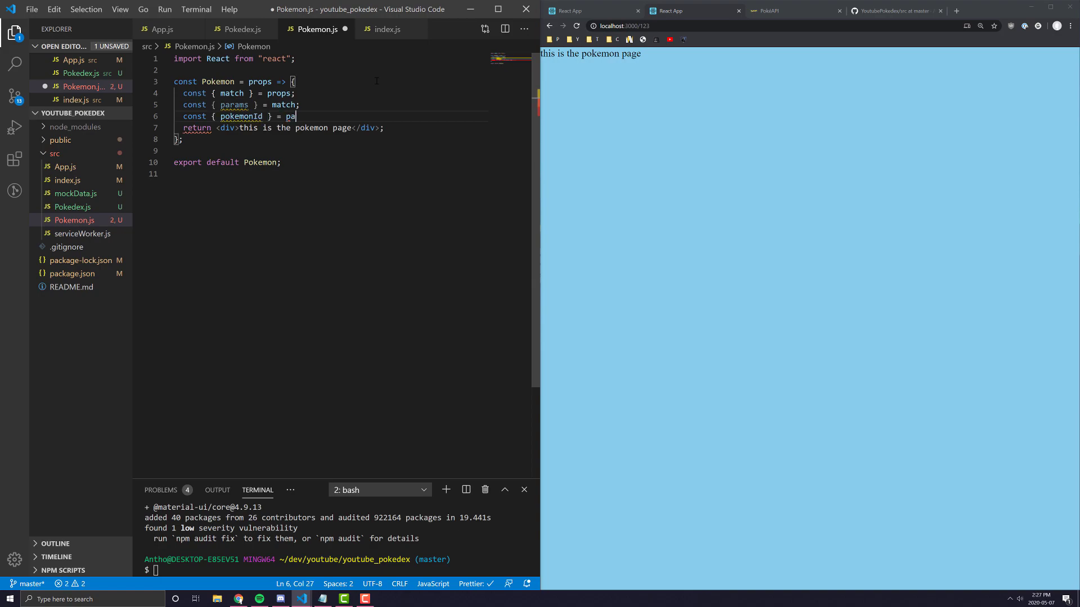
type("rams;")
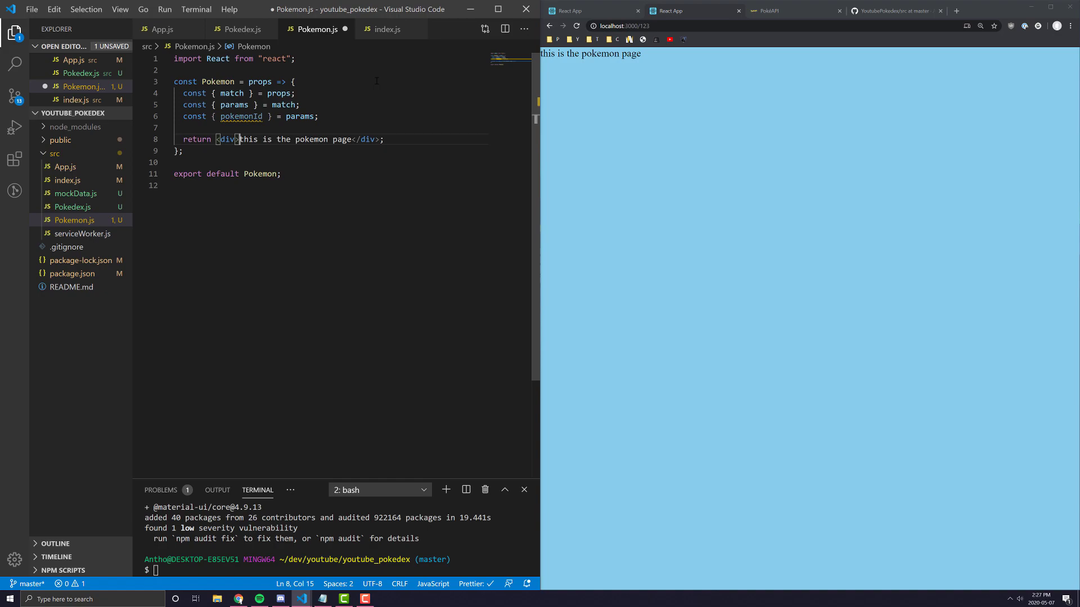
type("`")
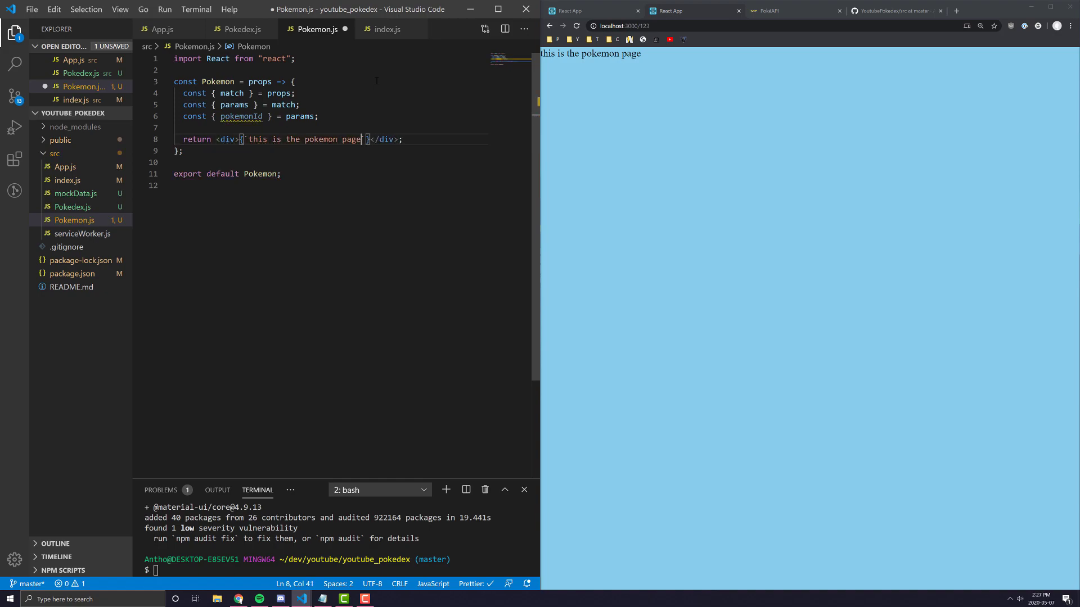
type("for pokem")
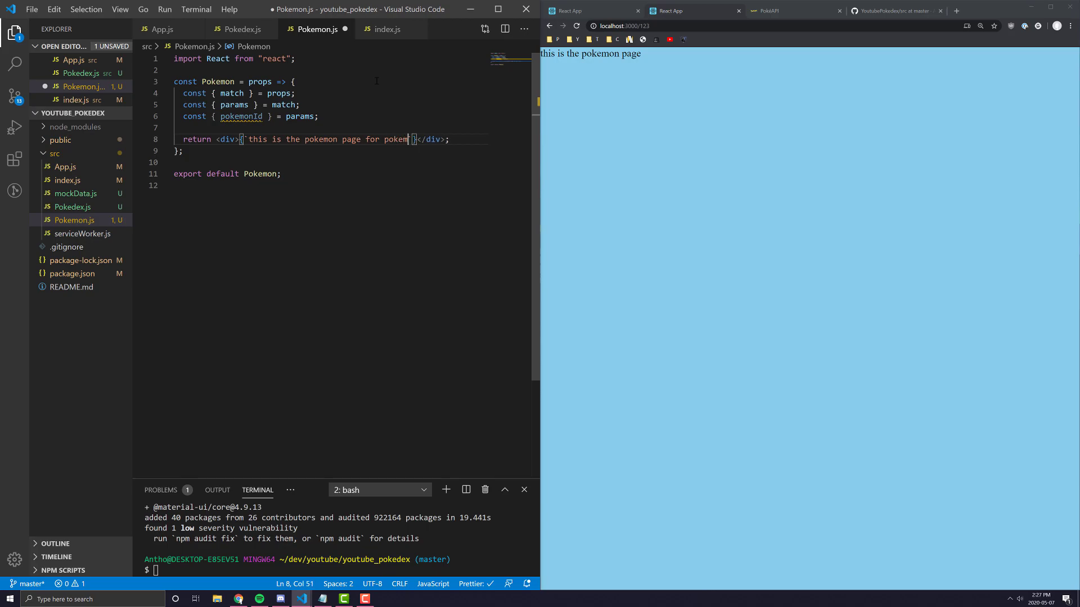
type("#${}")
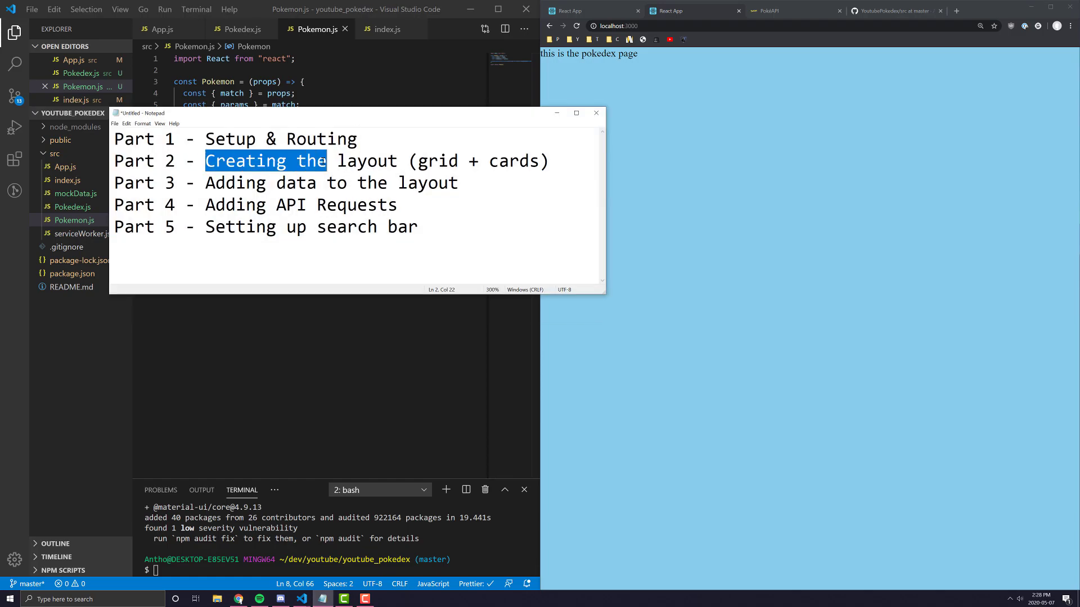
right_click(424, 166)
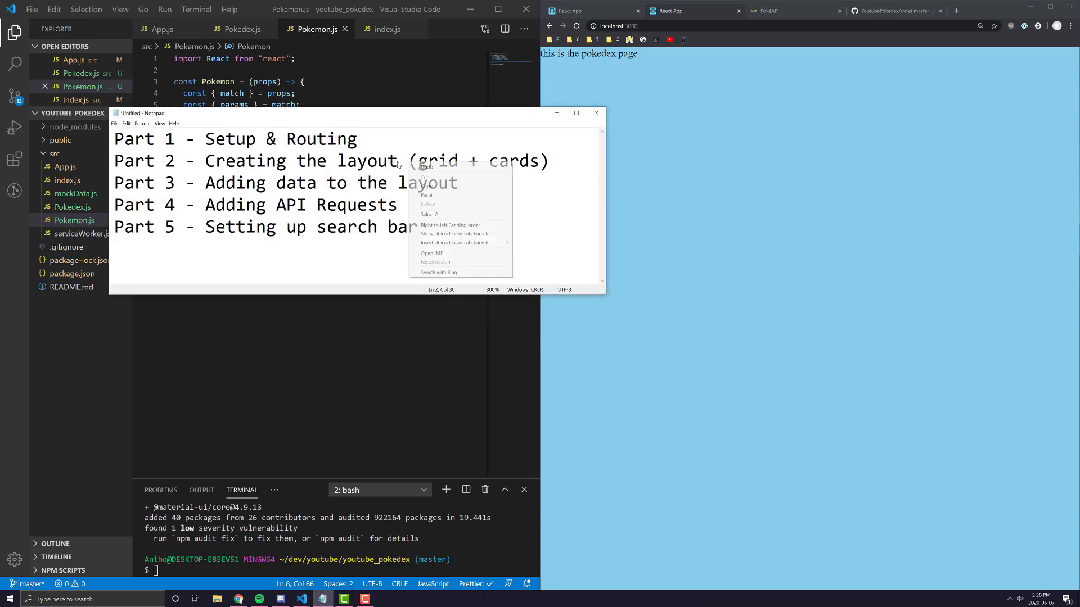